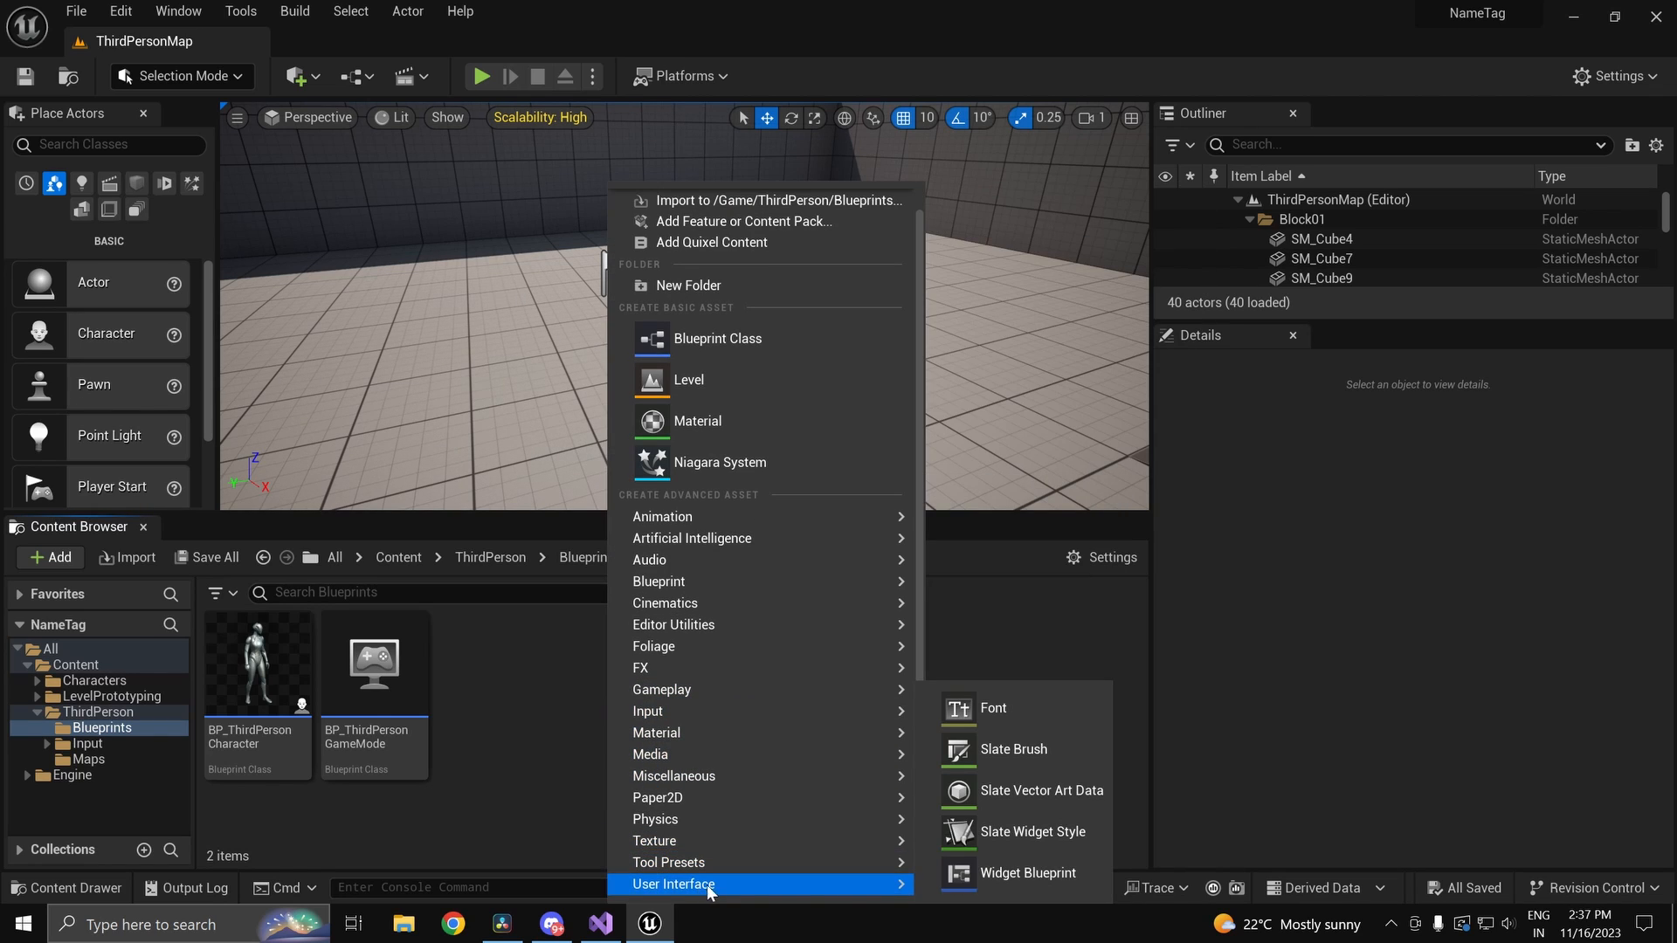
# Step: Create a User Widget-based widget blueprint named BP_NameTagWB in the Blueprints folder
pyautogui.click(1027, 873)
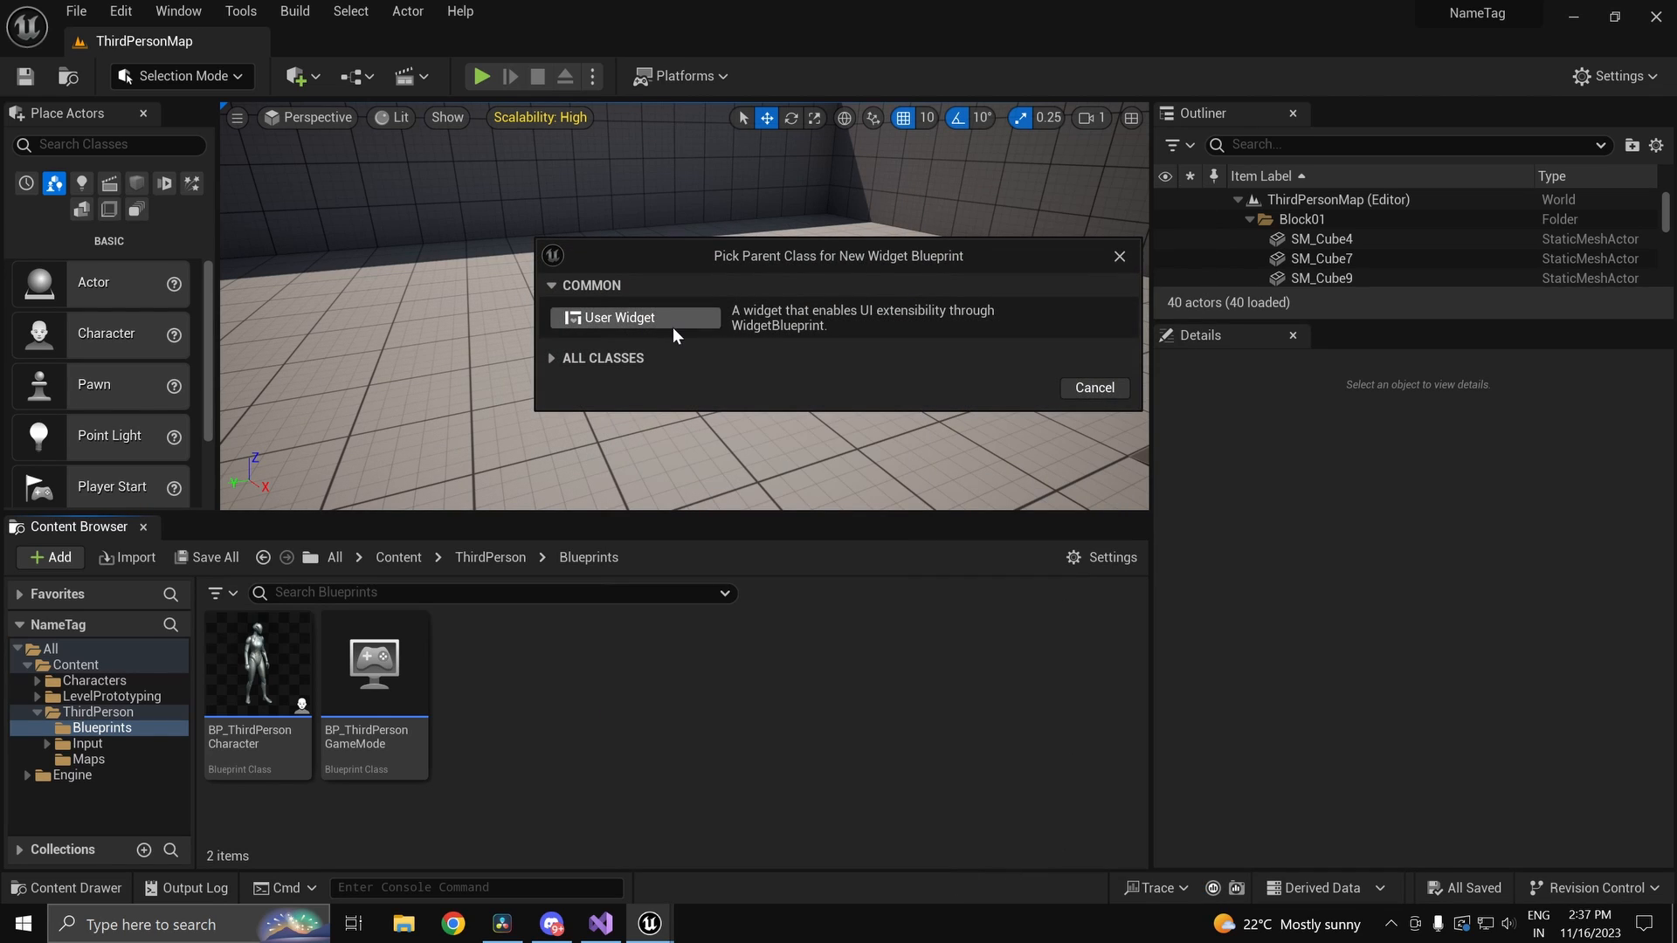
pyautogui.click(620, 318)
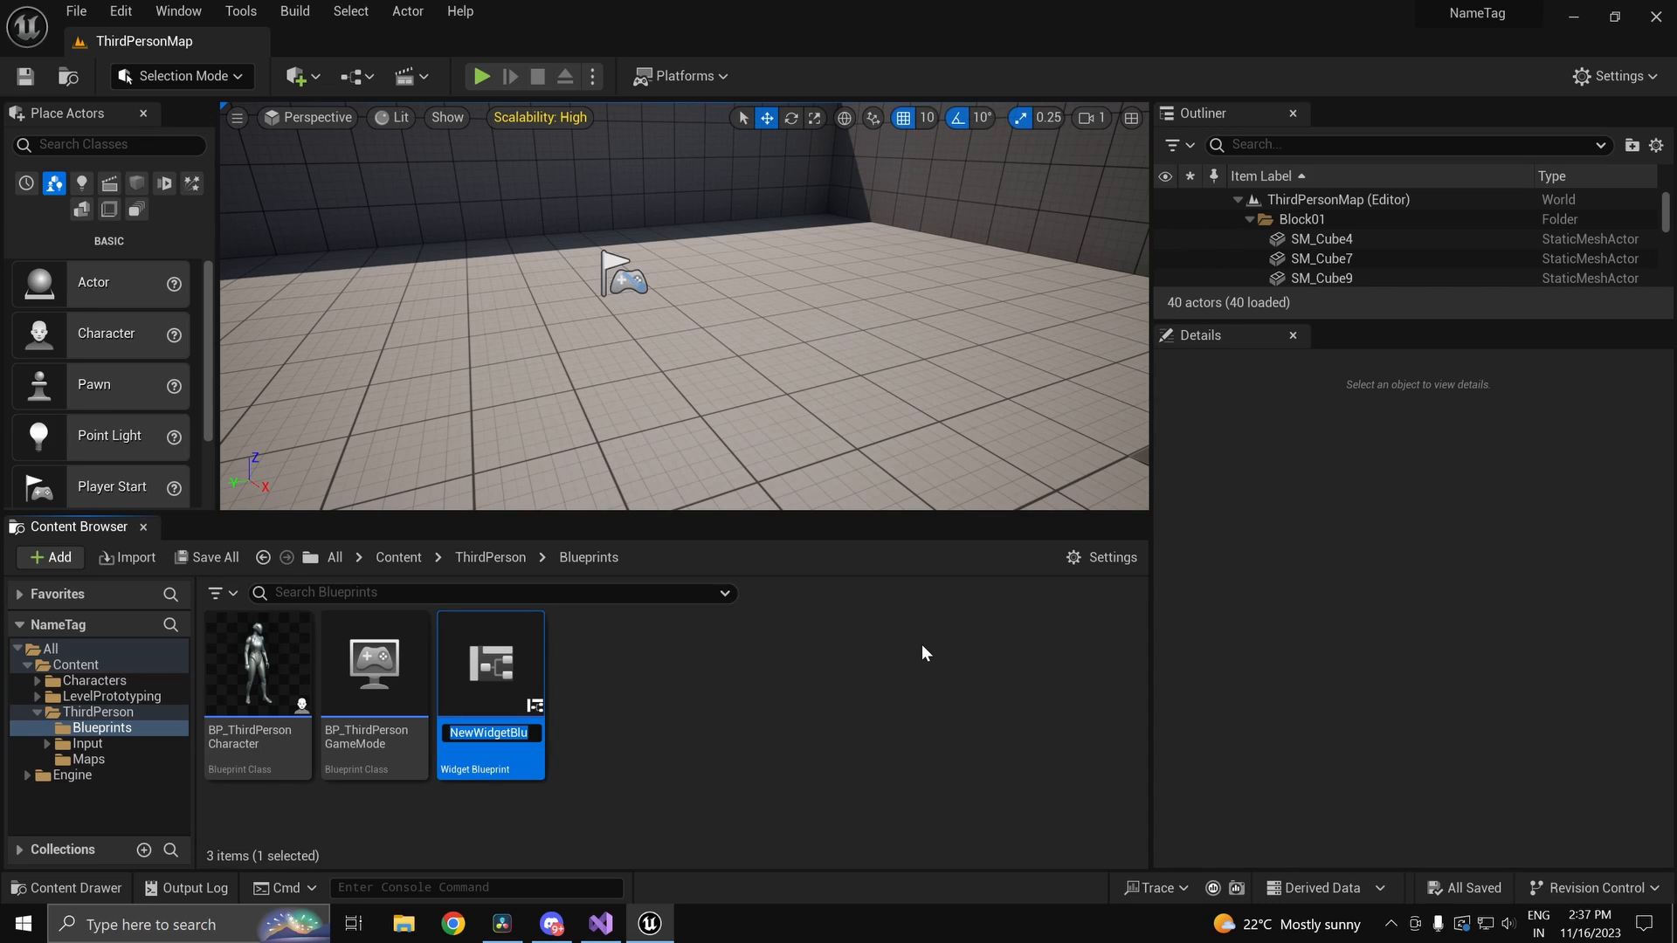
pyautogui.write('BP_NameTagWB')
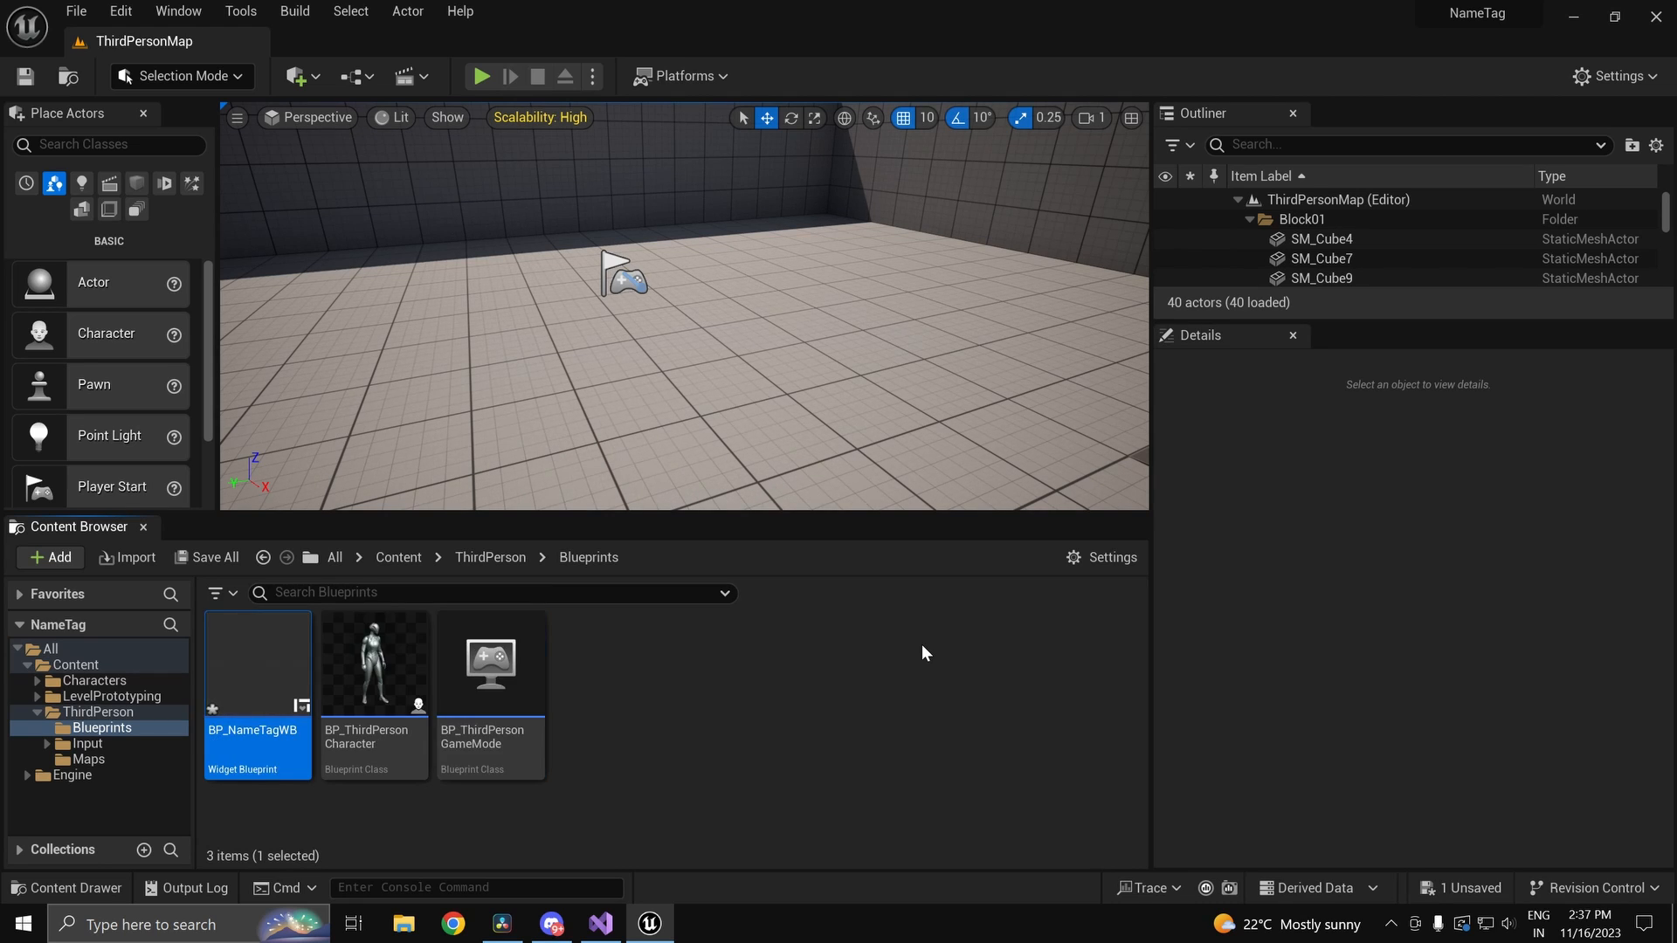
# Step: Add a Text element to BP_NameTagWB's canvas and mark it Is Variable
pyautogui.doubleClick(257, 663)
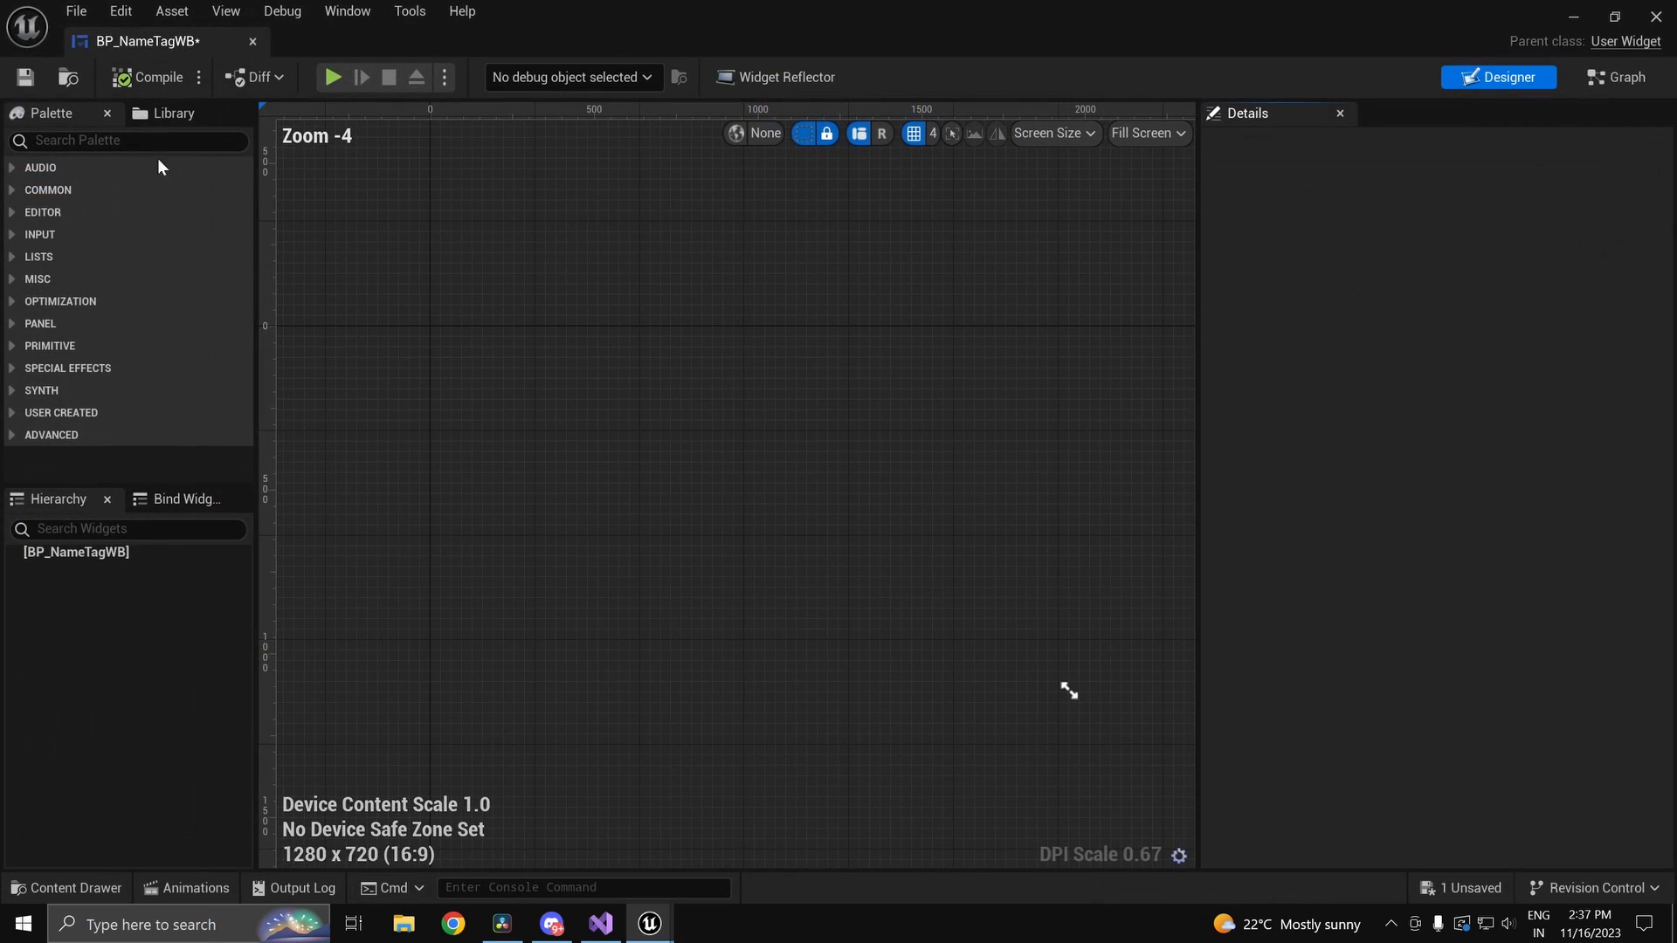
pyautogui.write('tex')
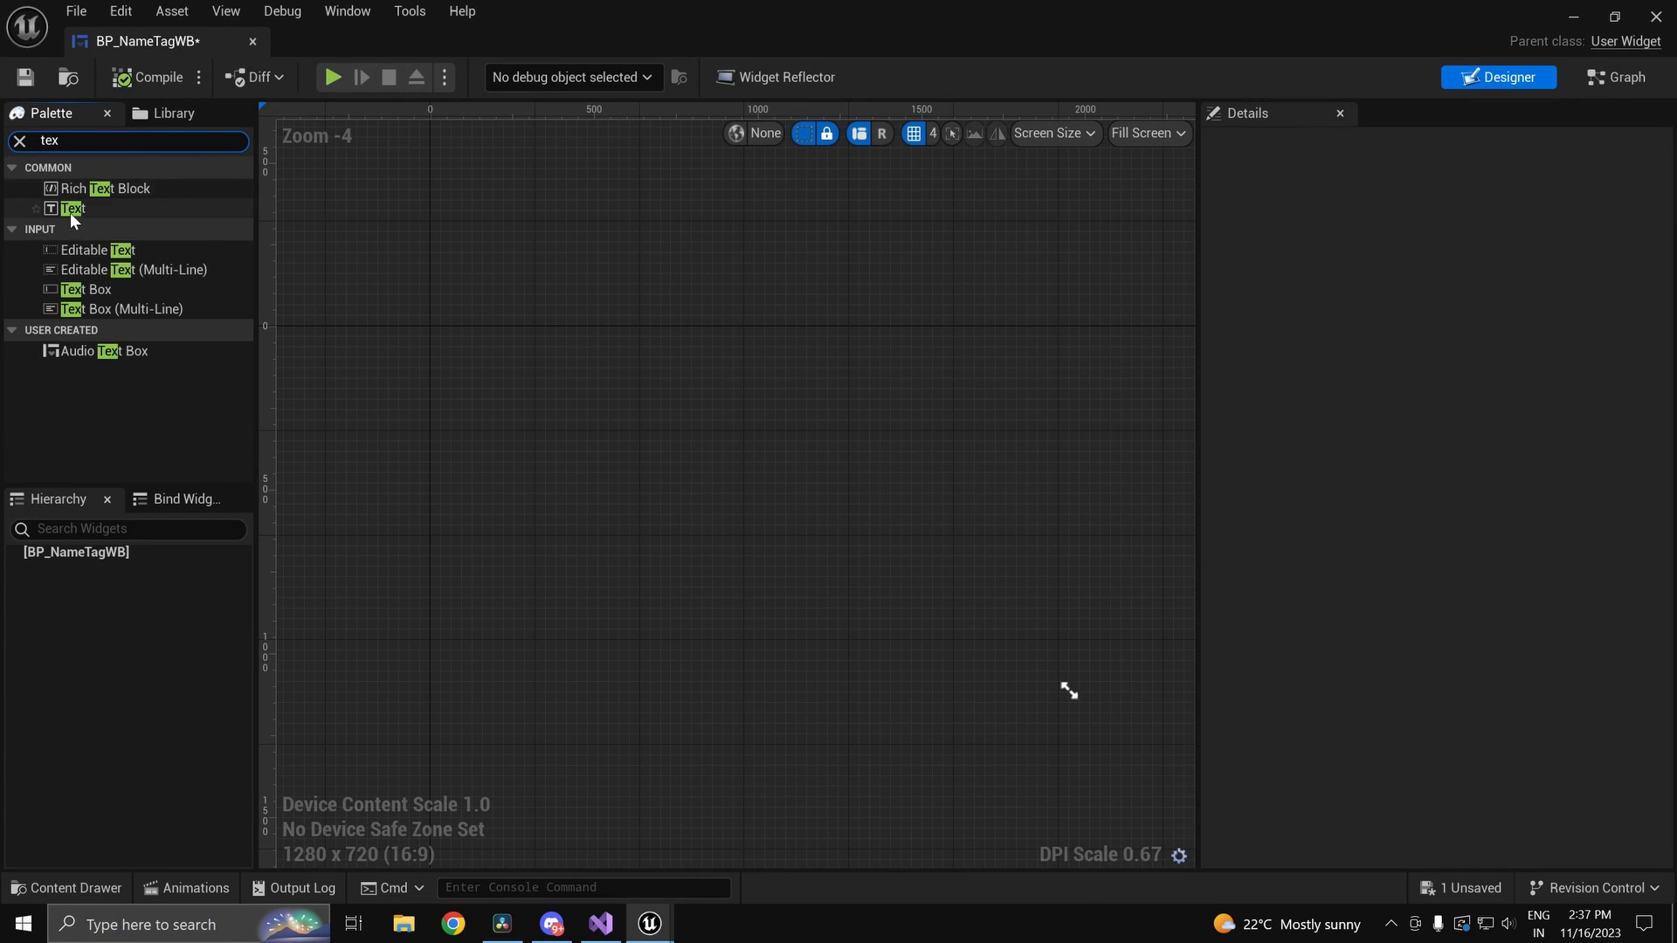
pyautogui.moveTo(71, 209); pyautogui.dragTo(743, 503)
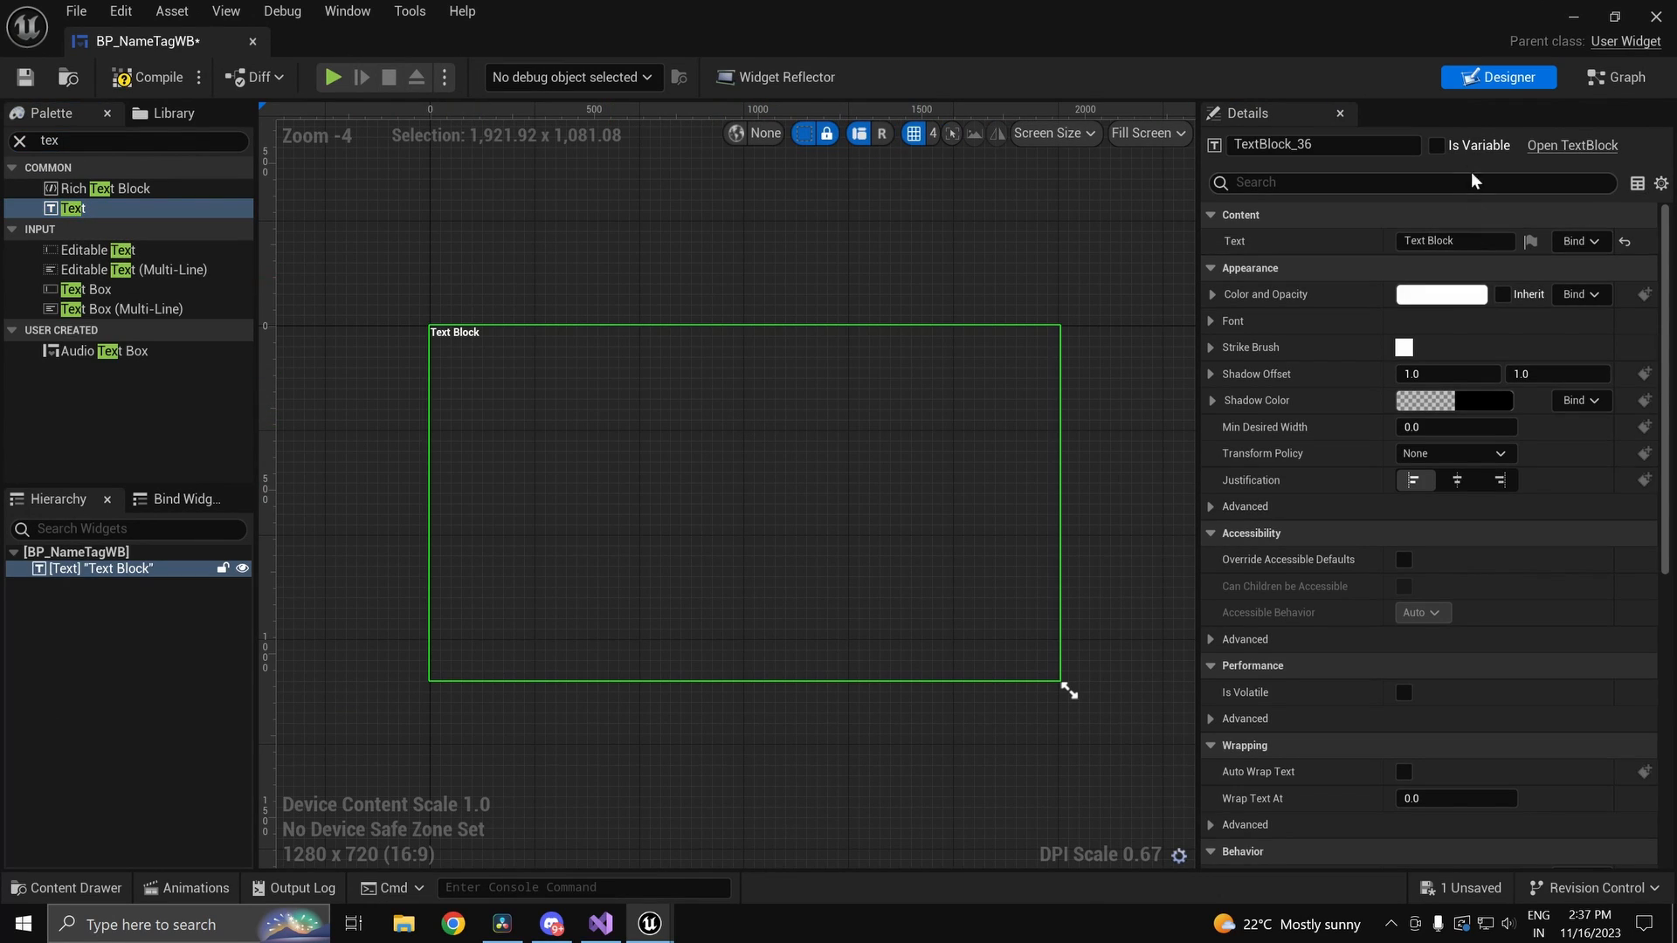
pyautogui.click(1437, 145)
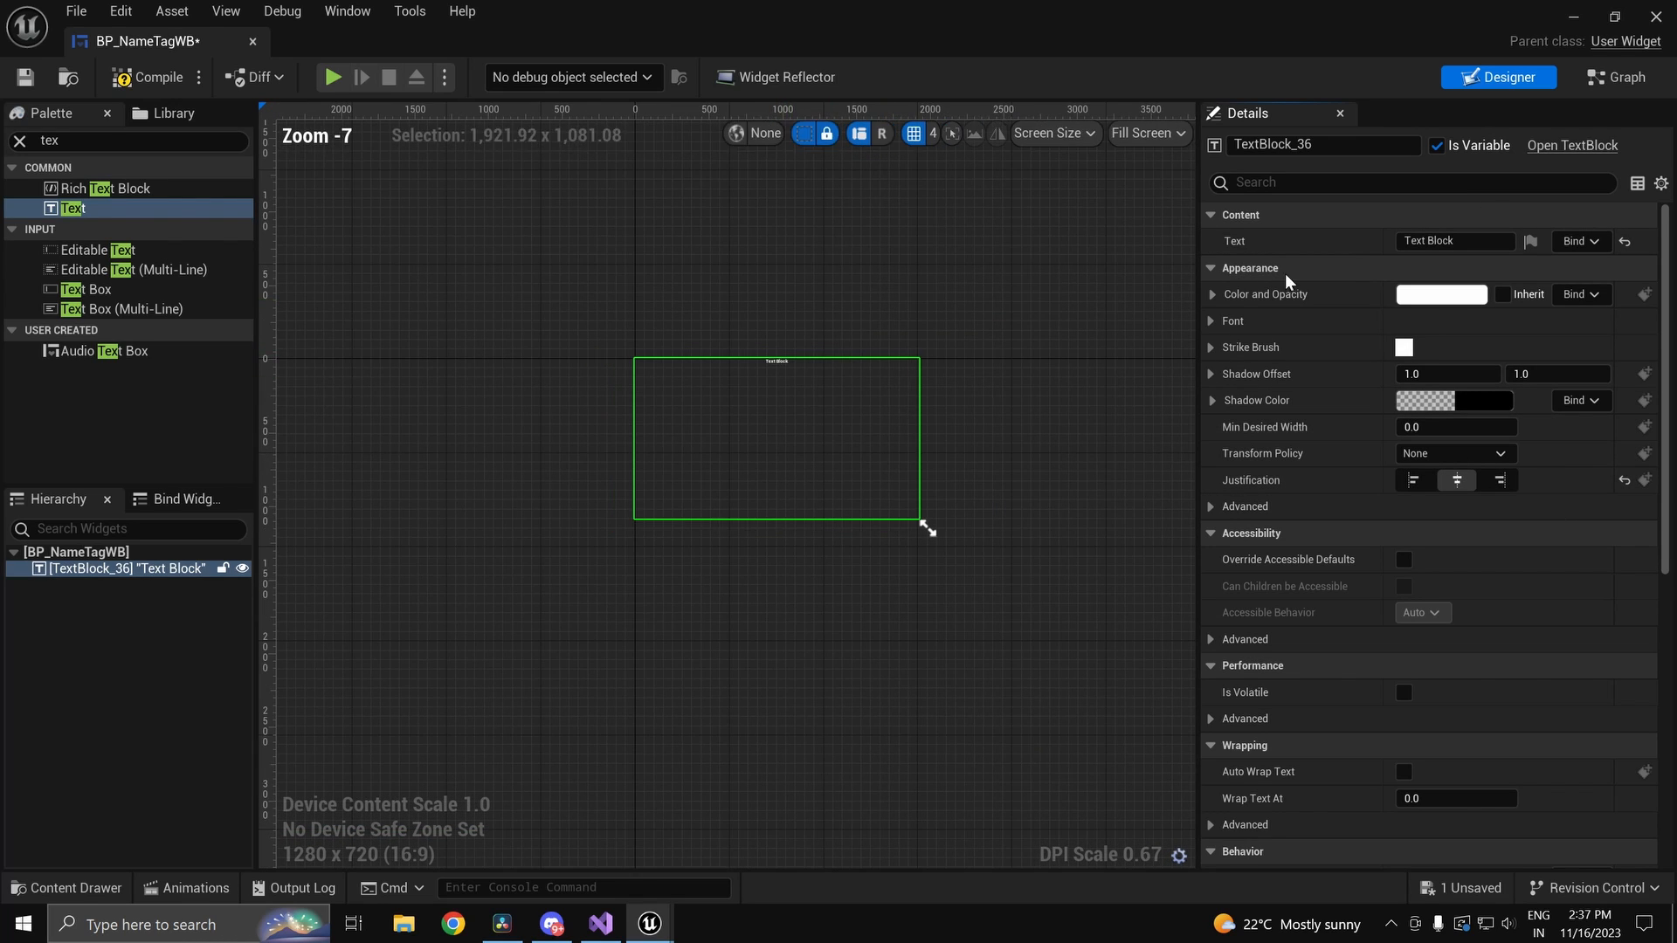
# Step: Give the widget a 350 × 50 custom size and stretch the text across it reading <NAME>
pyautogui.click(1149, 132)
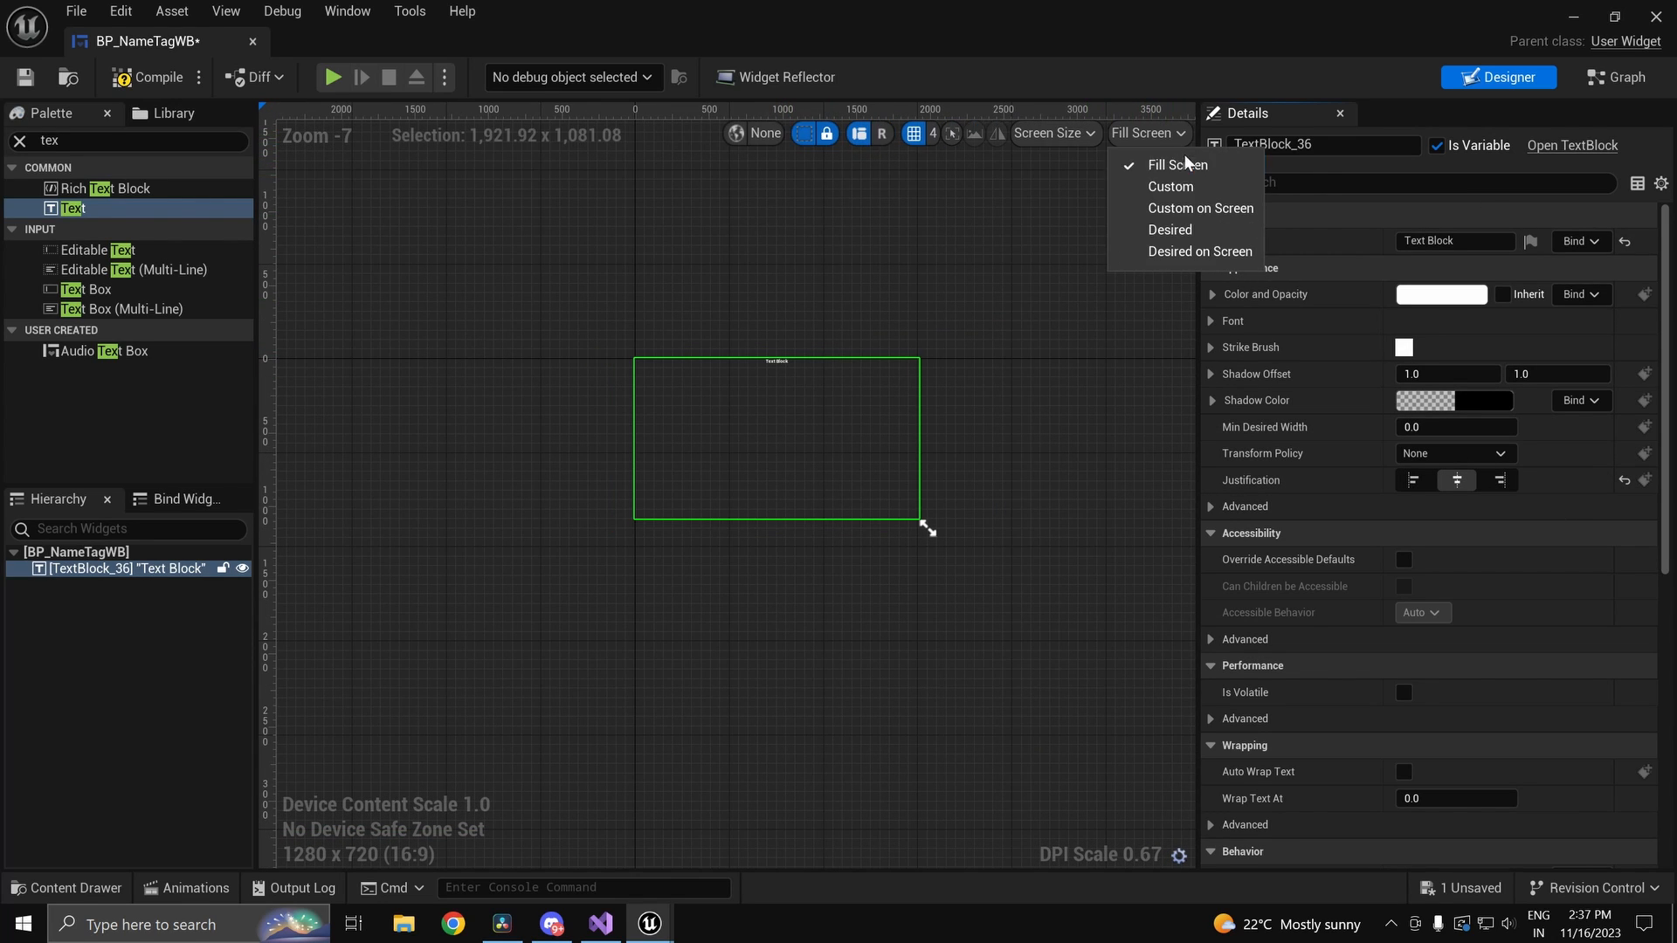
pyautogui.click(1171, 187)
pyautogui.write('50')
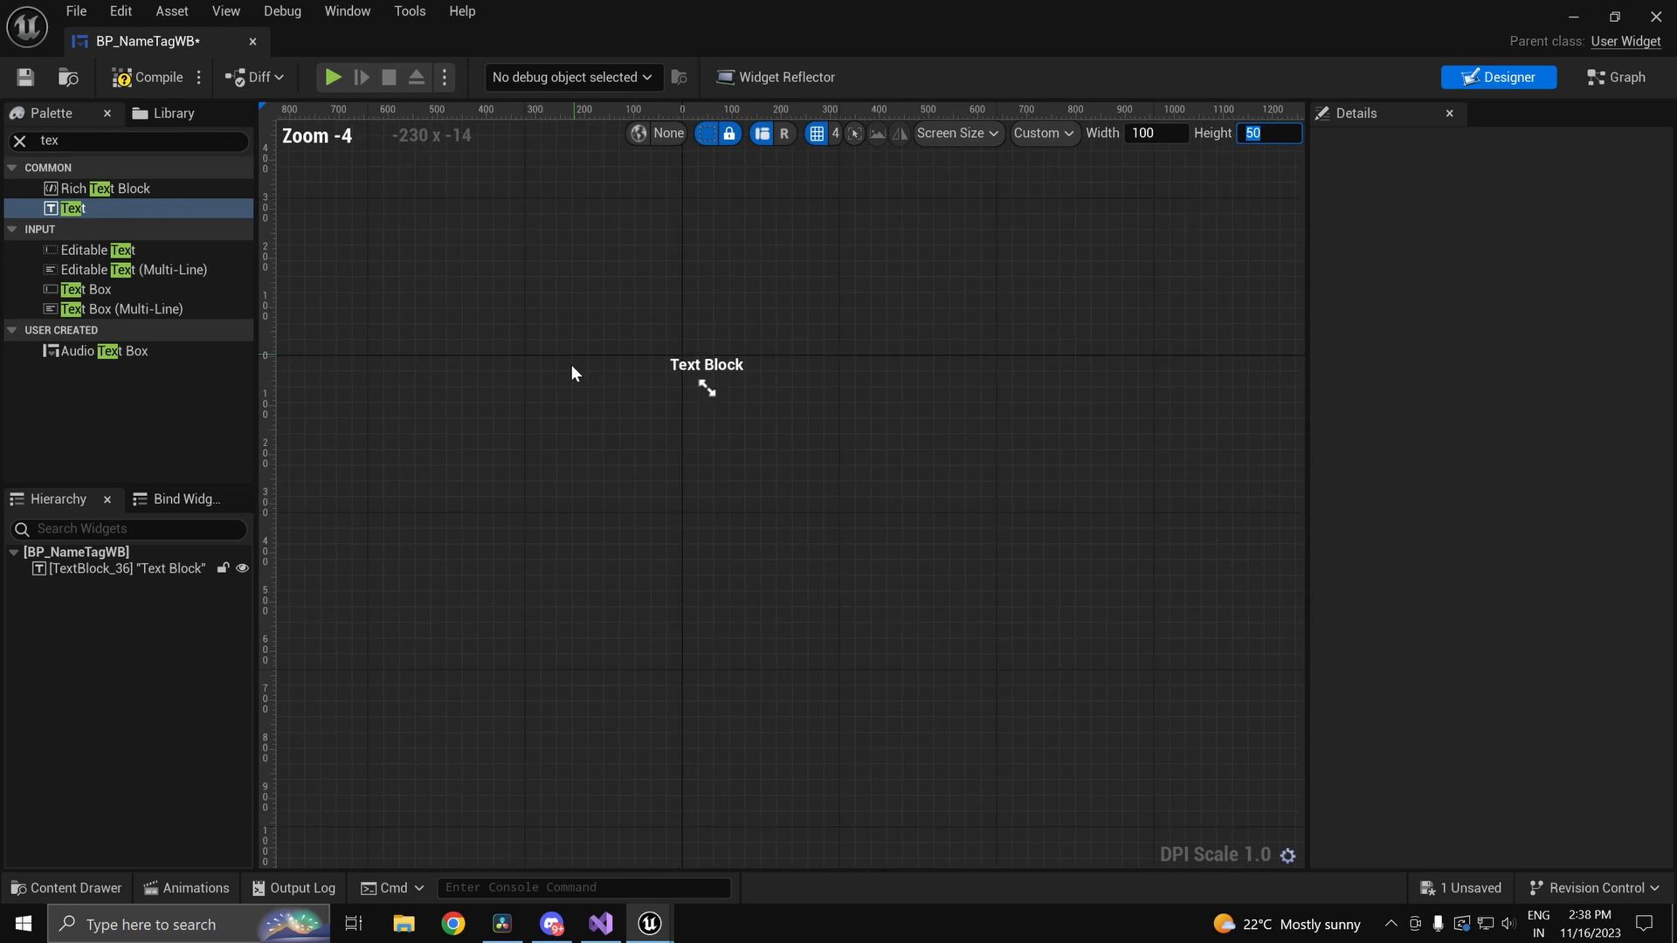
pyautogui.click(707, 365)
pyautogui.write('3')
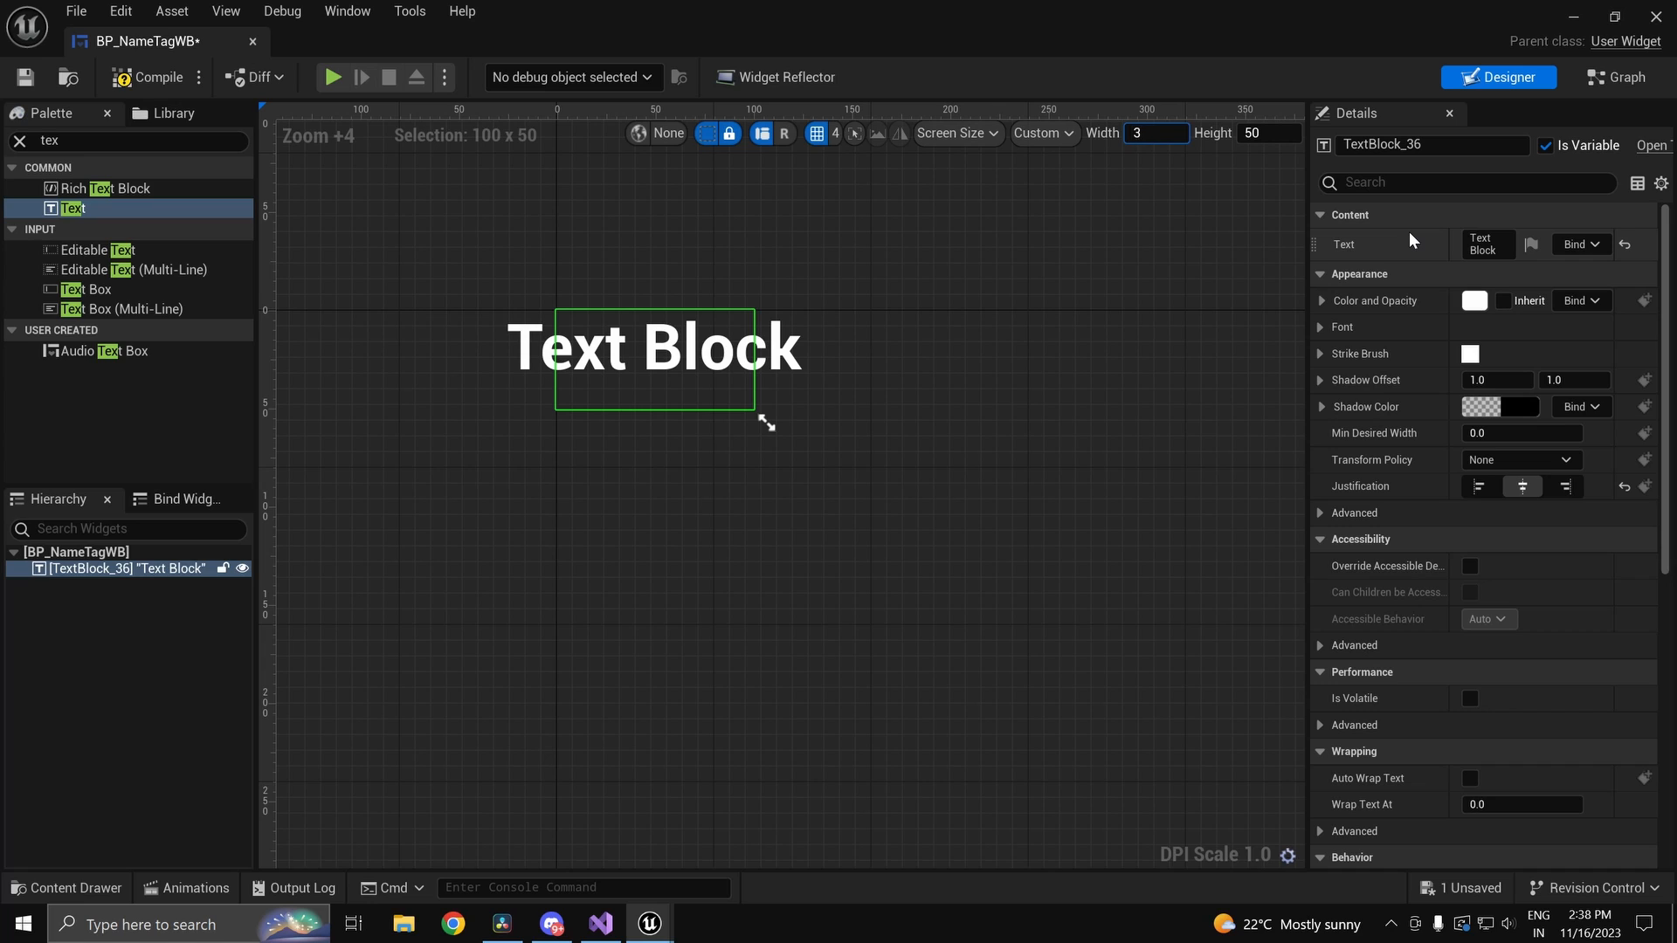
pyautogui.moveTo(766, 420); pyautogui.dragTo(1056, 484)
pyautogui.write('50')
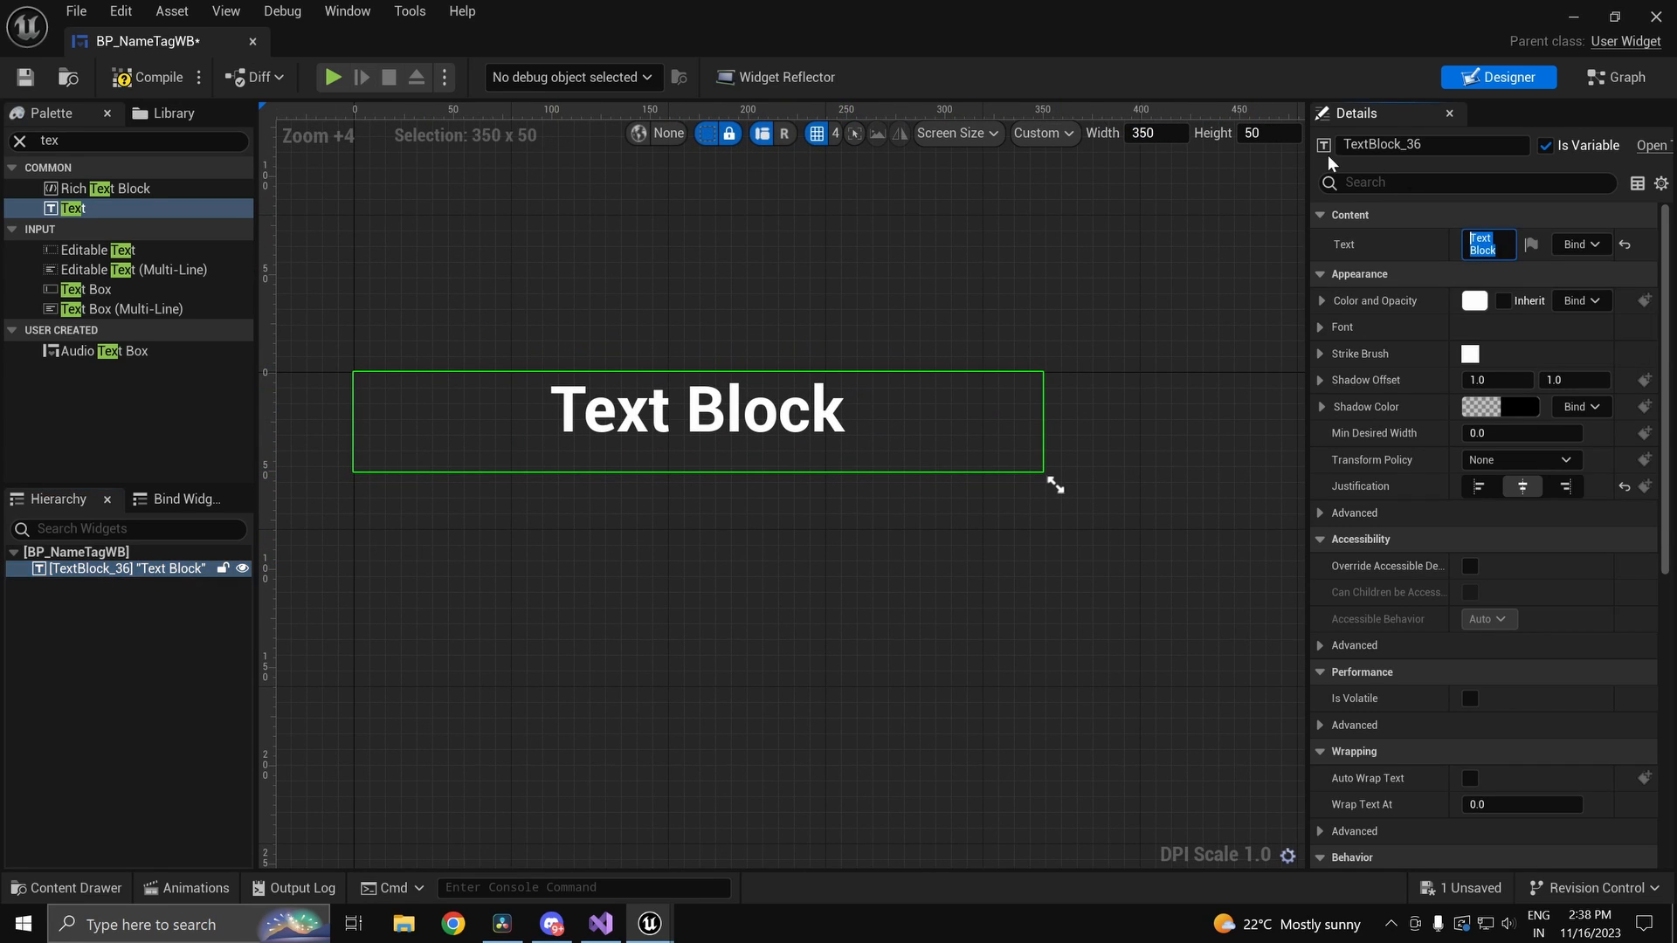
pyautogui.write('NAME:')
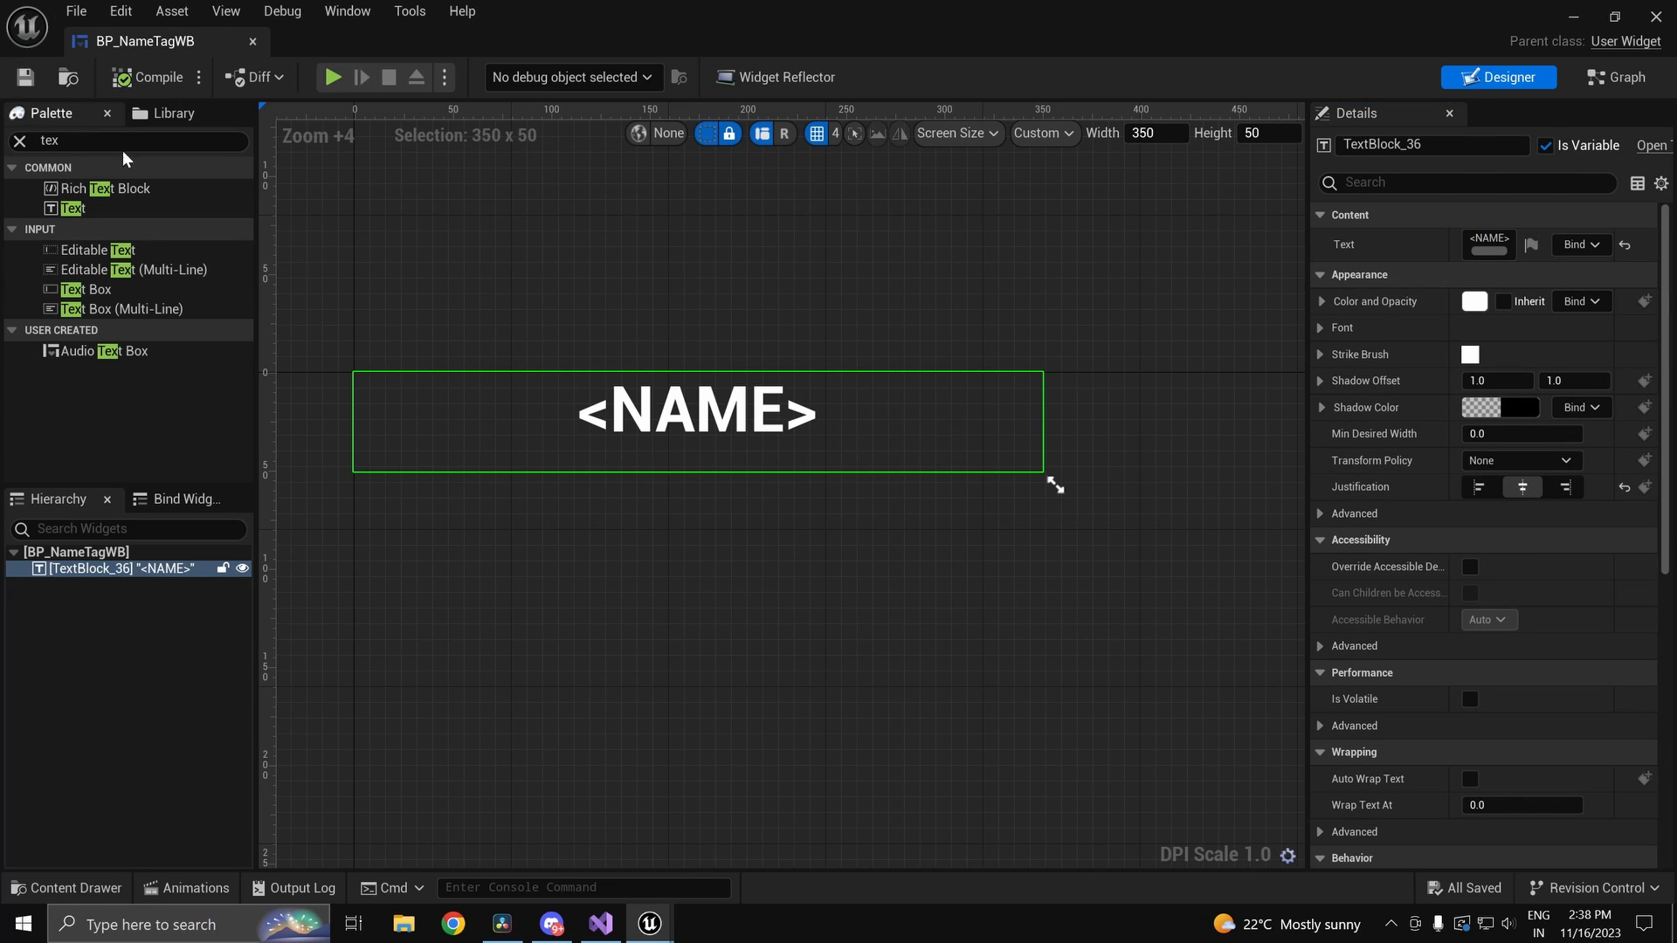
# Step: Add a SetName custom event with a New Name input in the widget's graph
pyautogui.click(1629, 77)
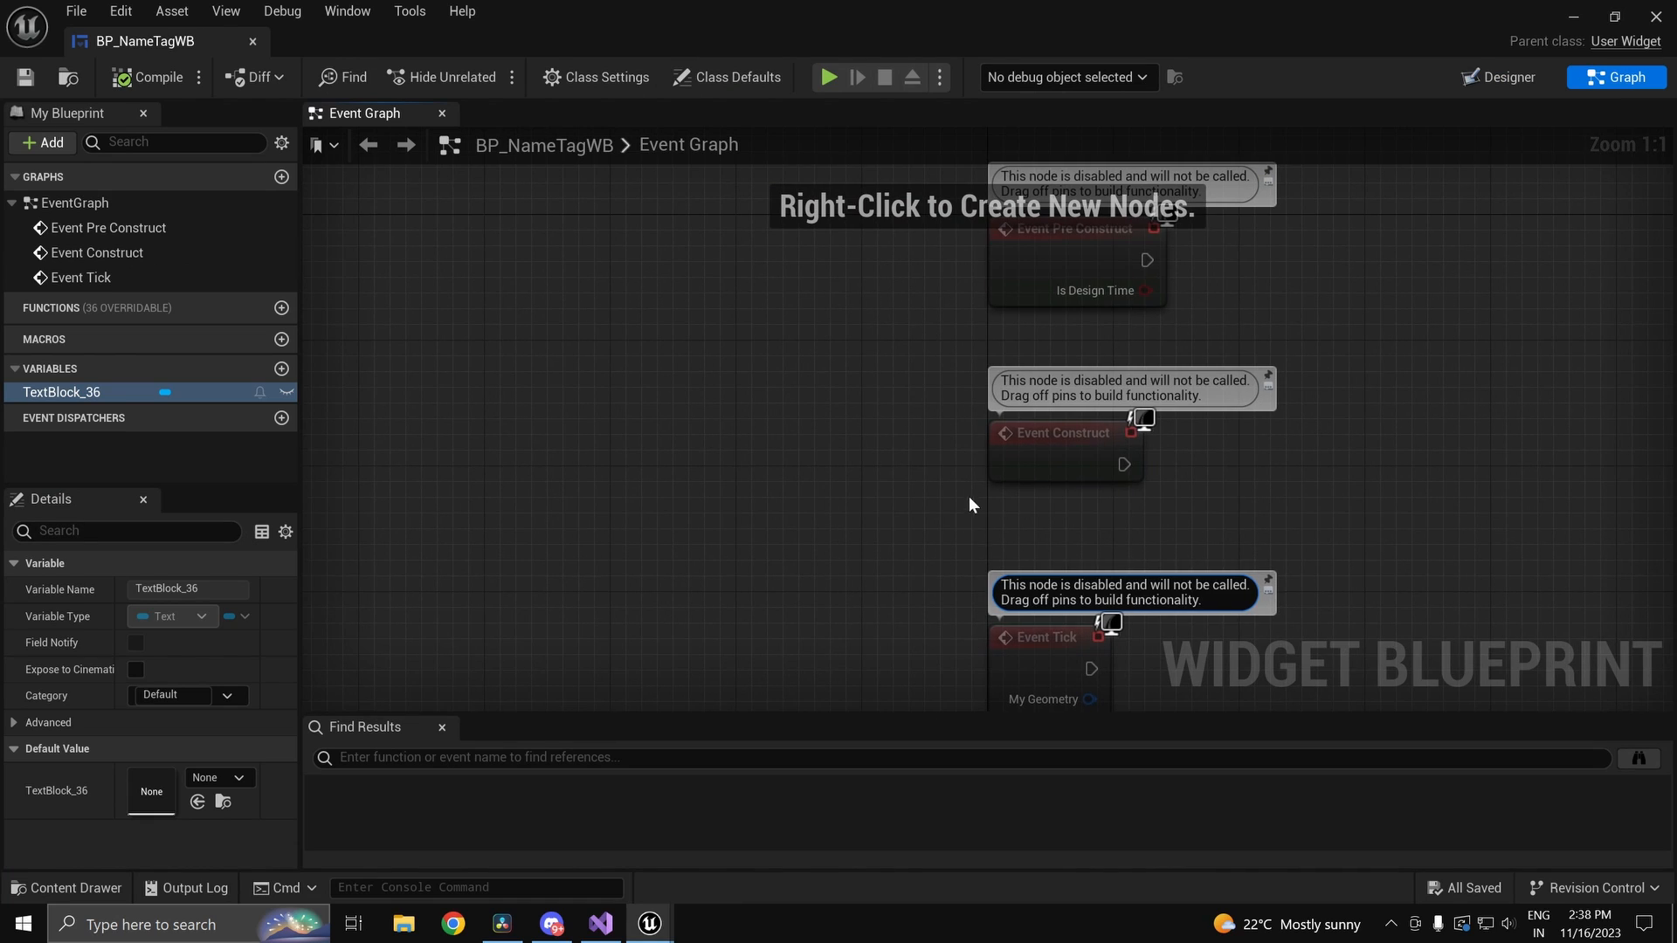
pyautogui.rightClick(971, 504)
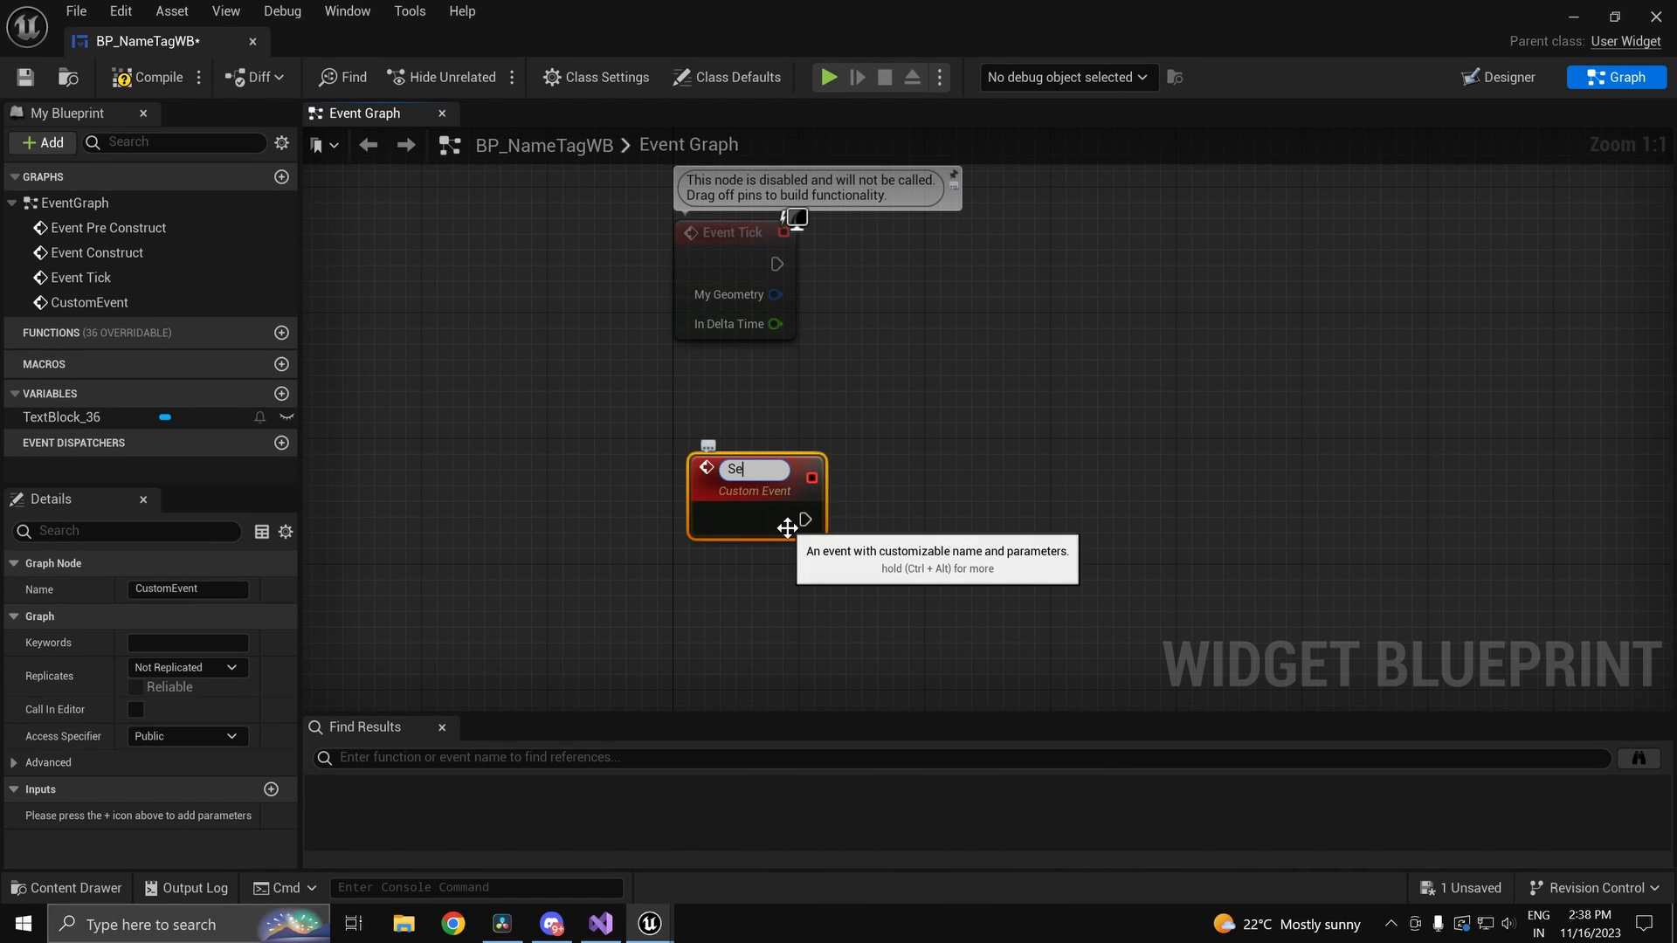
pyautogui.write('SetName')
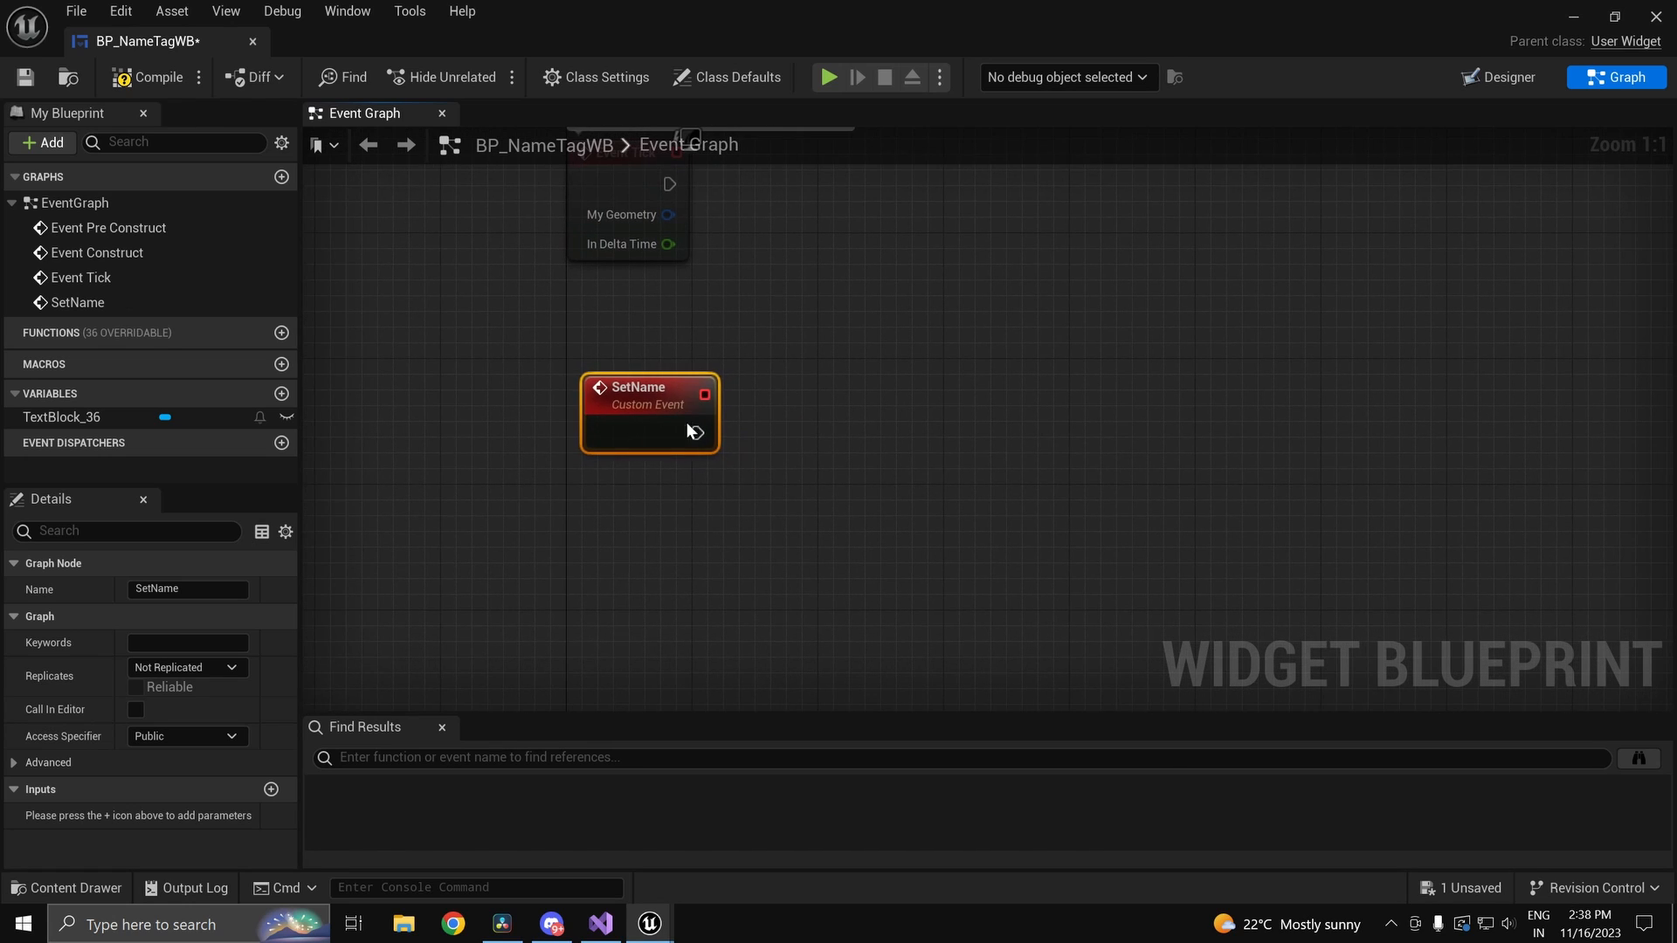
pyautogui.moveTo(281, 805)
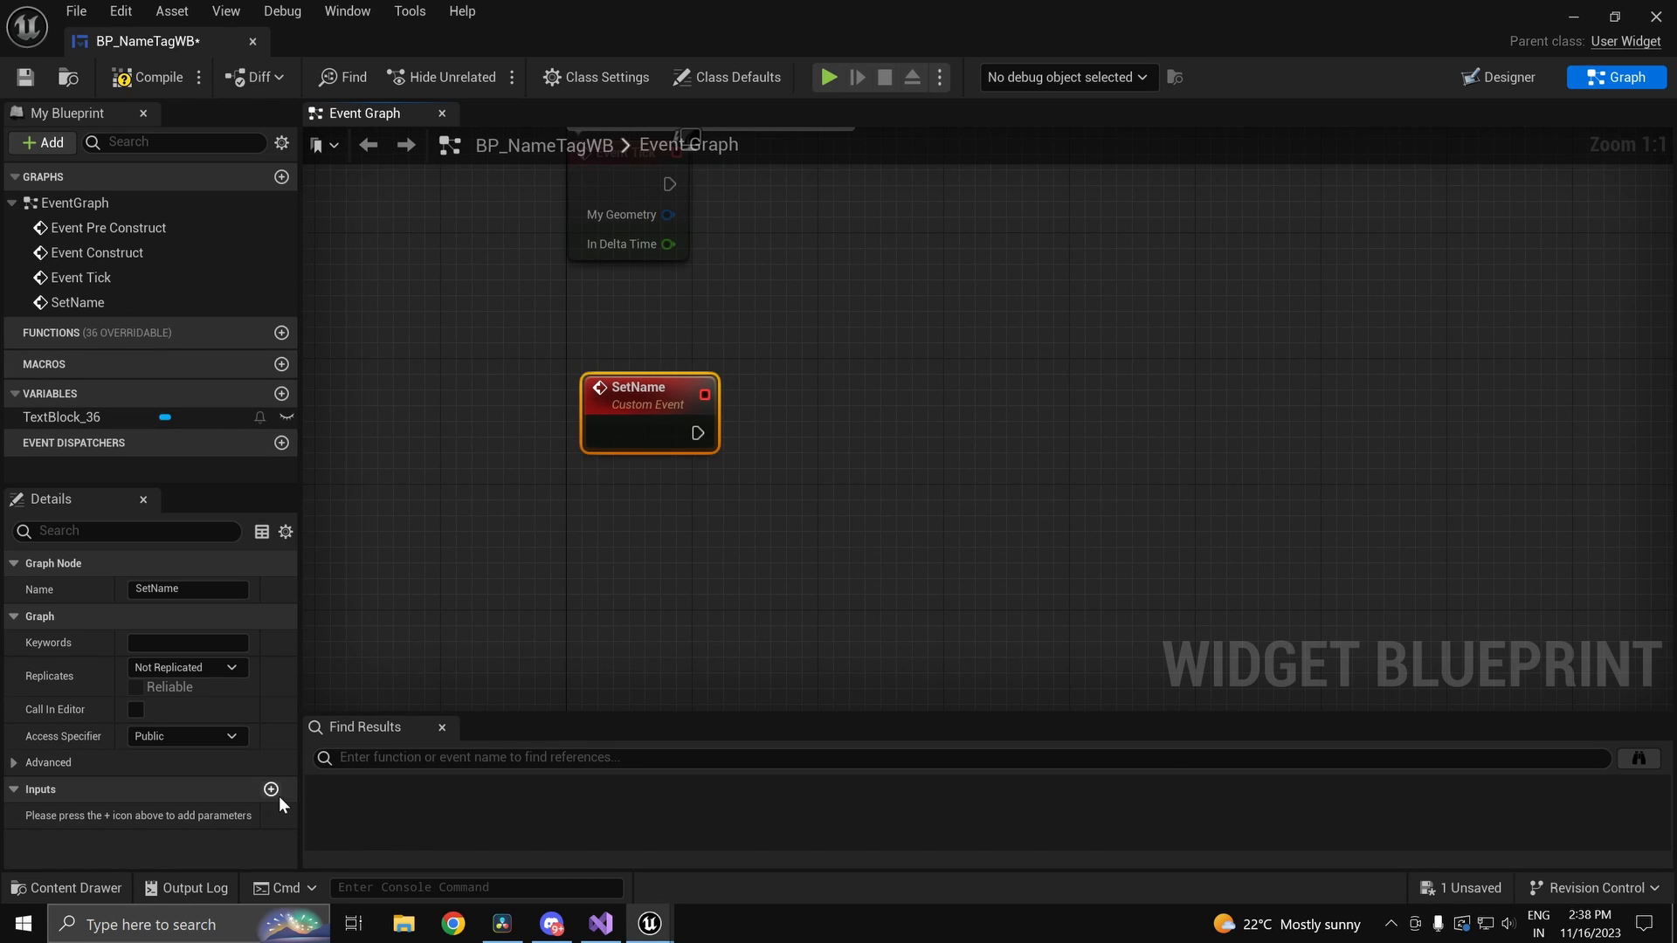
pyautogui.click(271, 790)
pyautogui.write('set')
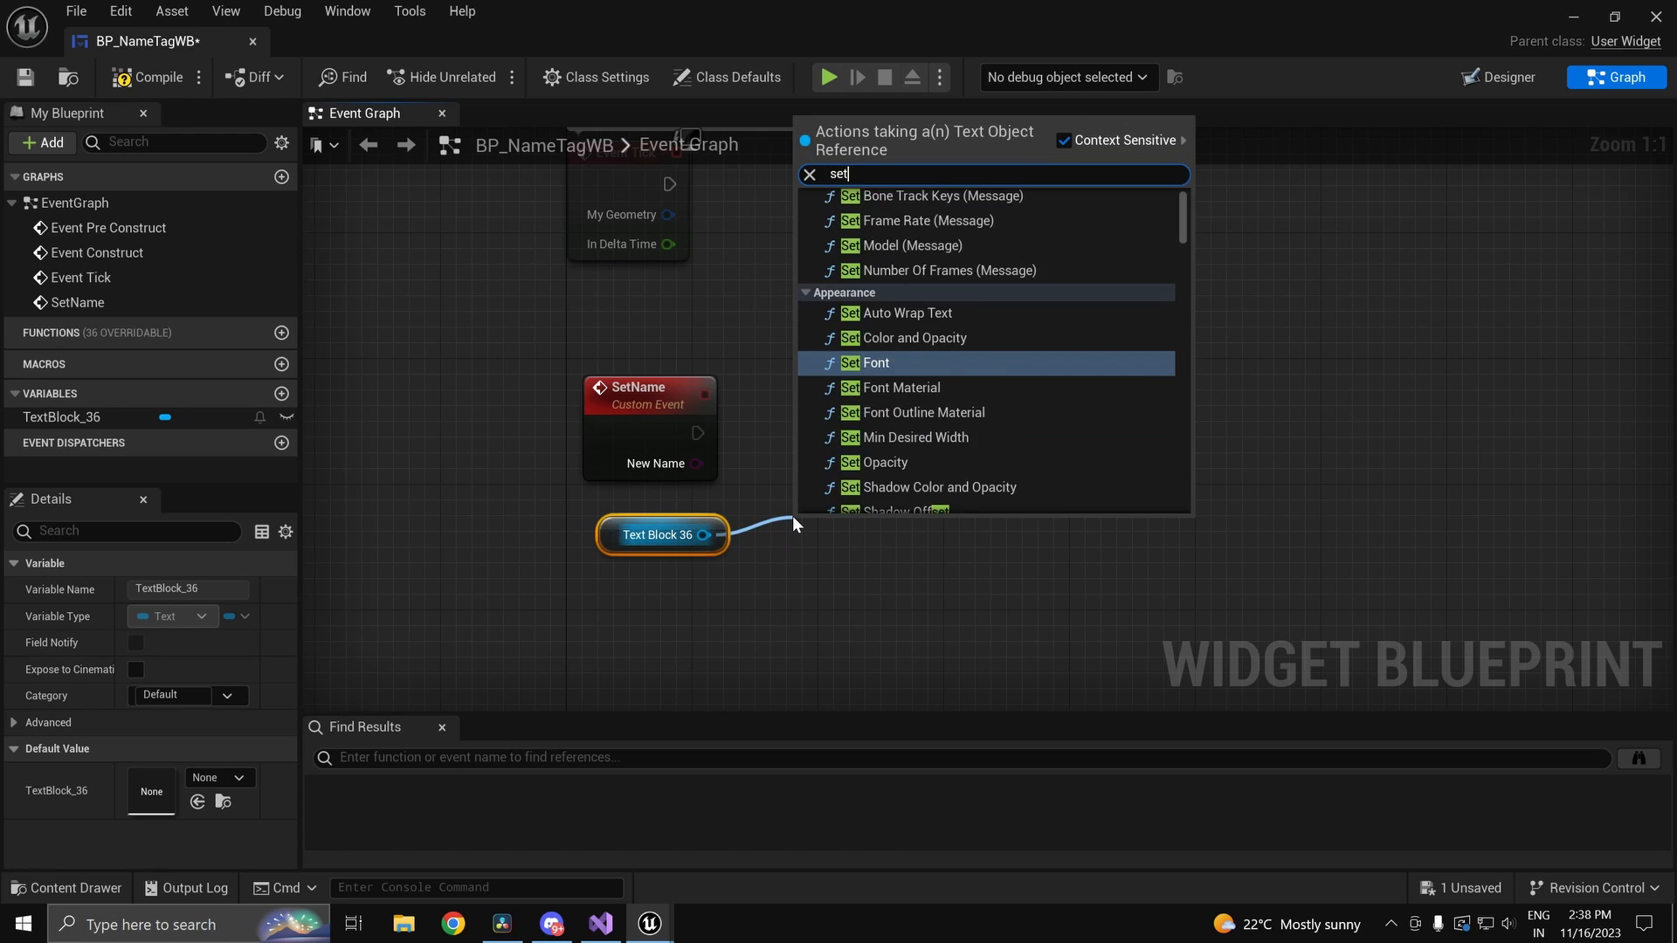
# Step: Have SetName write New Name into the text block via SetText and print a confirmation string
pyautogui.click(865, 364)
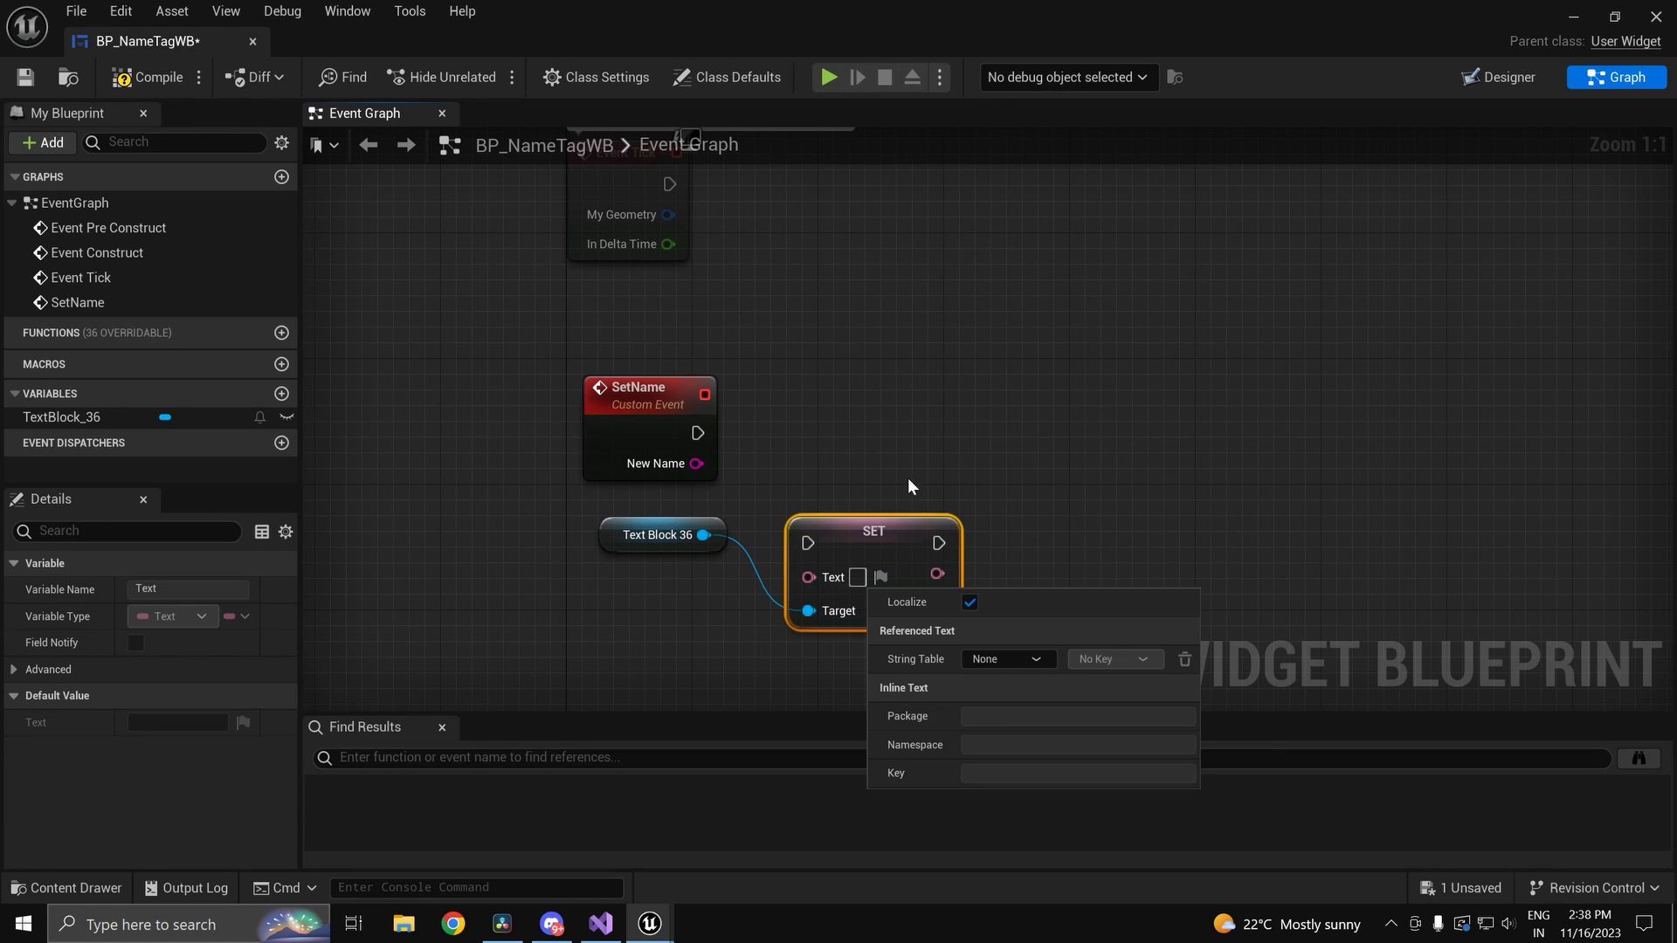
pyautogui.moveTo(714, 534); pyautogui.dragTo(807, 544)
pyautogui.write('Name is set')
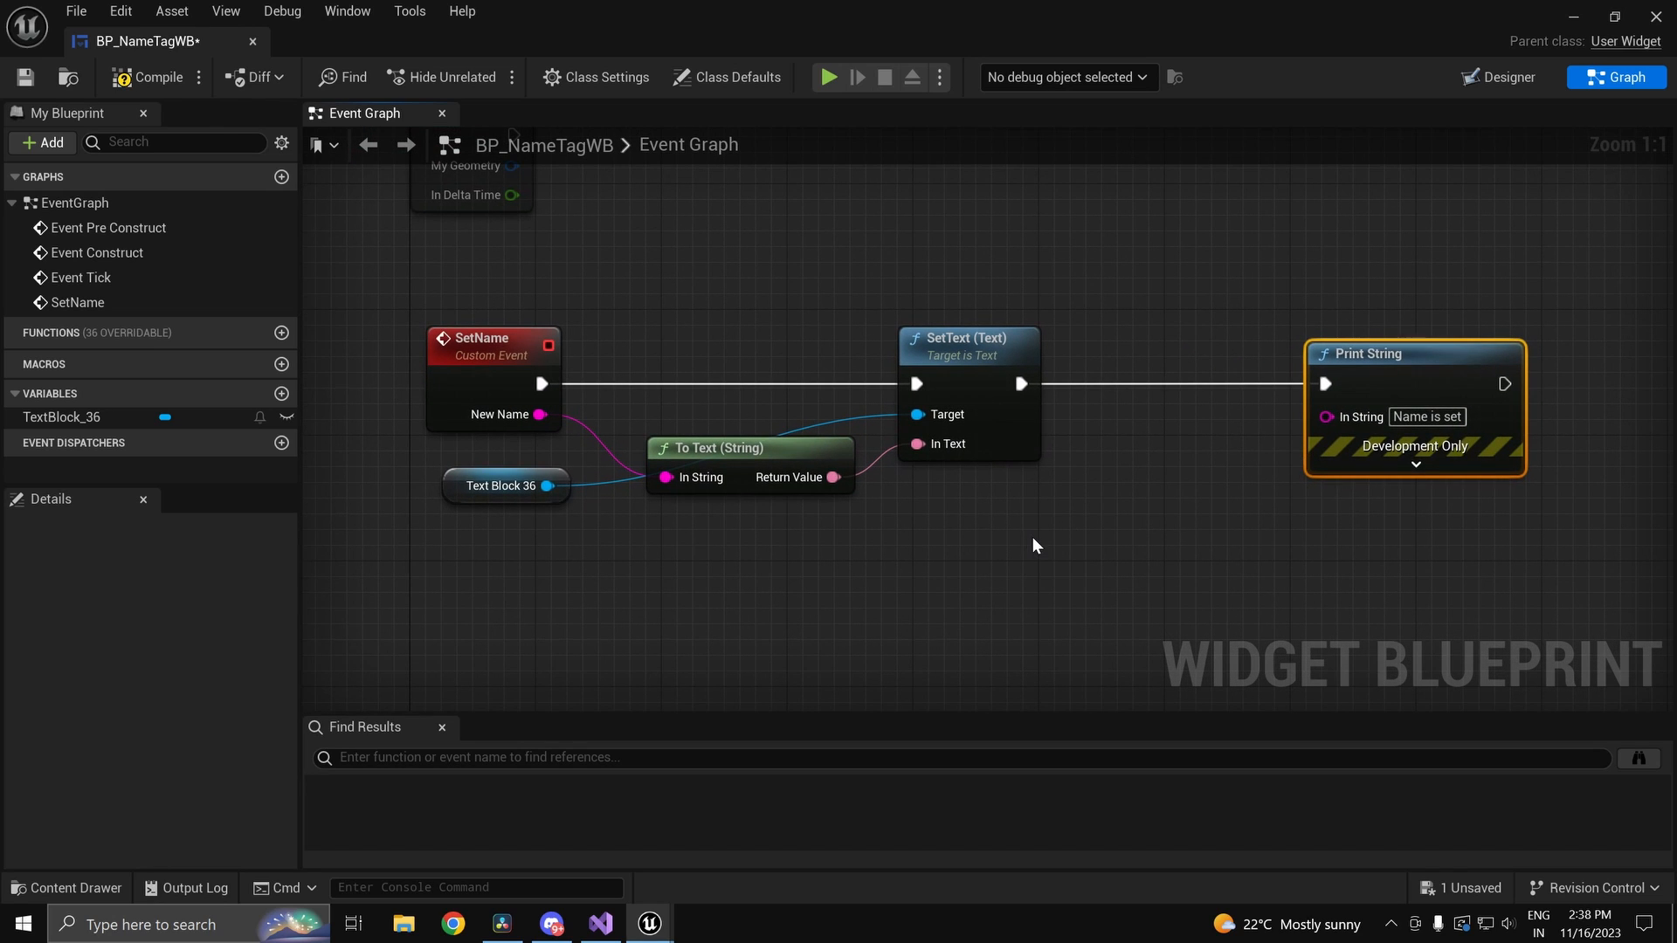
pyautogui.click(1034, 542)
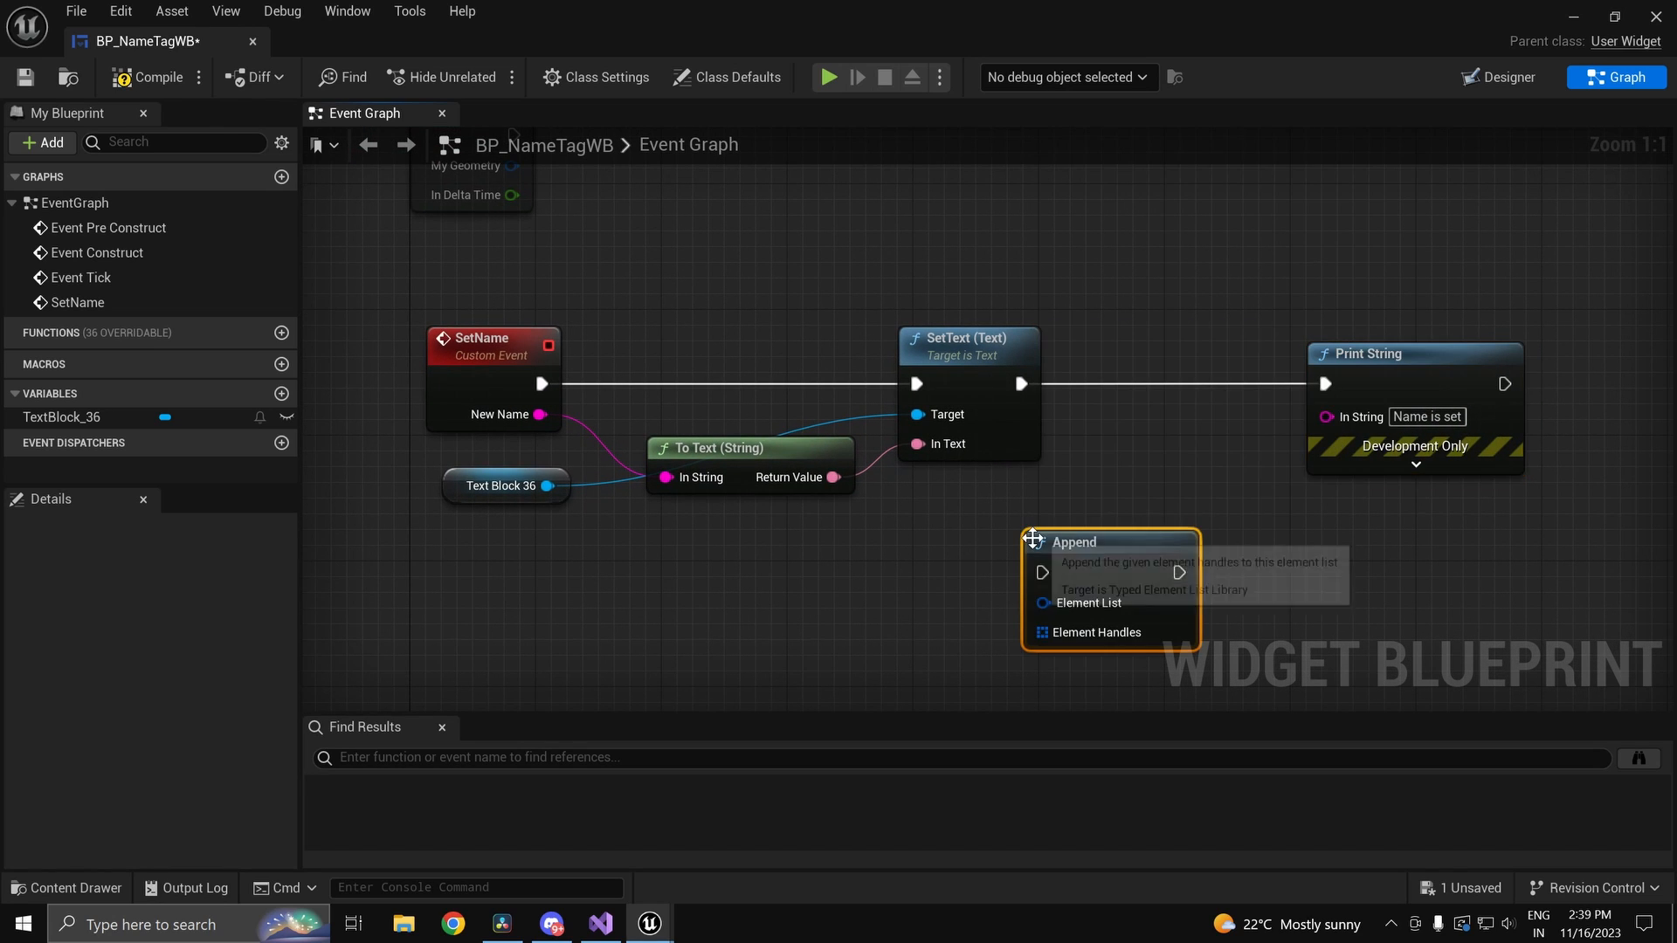
pyautogui.moveTo(1078, 510)
pyautogui.write('appen')
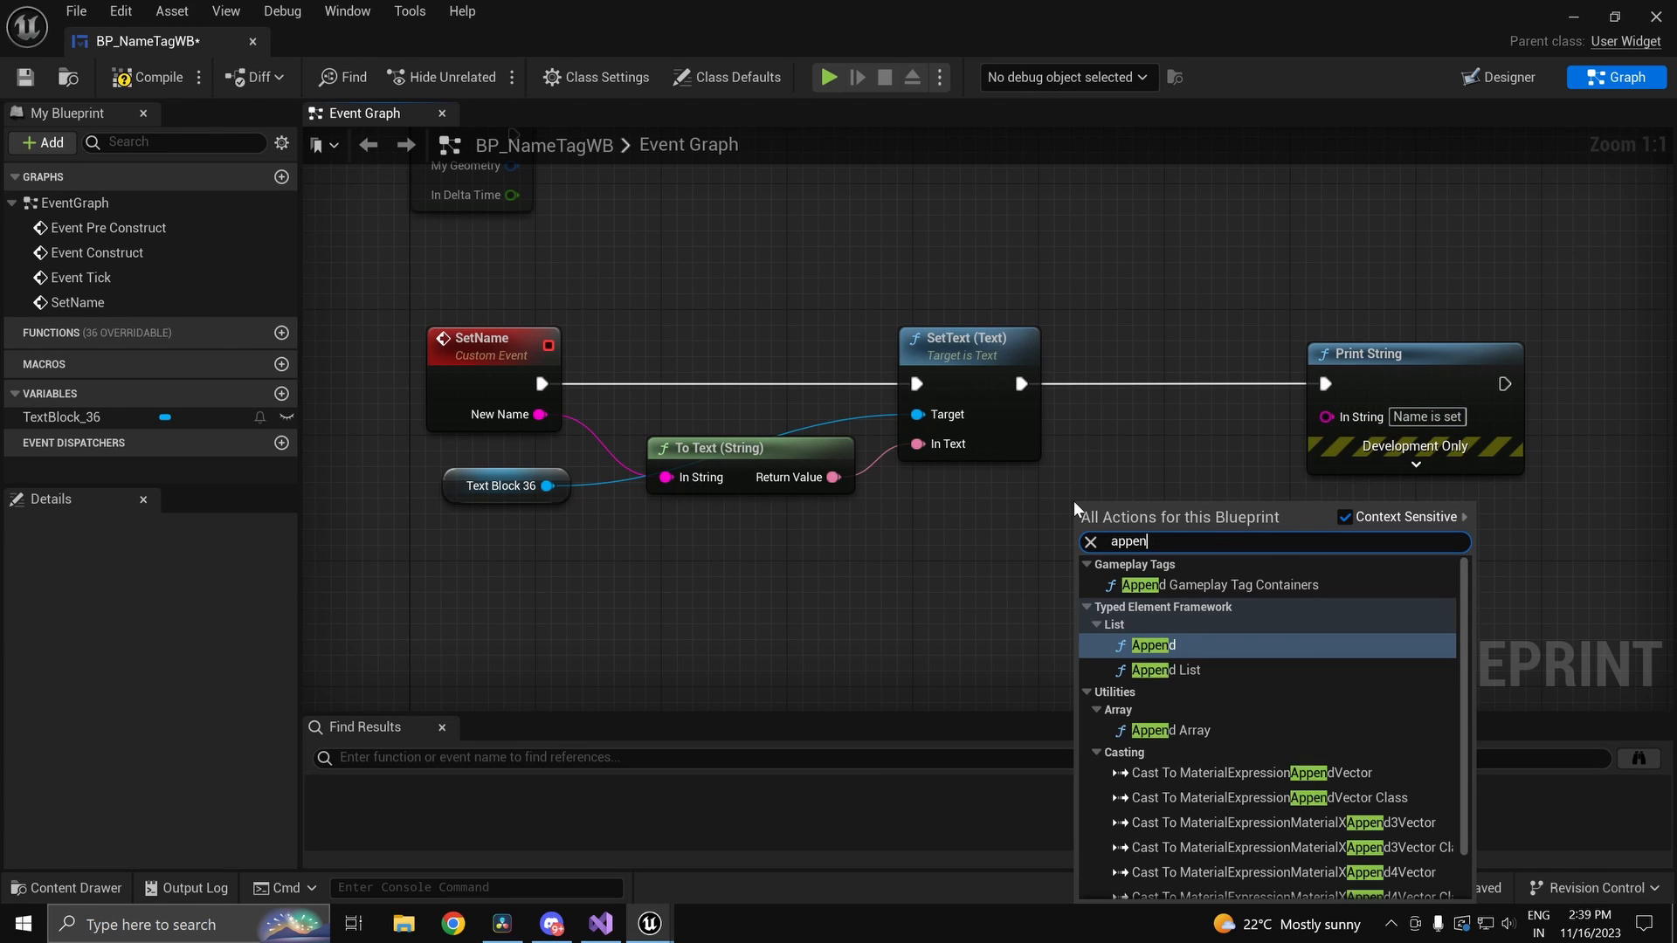
pyautogui.click(1152, 646)
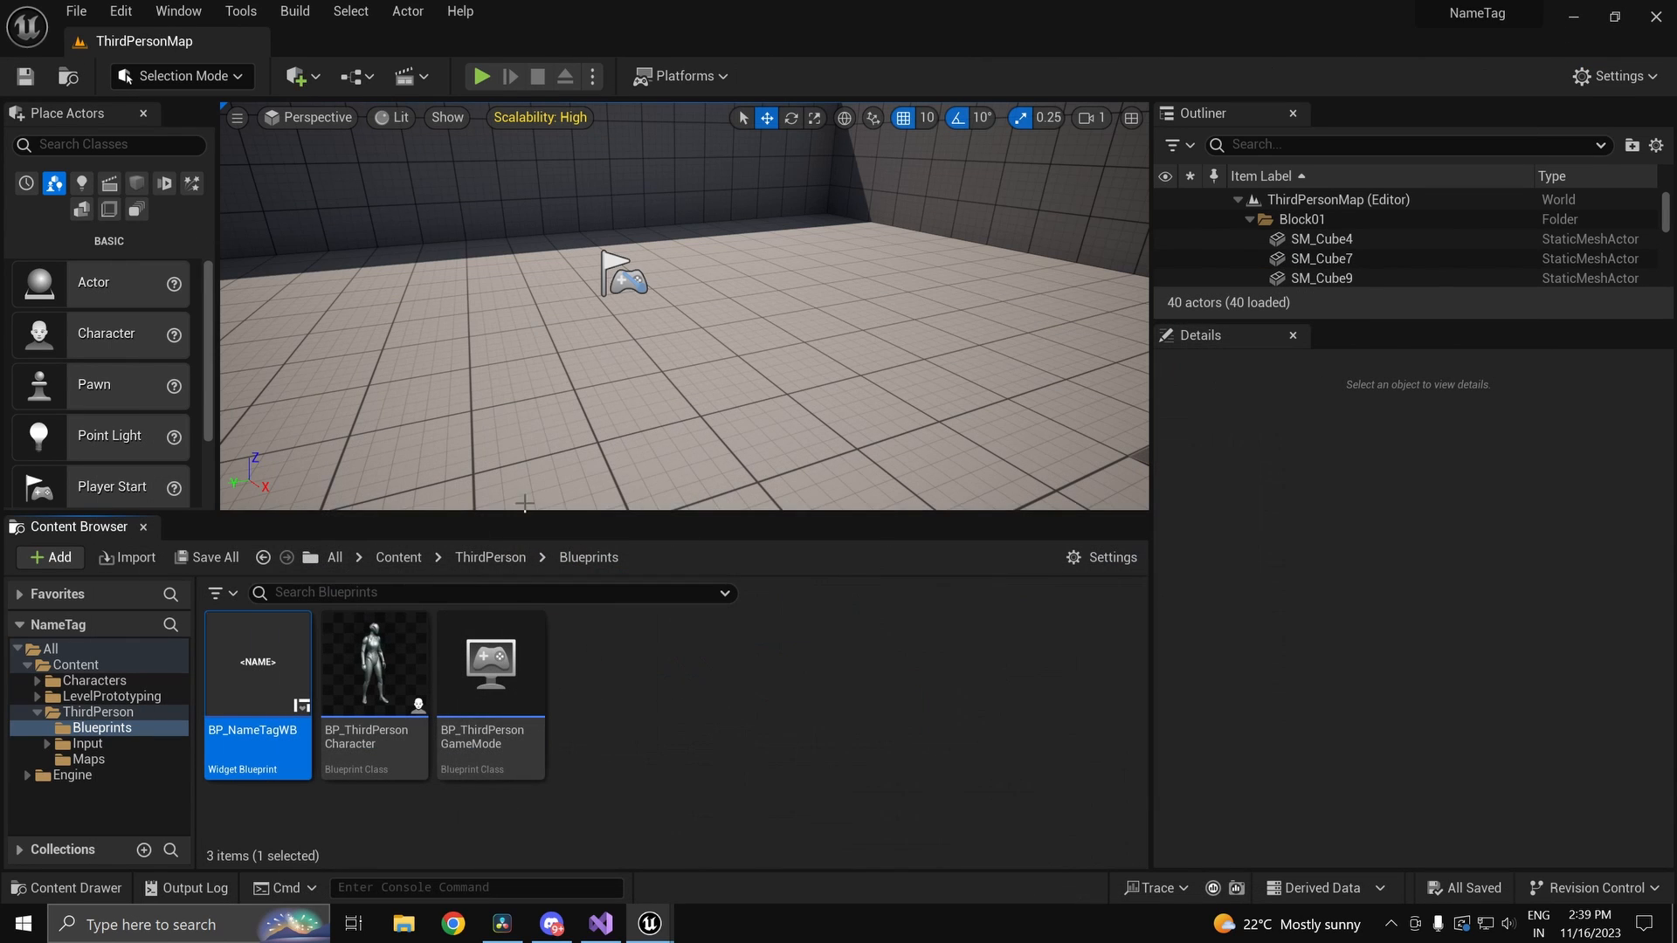
# Step: Add a NameTag widget component to BP_ThirdPersonCharacter
pyautogui.doubleClick(373, 662)
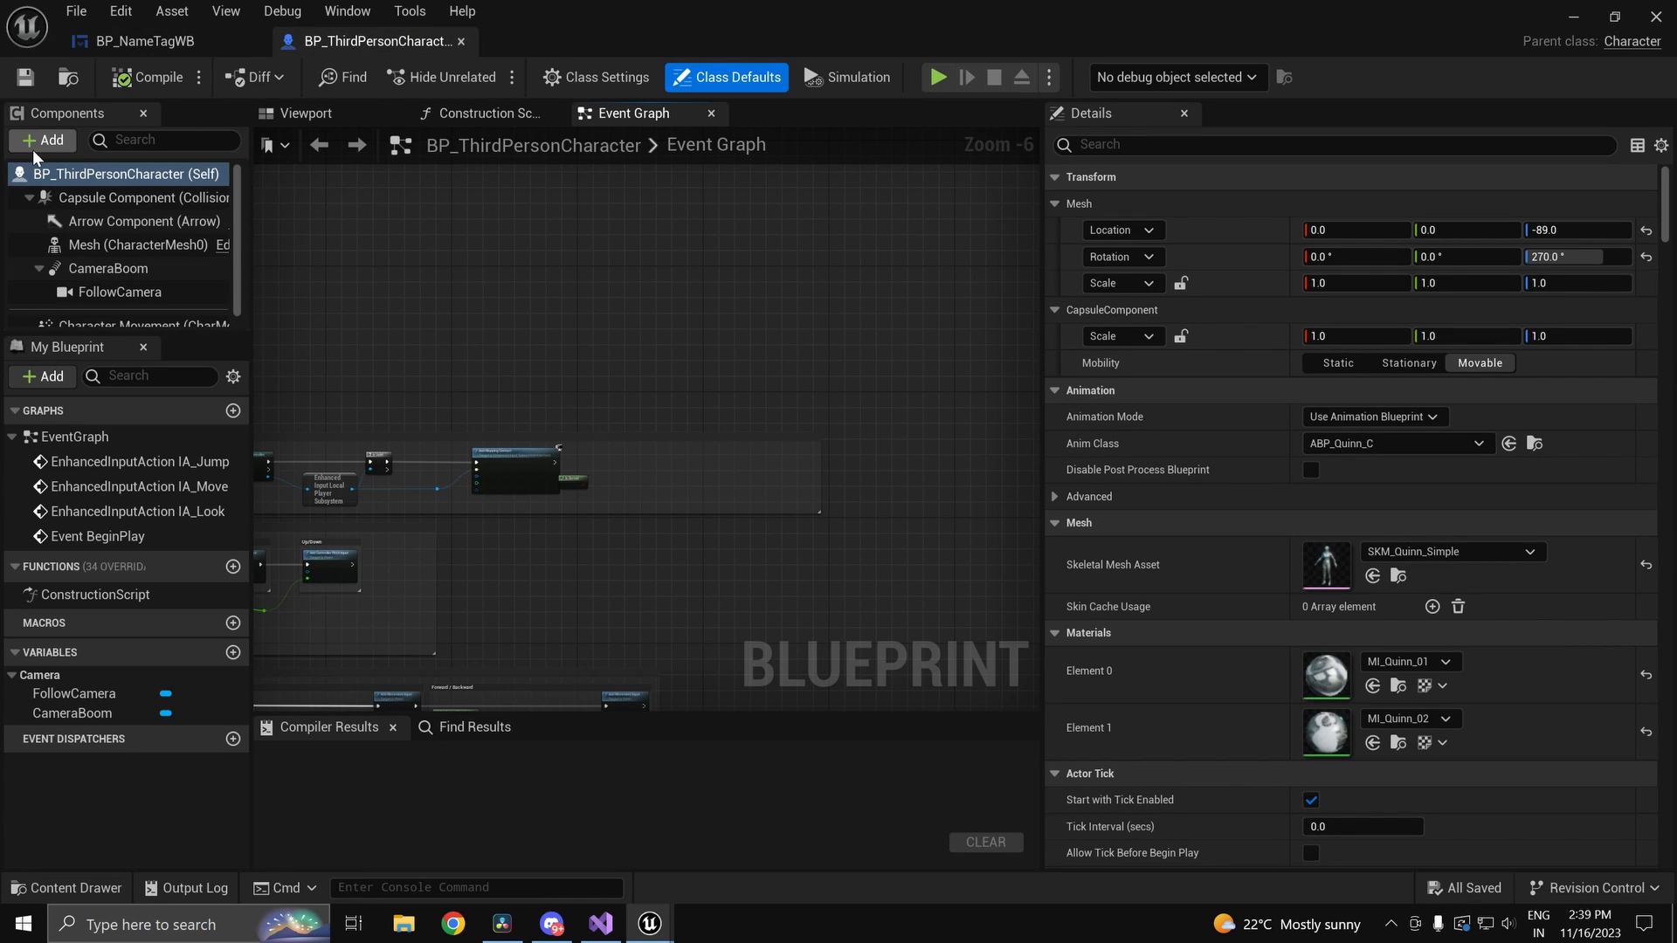
pyautogui.click(42, 140)
pyautogui.write('NameTag')
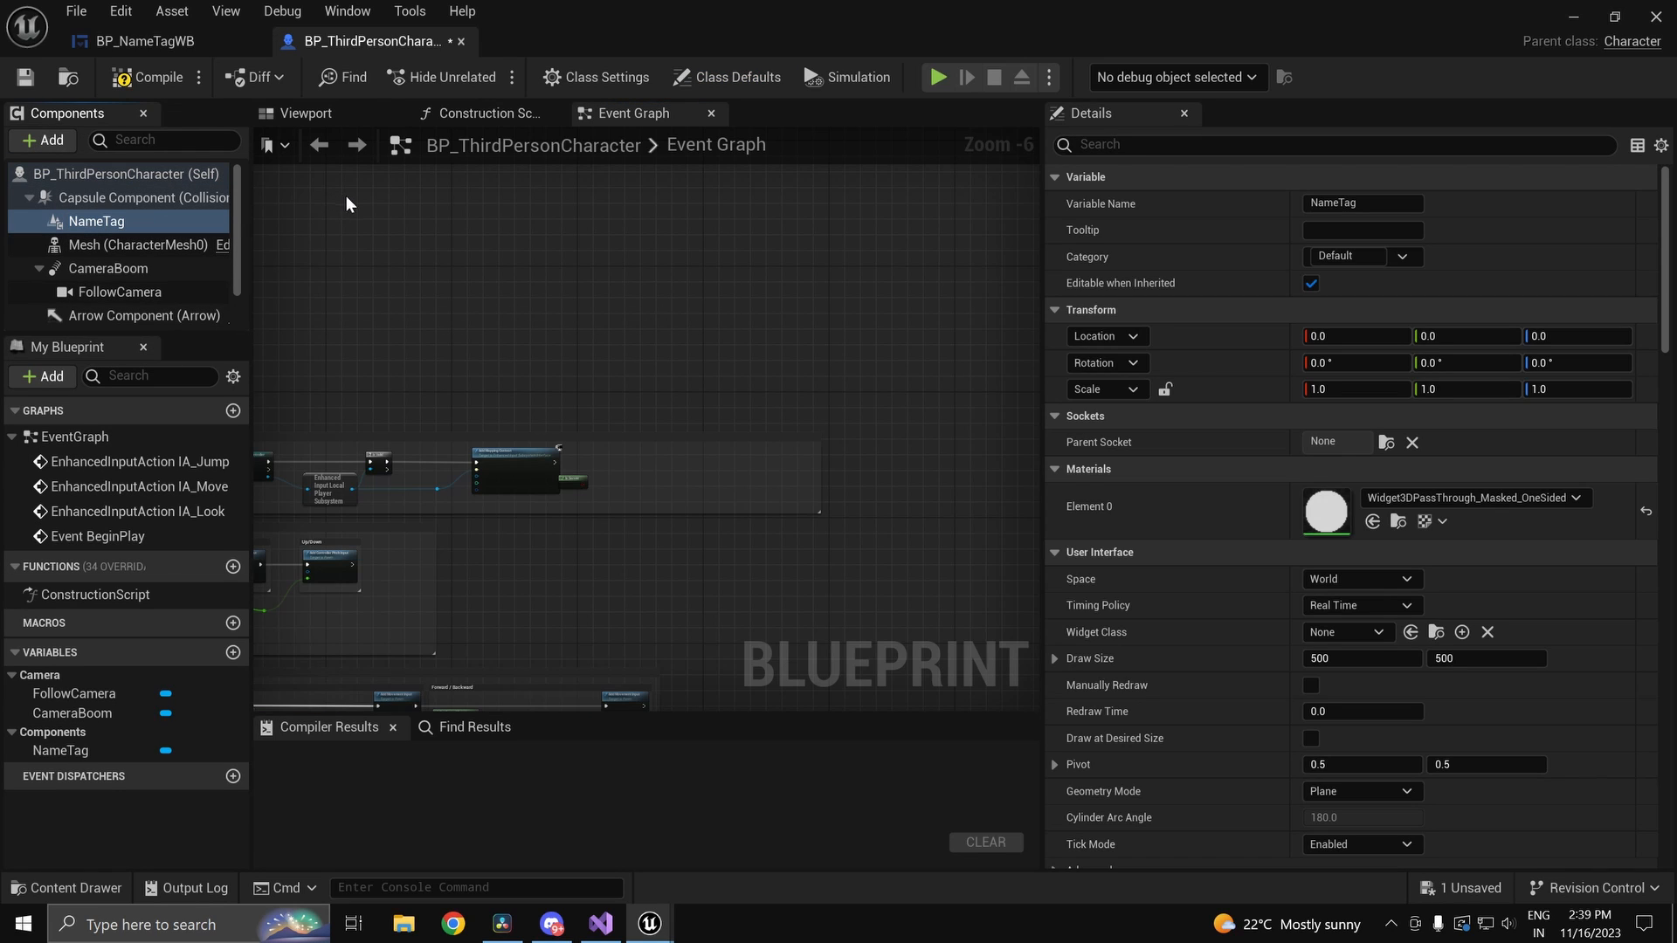
pyautogui.click(300, 113)
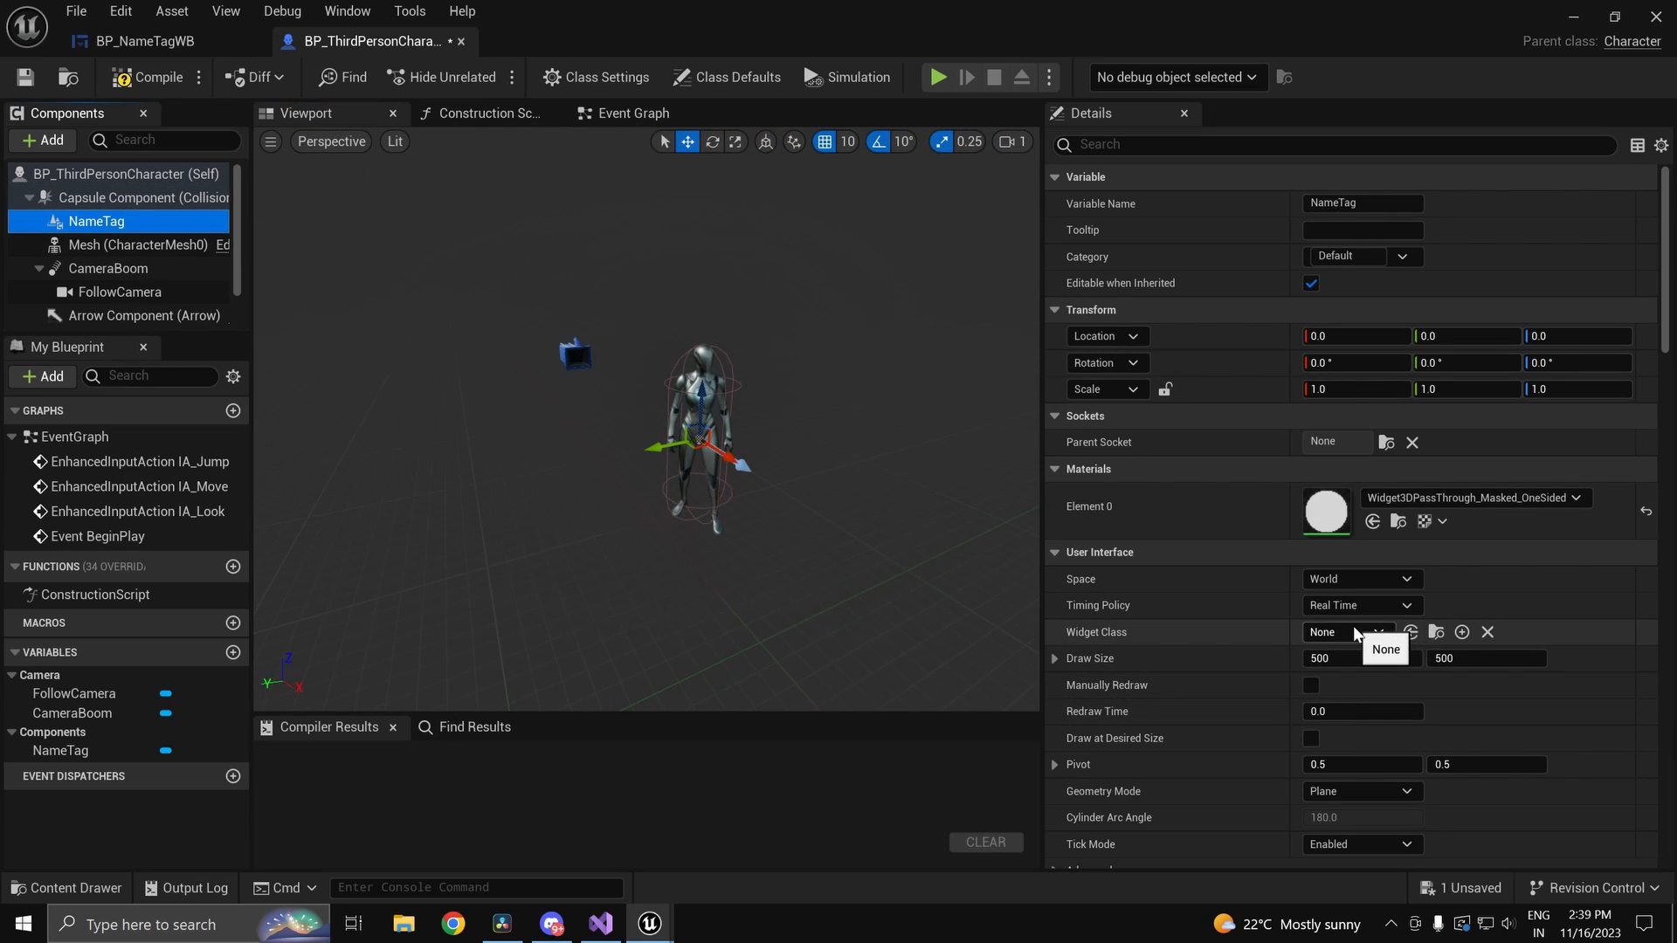
# Step: Set NameTag's Widget Class to BP_NameTagWB at Z -60 and compile the character
pyautogui.click(1349, 632)
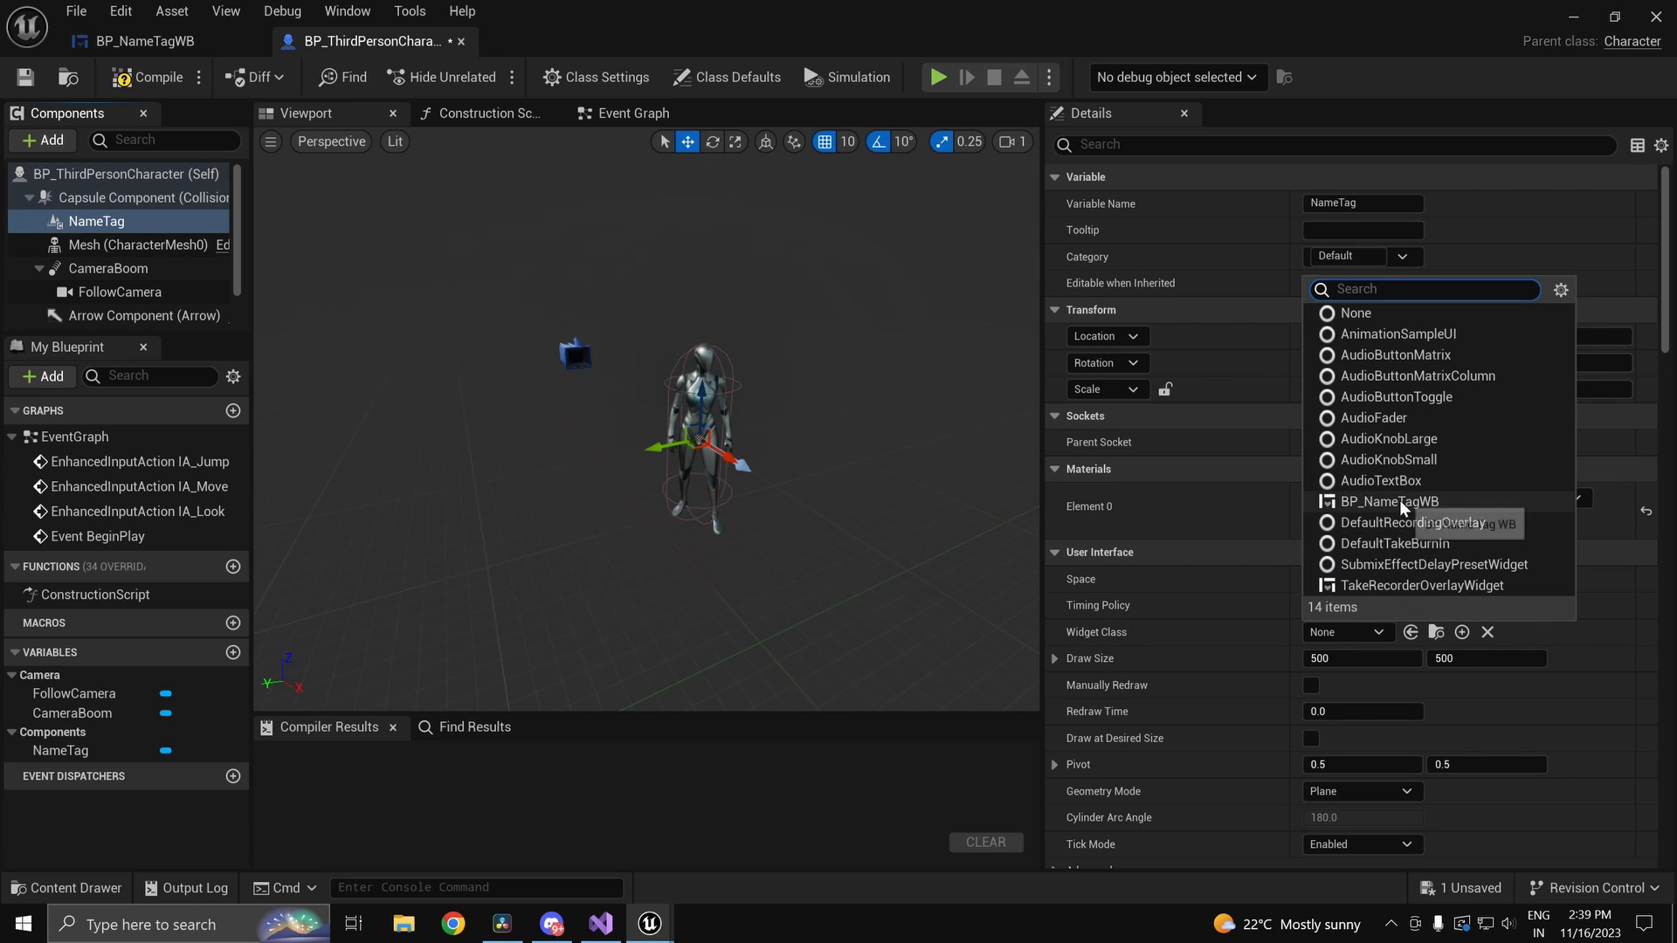
pyautogui.click(1389, 501)
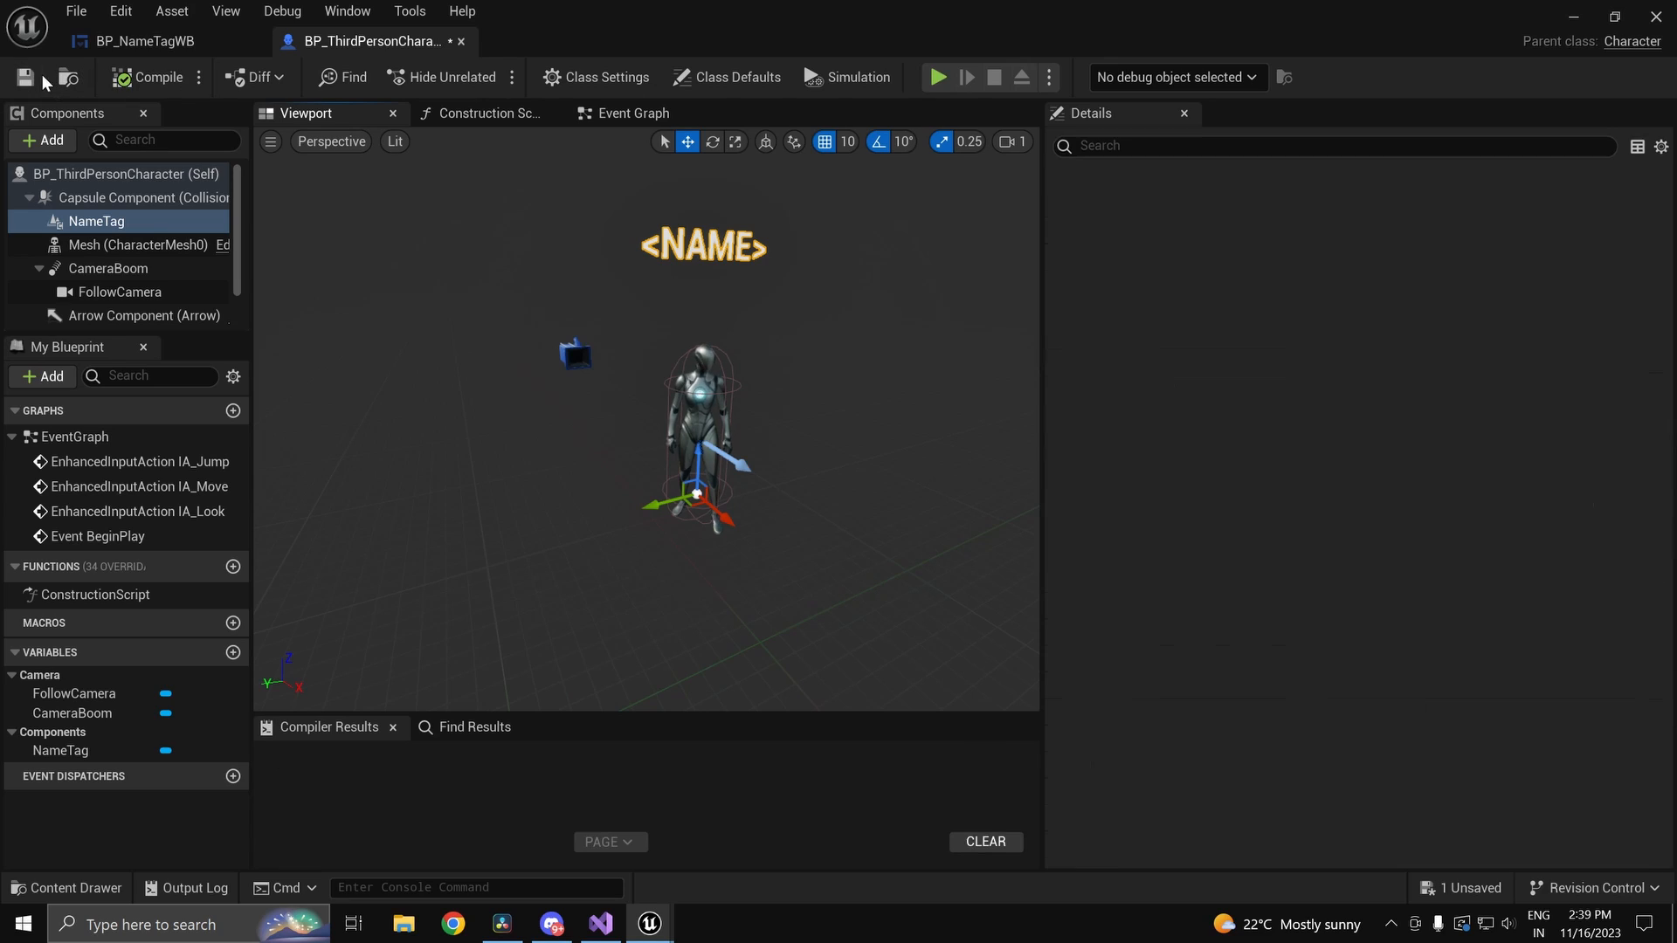
pyautogui.click(140, 76)
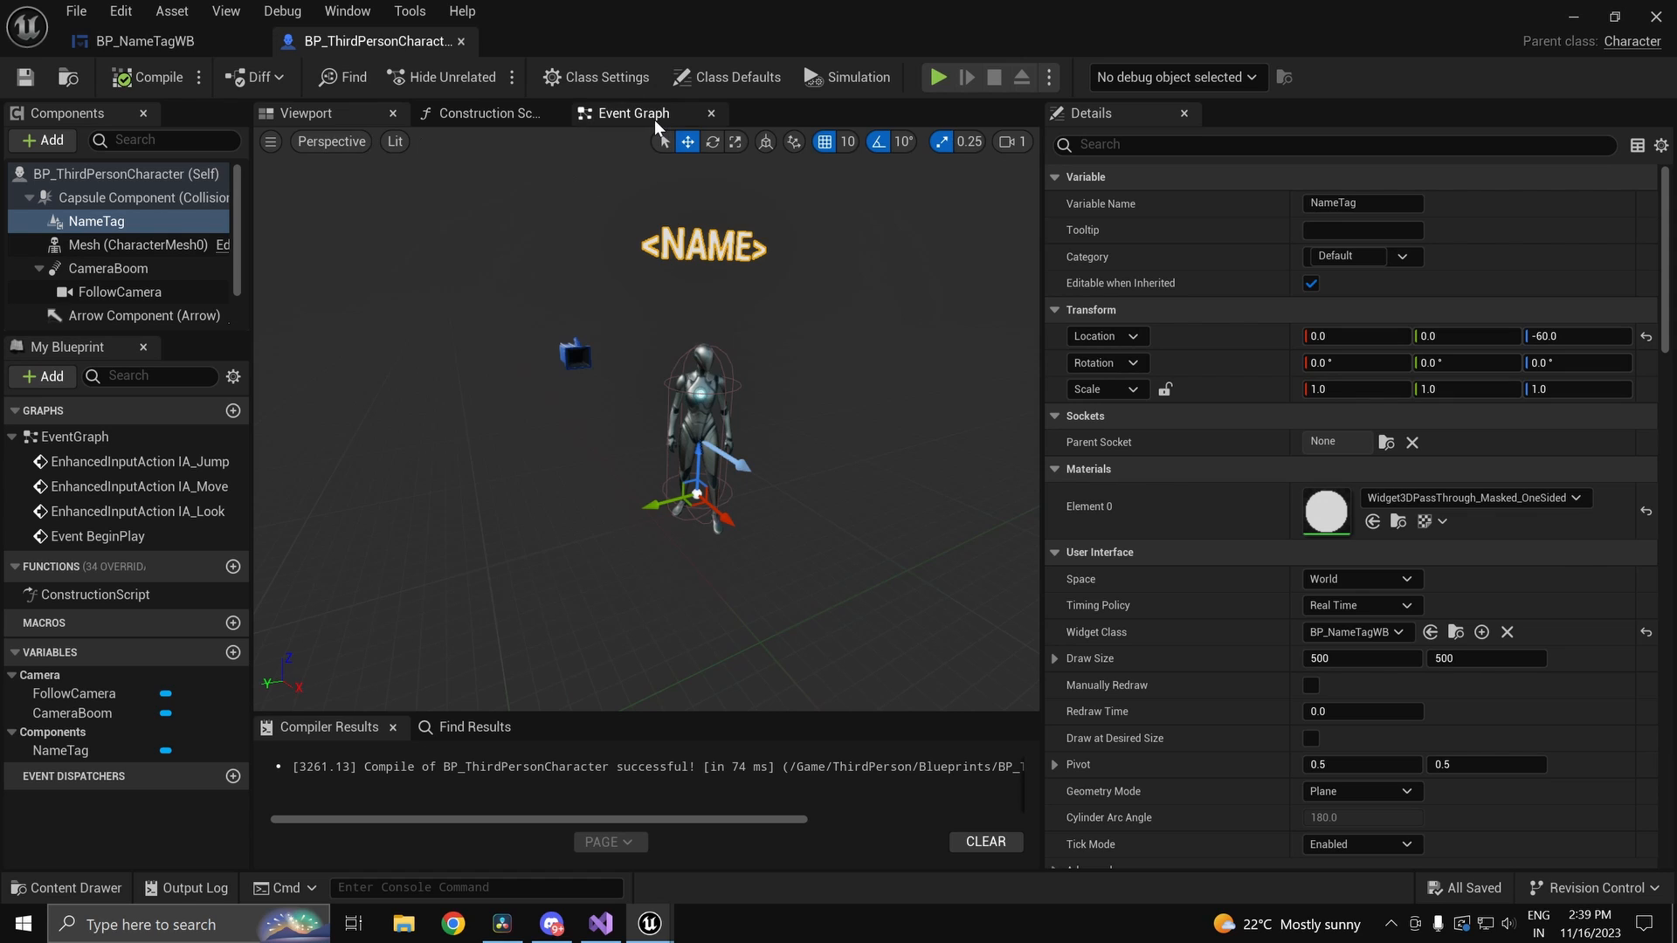
# Step: Place a NameTag component reference in the character's event graph and return to the level editor
pyautogui.click(632, 113)
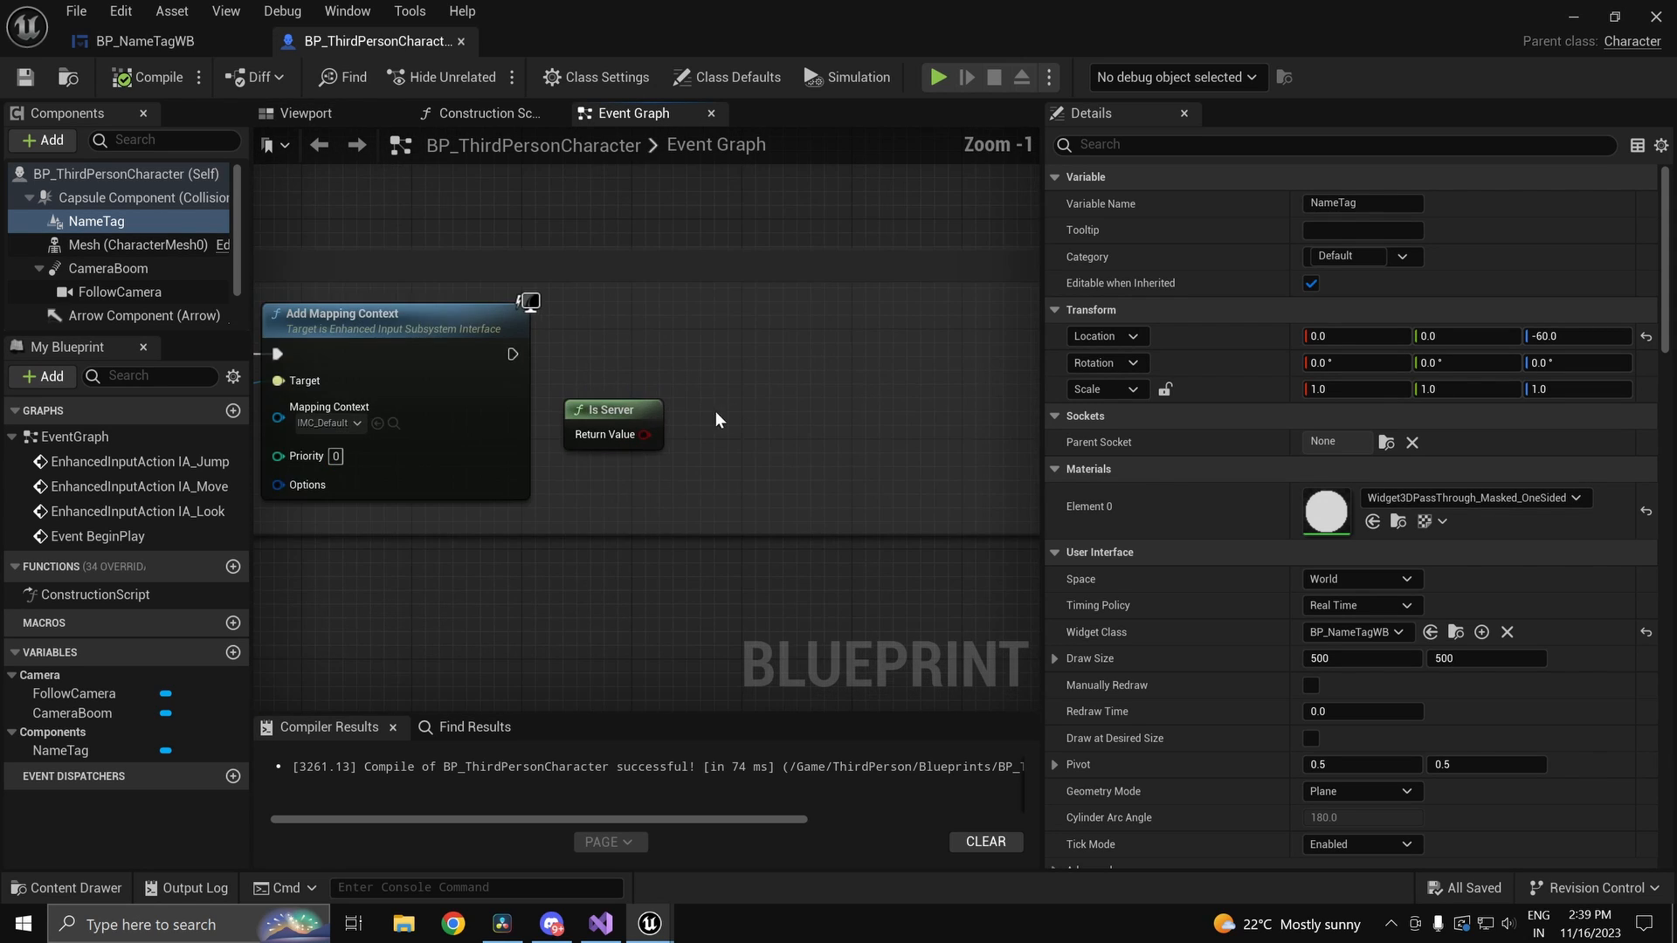
pyautogui.scroll(-3)
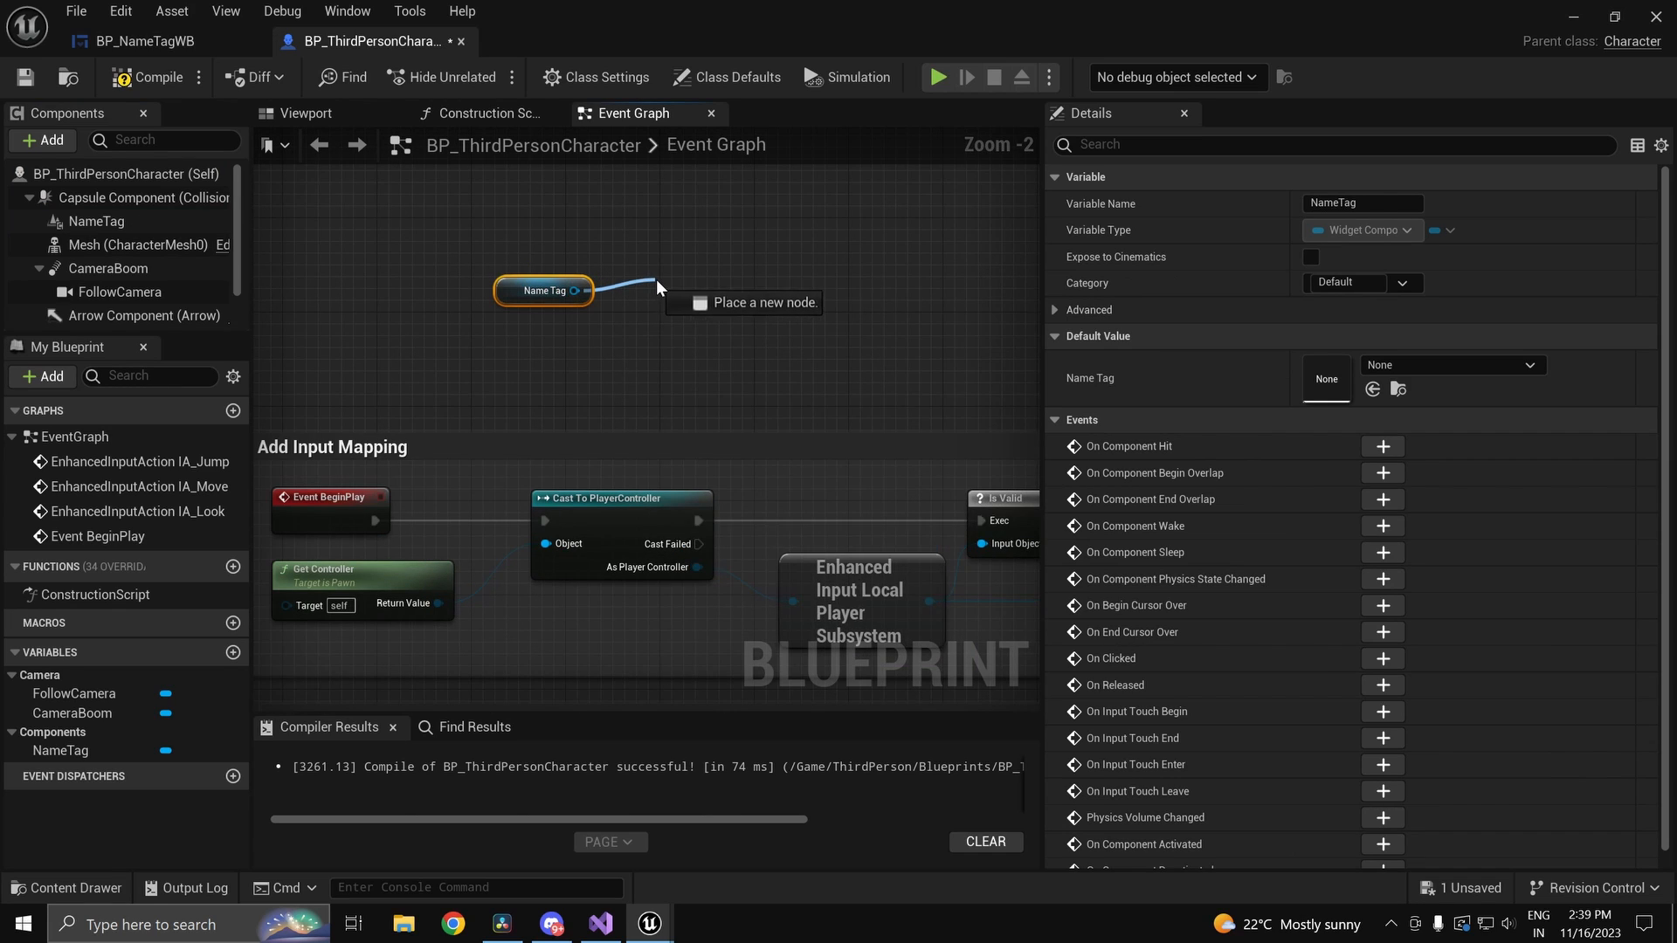
pyautogui.click(747, 302)
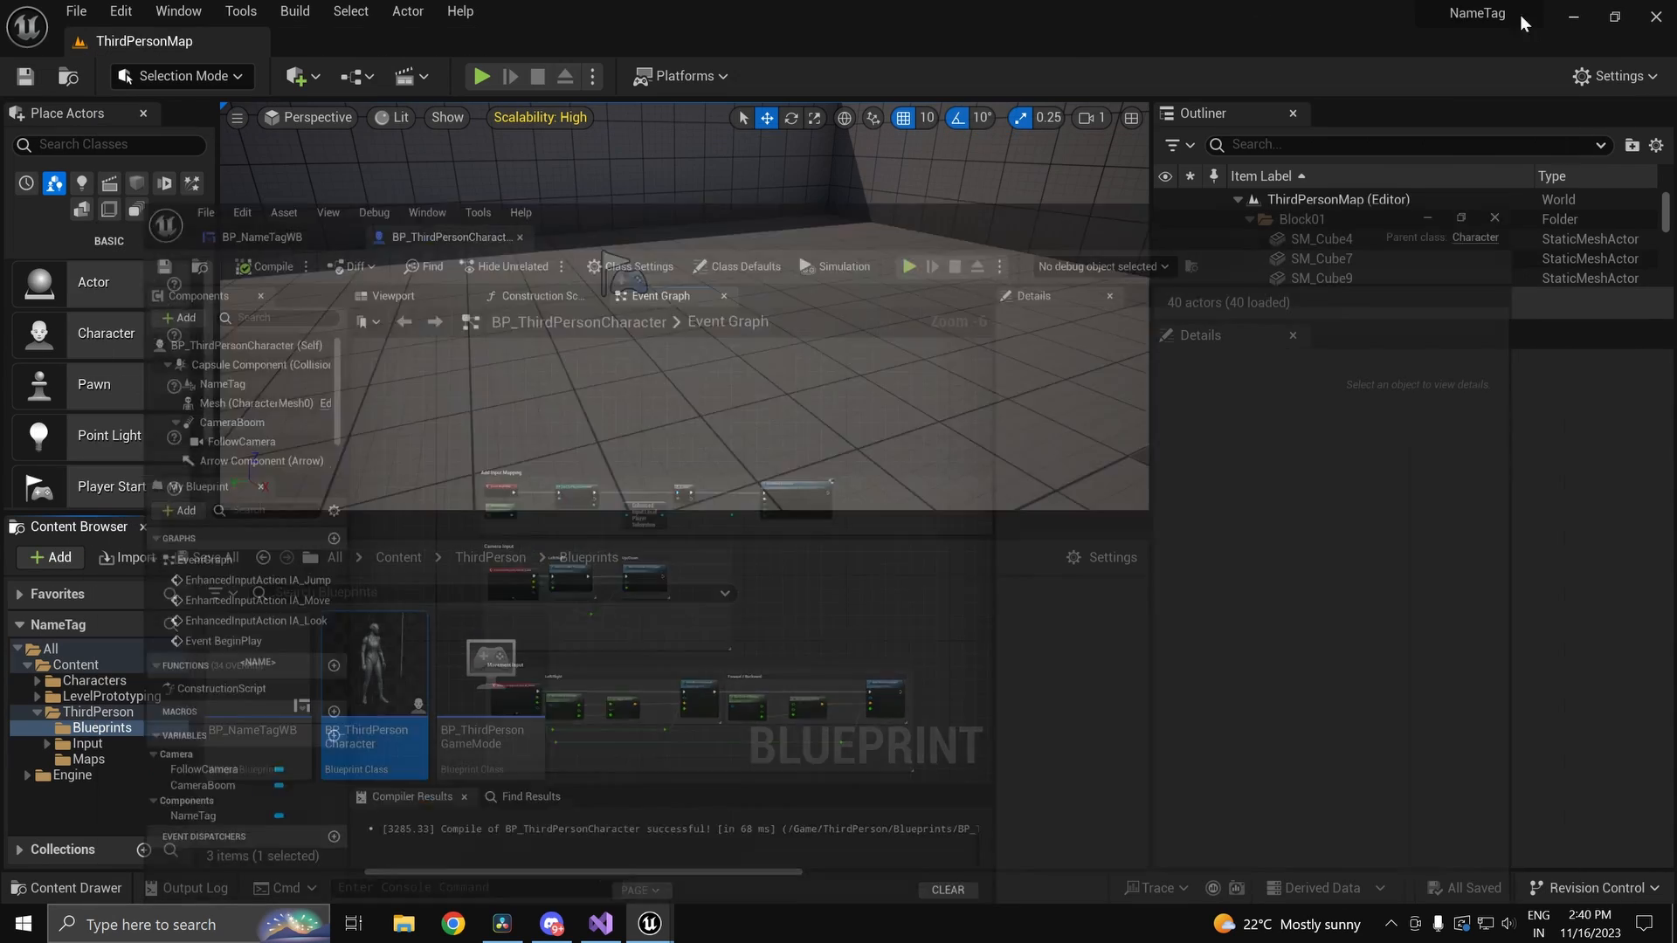
# Step: Run a two-player play session in the viewport and dismiss the Message Log warnings
pyautogui.click(482, 76)
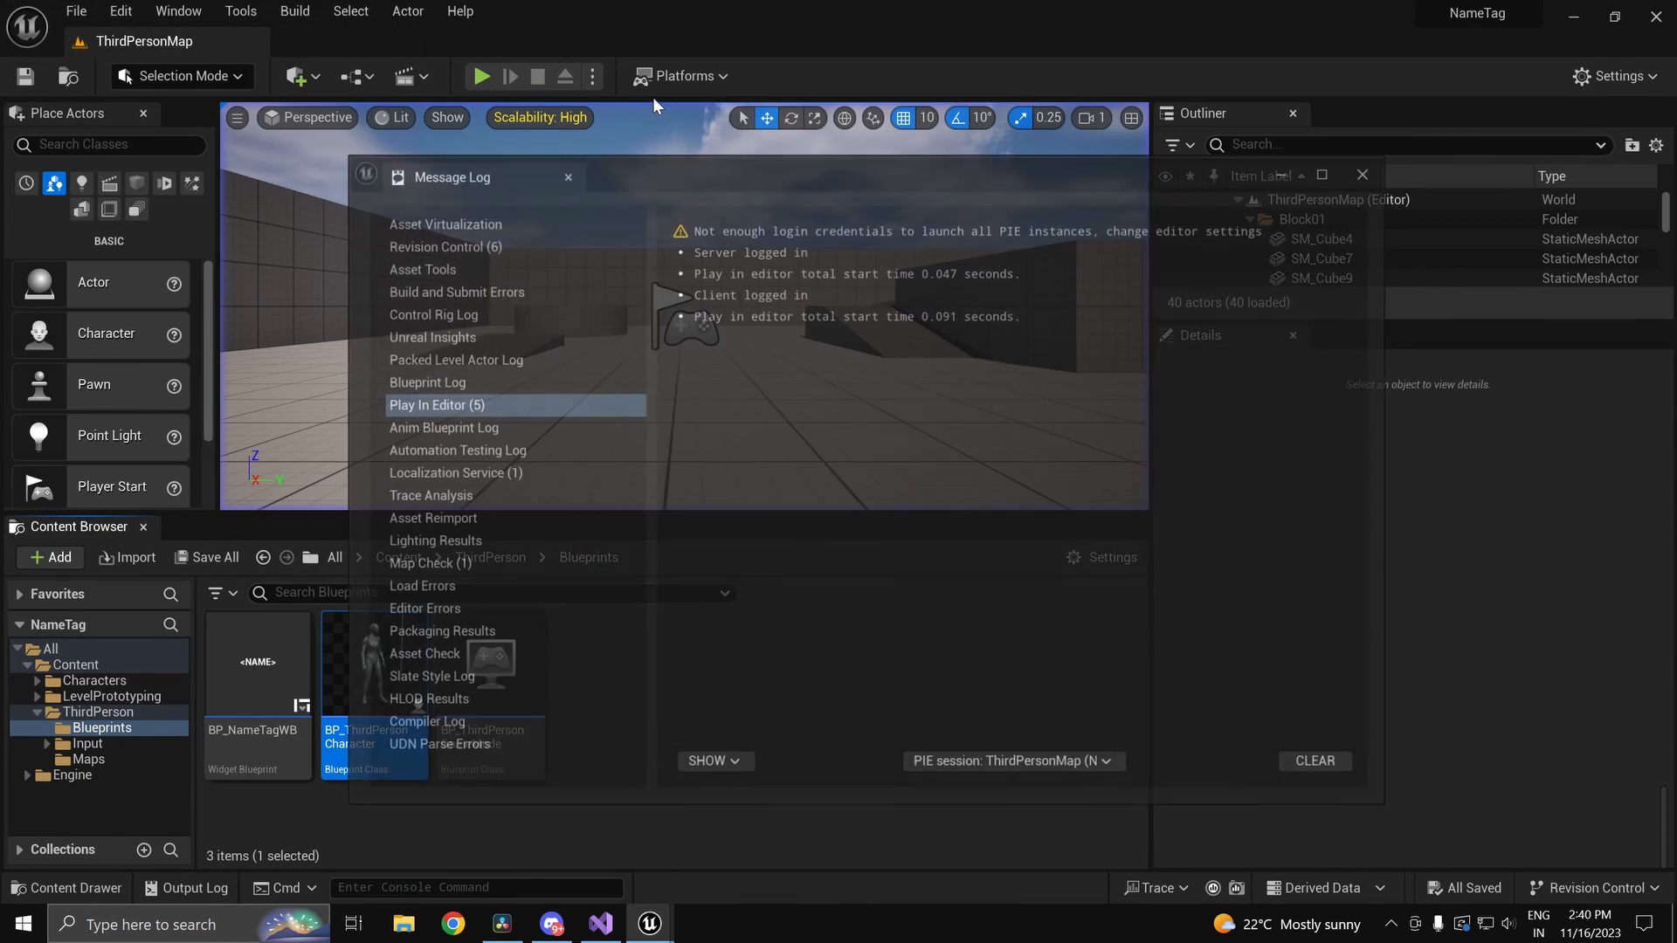
pyautogui.click(592, 76)
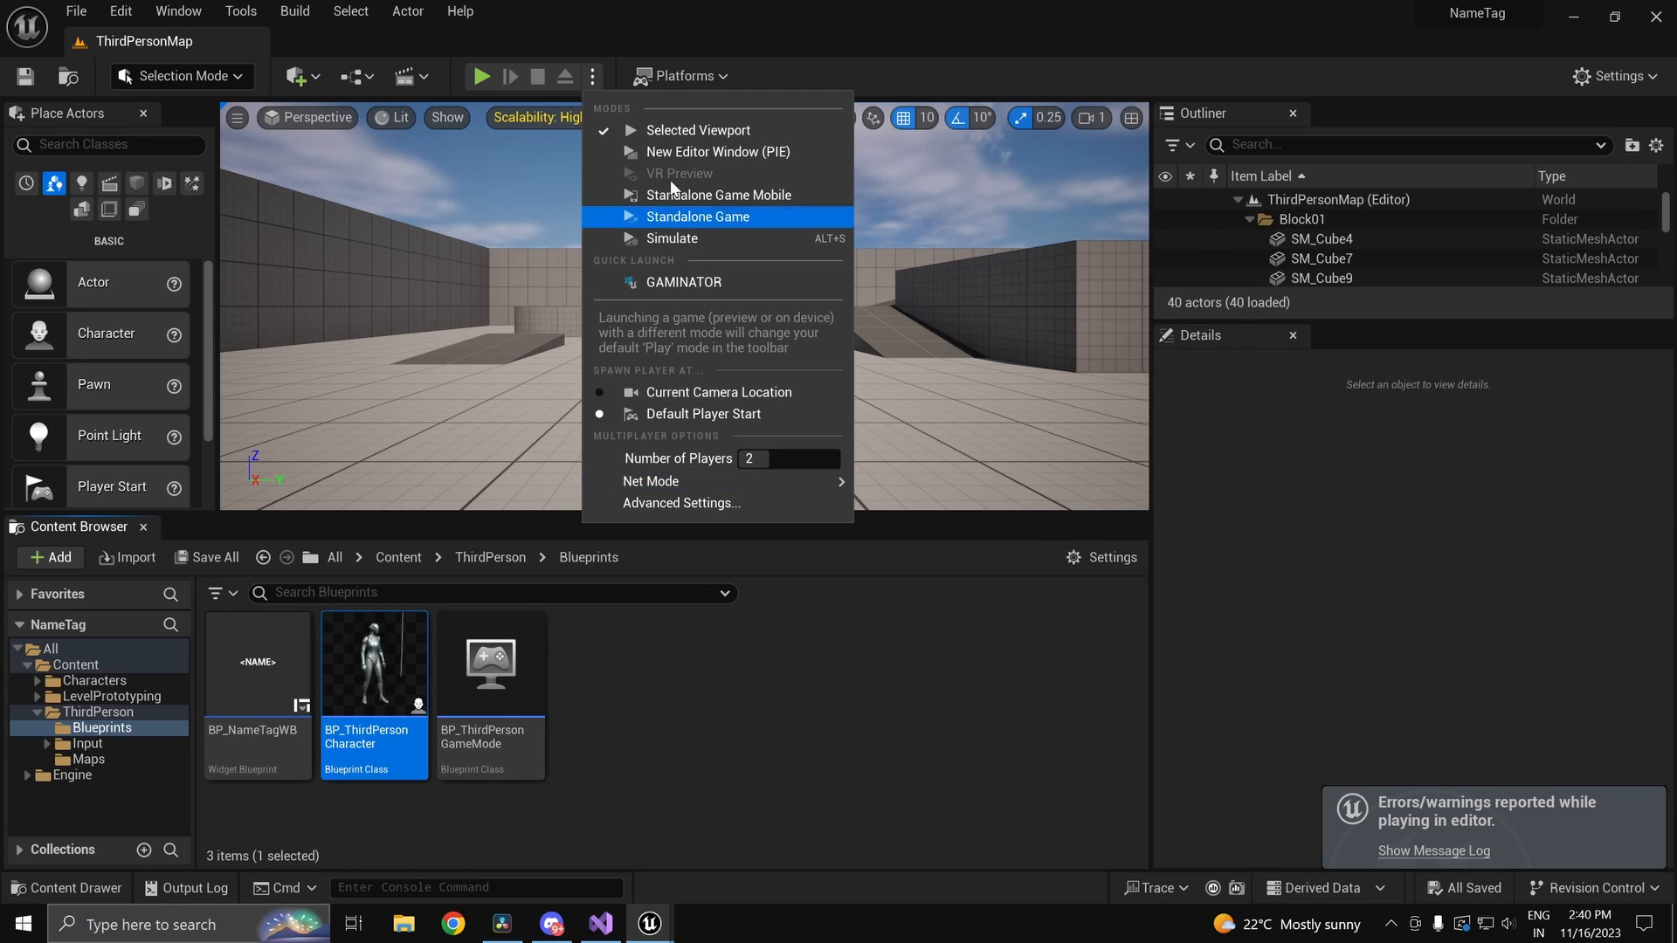
pyautogui.click(697, 216)
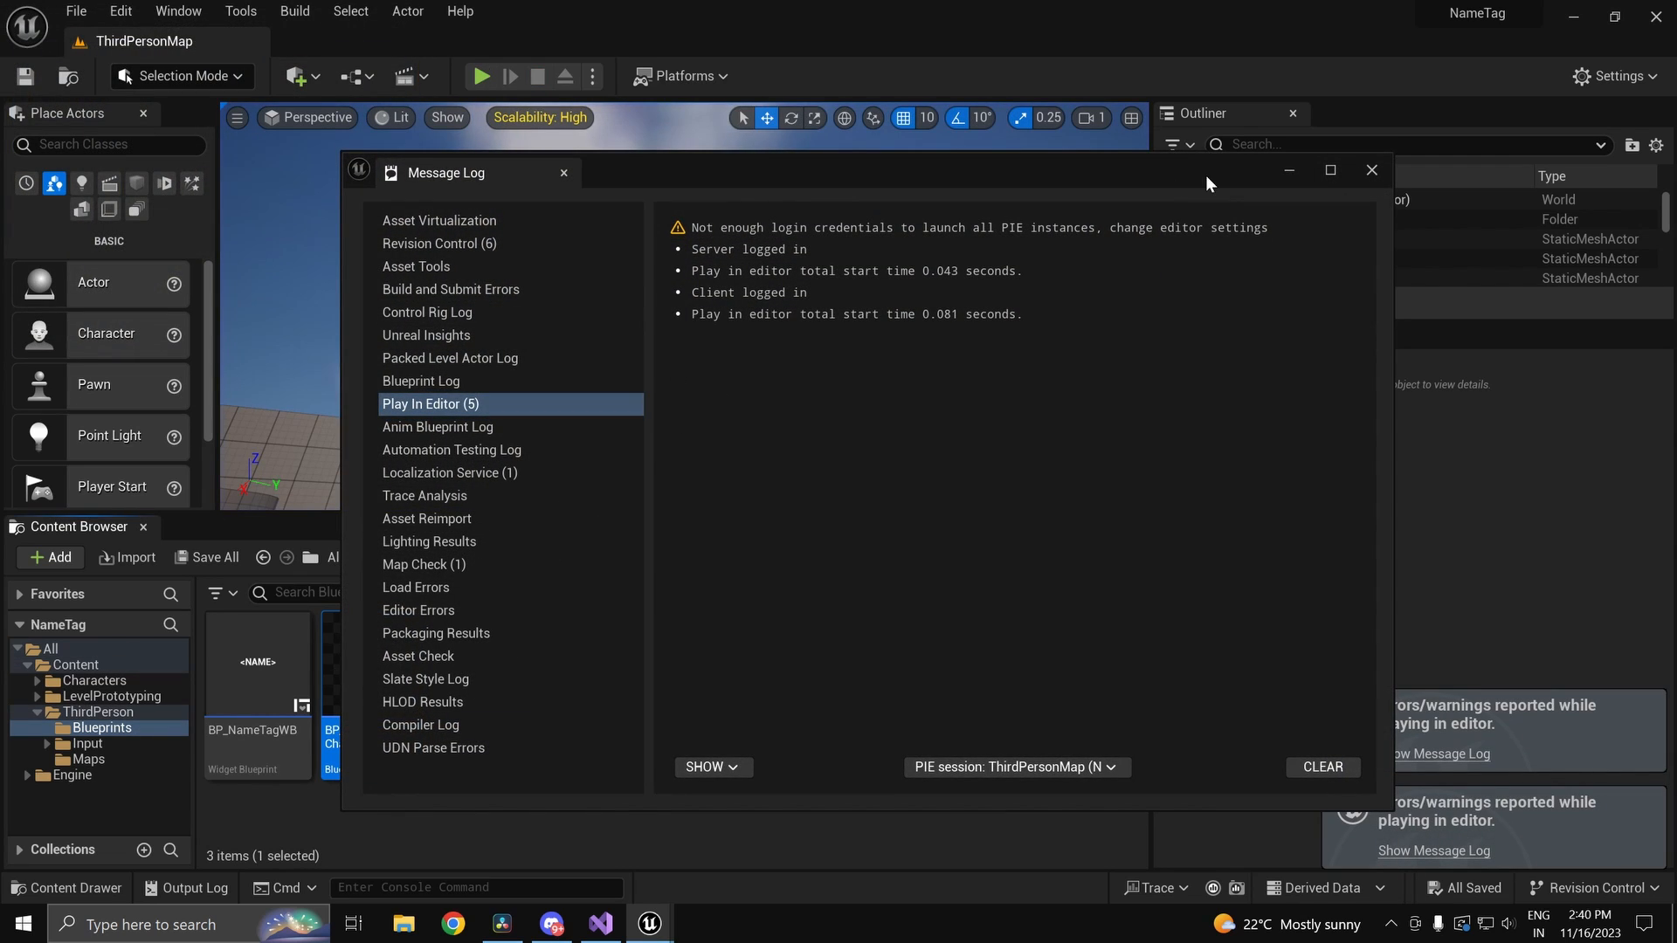
pyautogui.click(1371, 169)
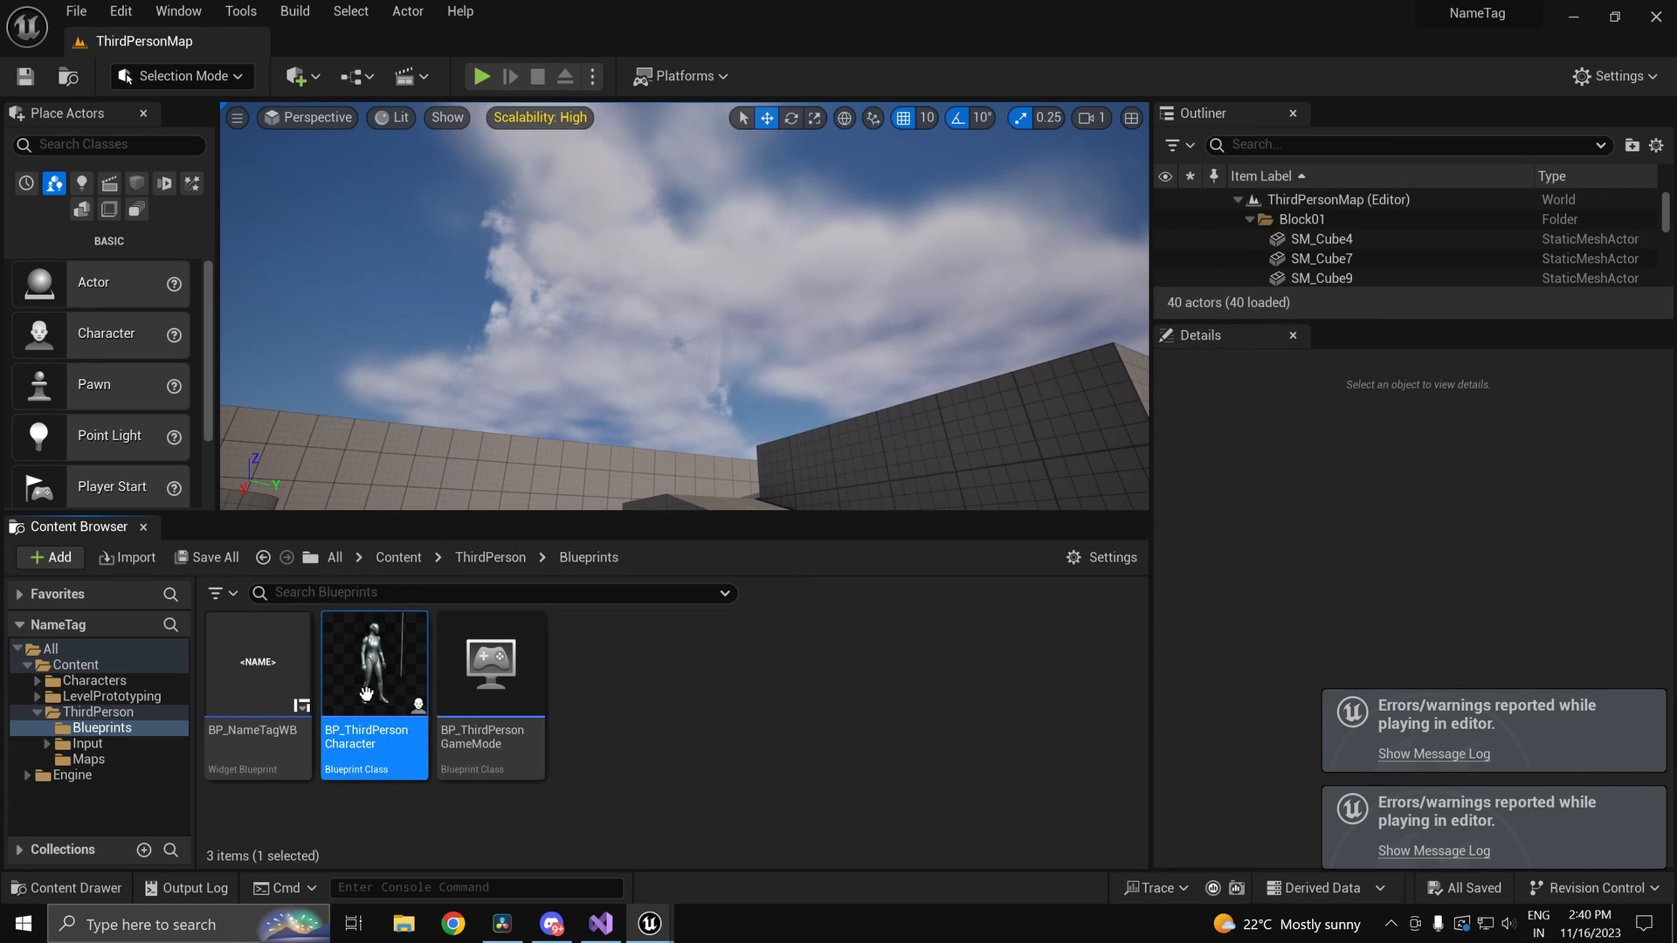
# Step: Enable Owner No See on the NameTag component, test in play, and reopen the character blueprint
pyautogui.doubleClick(373, 662)
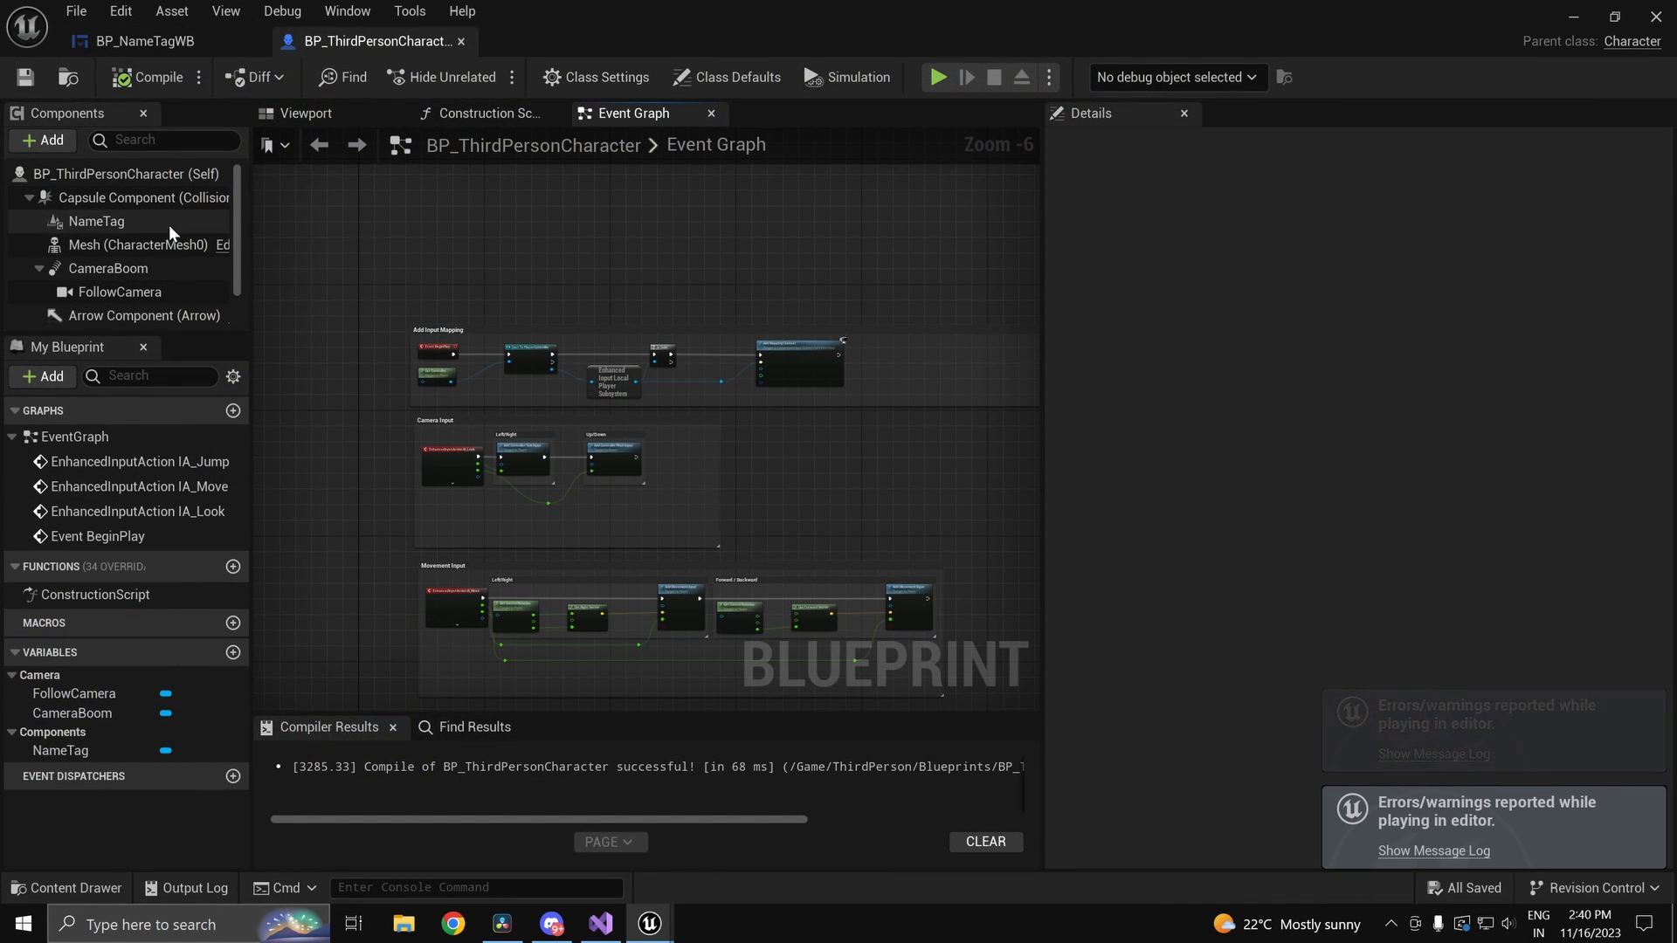
pyautogui.click(95, 221)
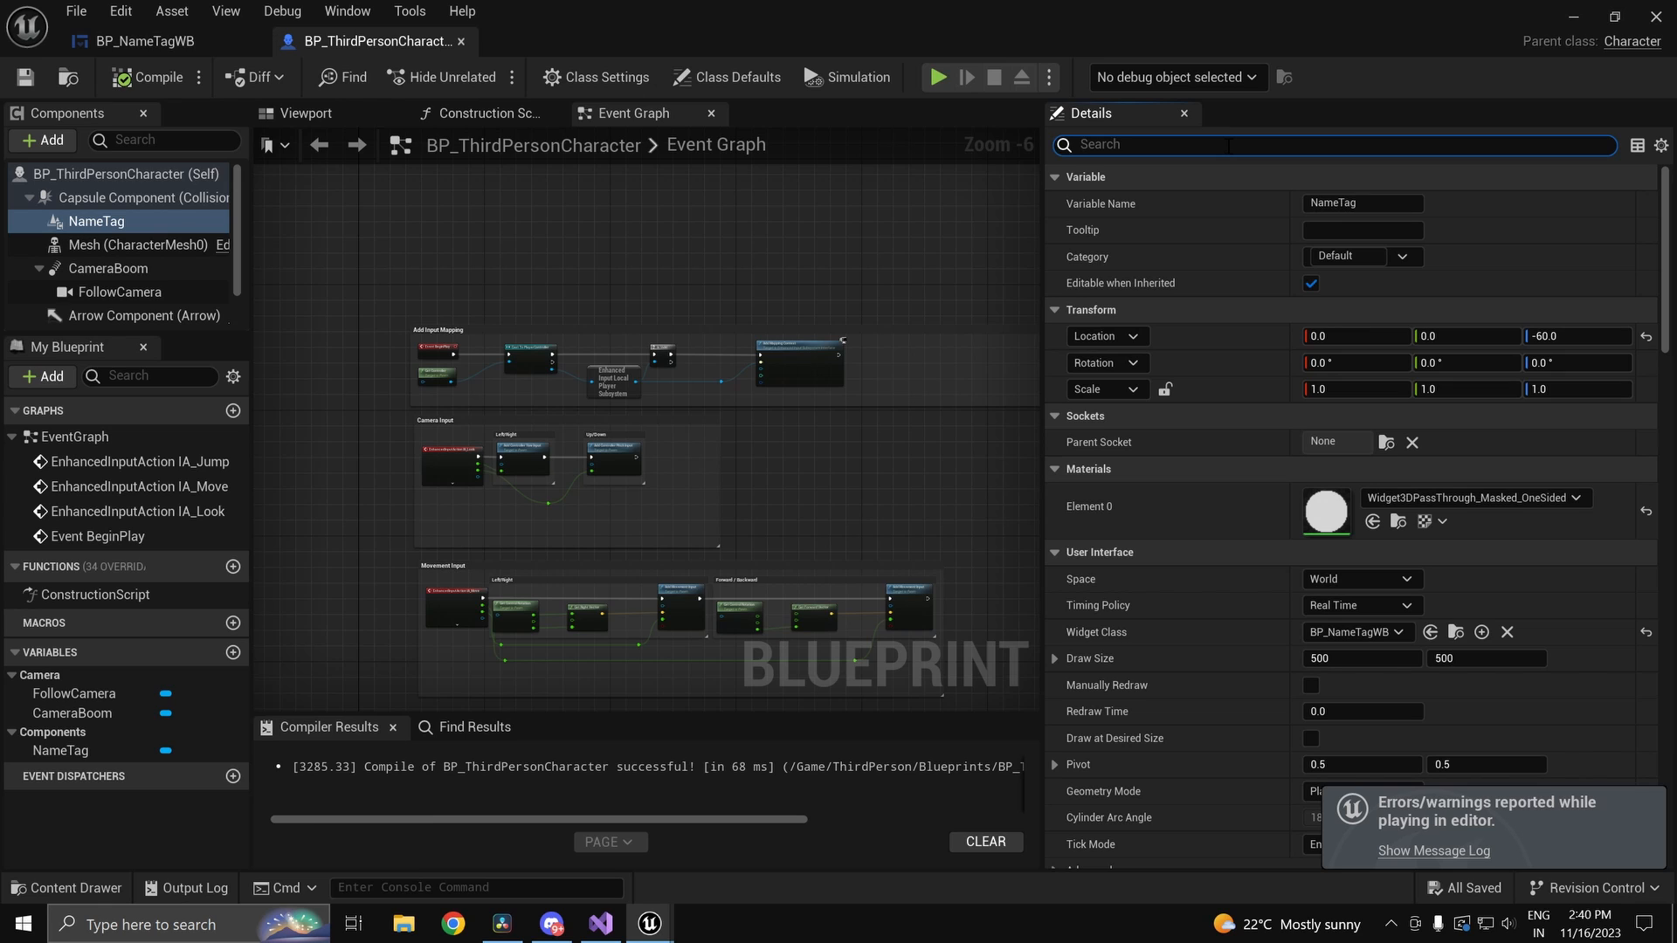
pyautogui.write('owne')
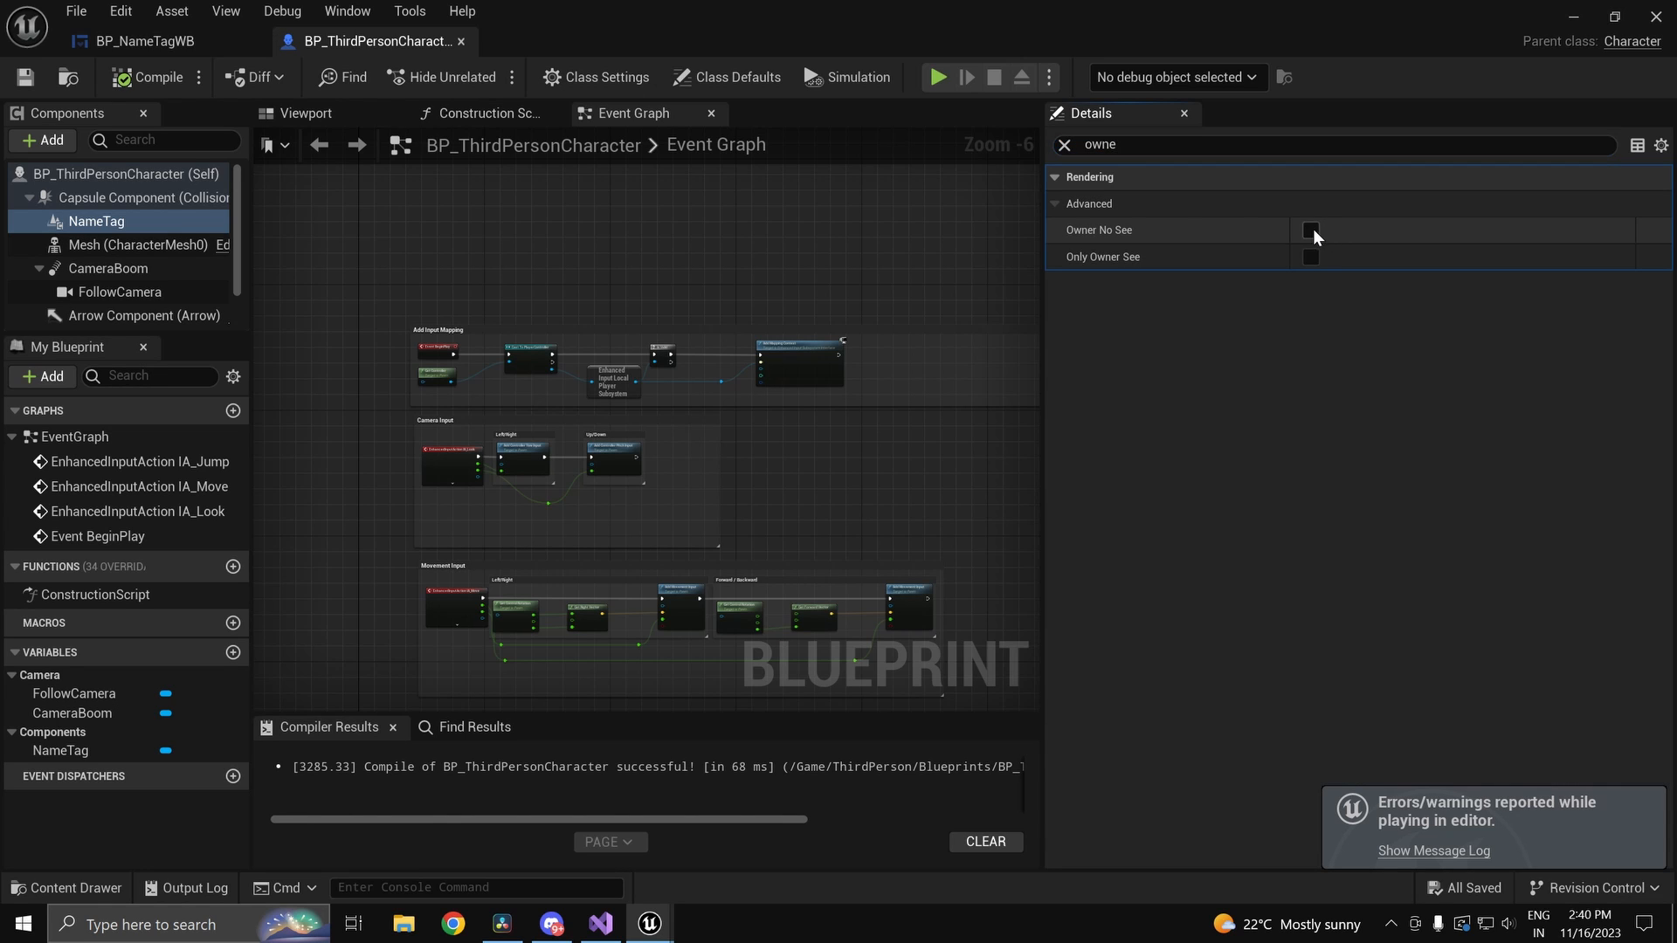
pyautogui.click(1310, 230)
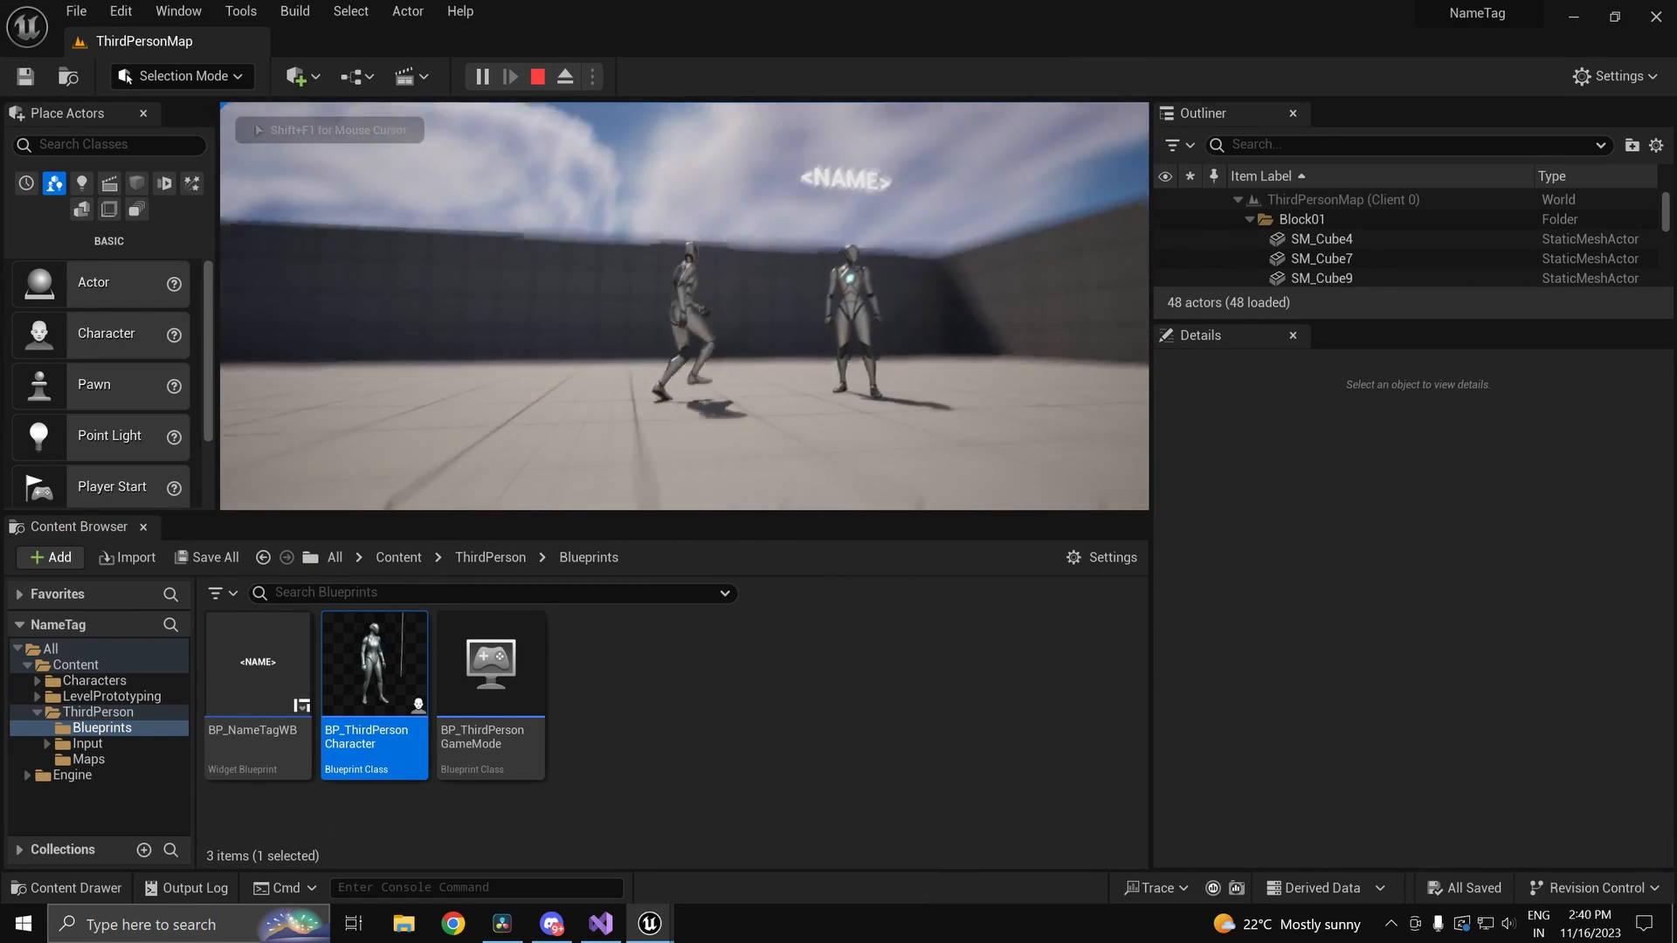
pyautogui.click(533, 77)
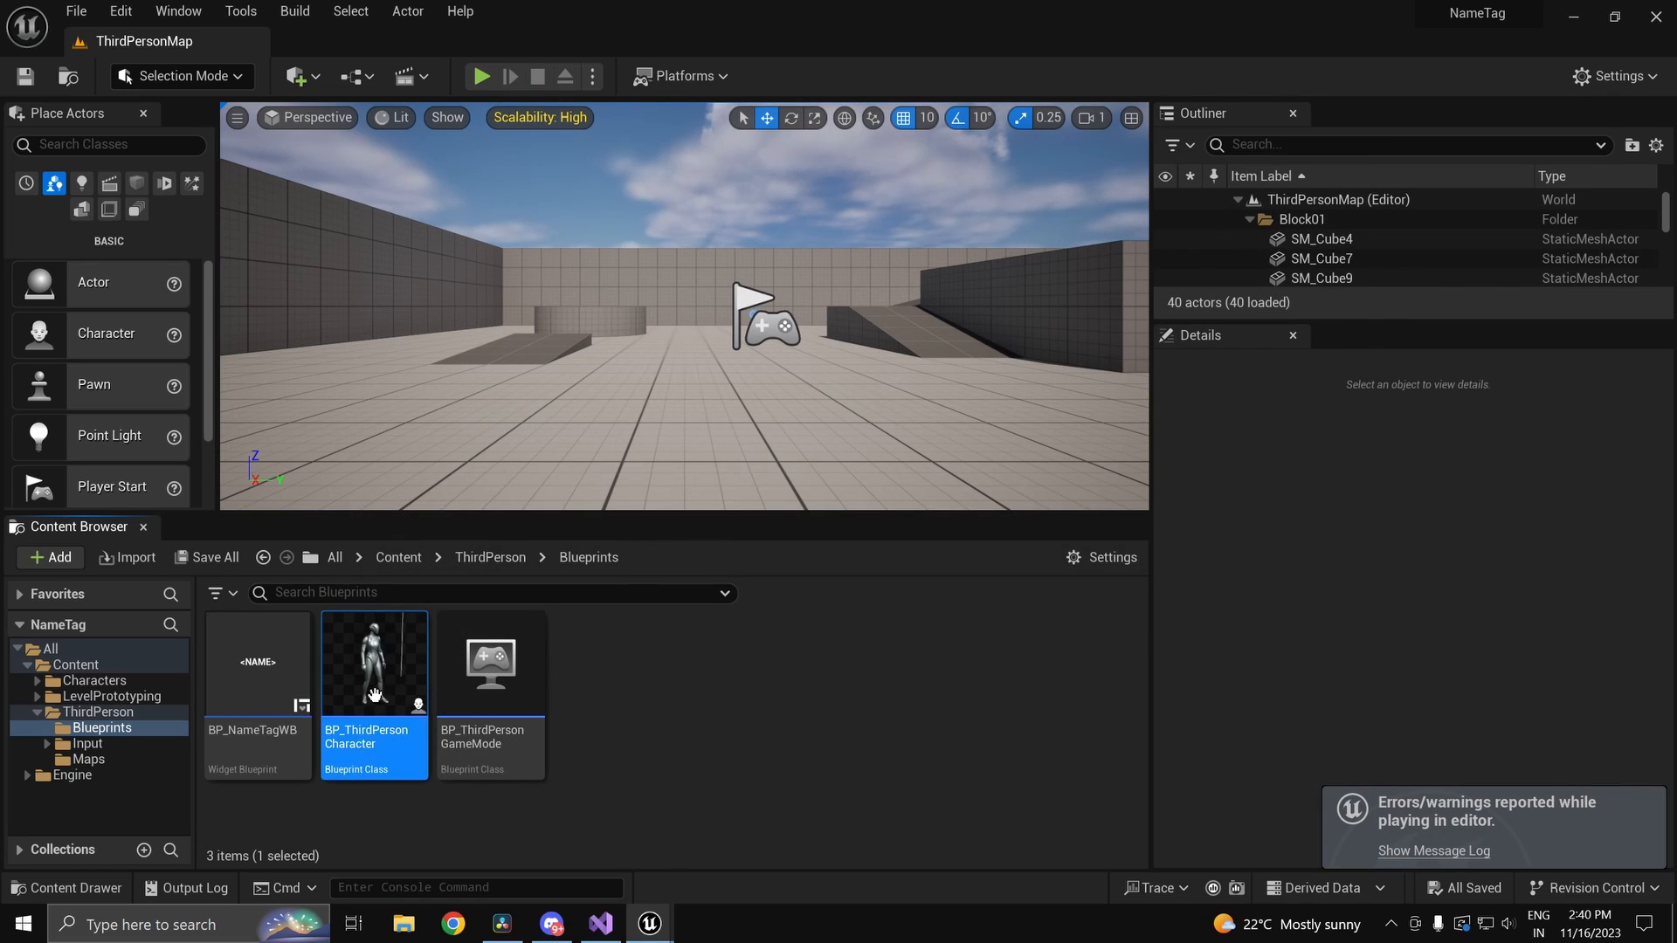
pyautogui.doubleClick(374, 663)
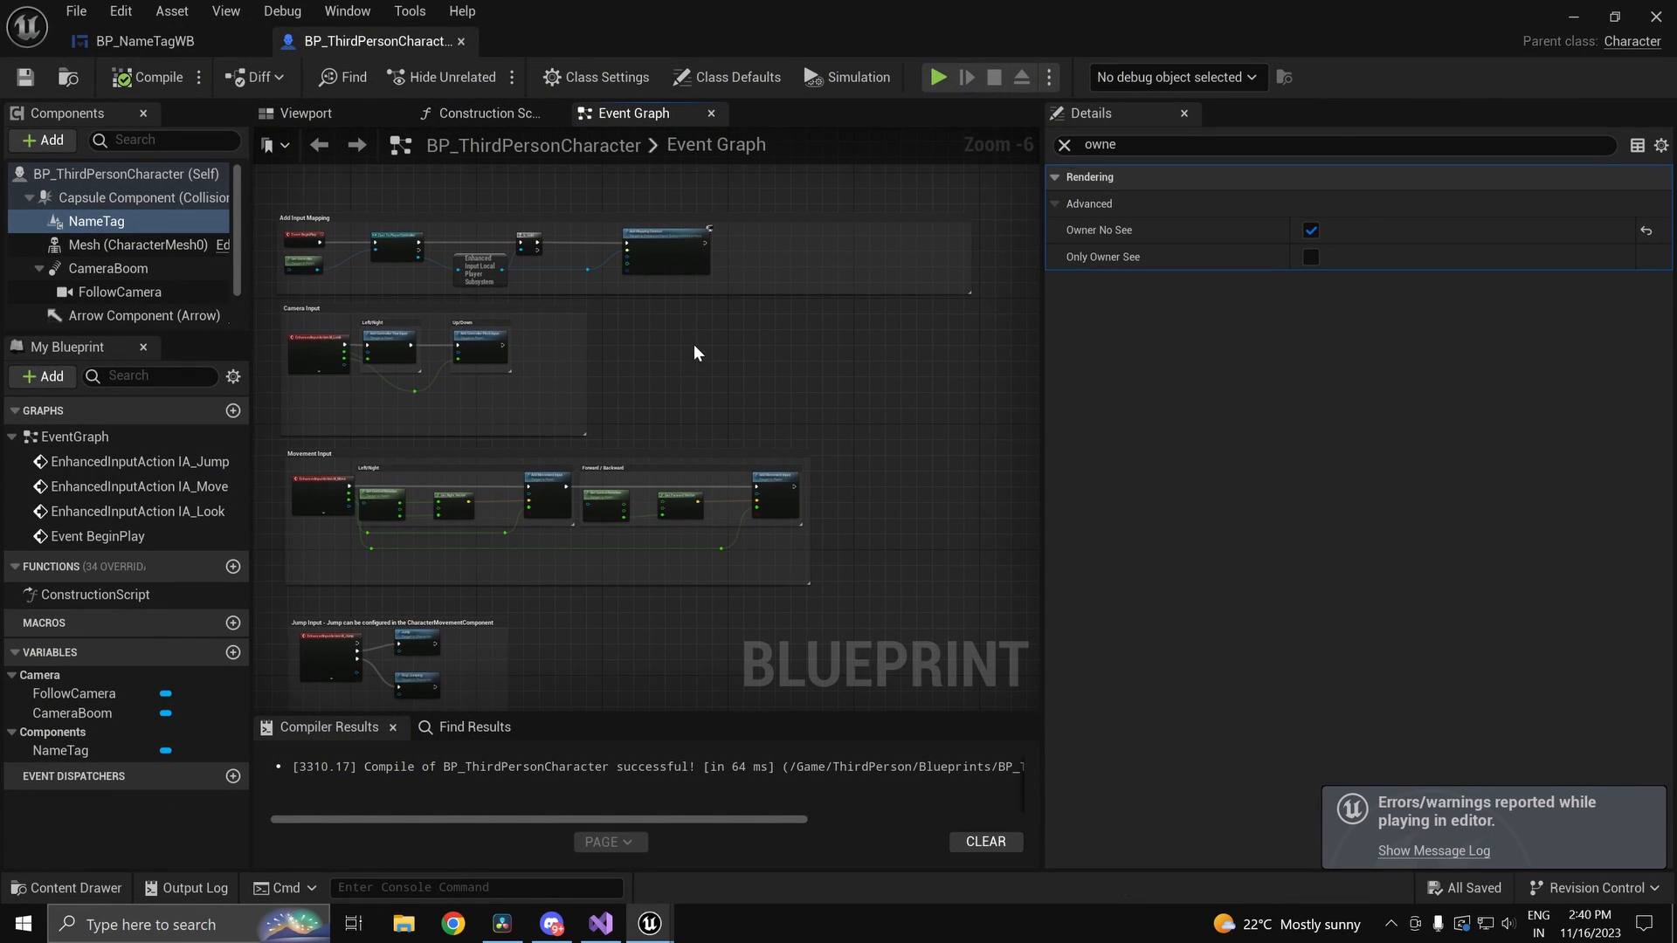
pyautogui.moveTo(476, 338)
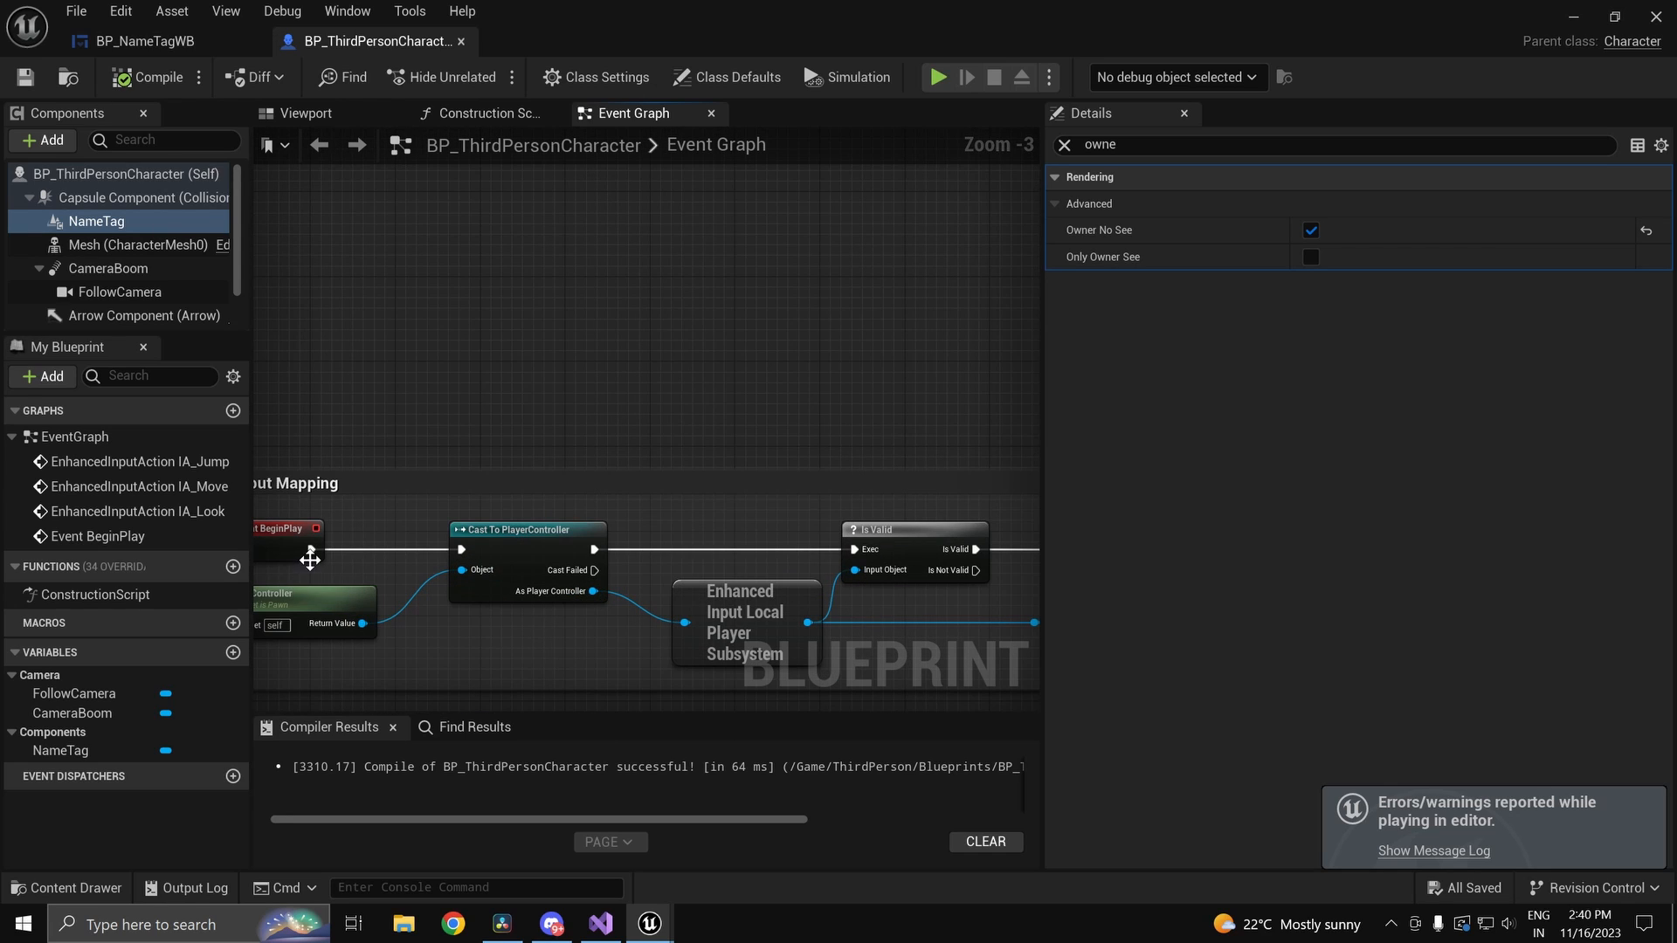
# Step: Insert a Sequence node after Event BeginPlay and add a new Boolean variable
pyautogui.rightClick(341, 563)
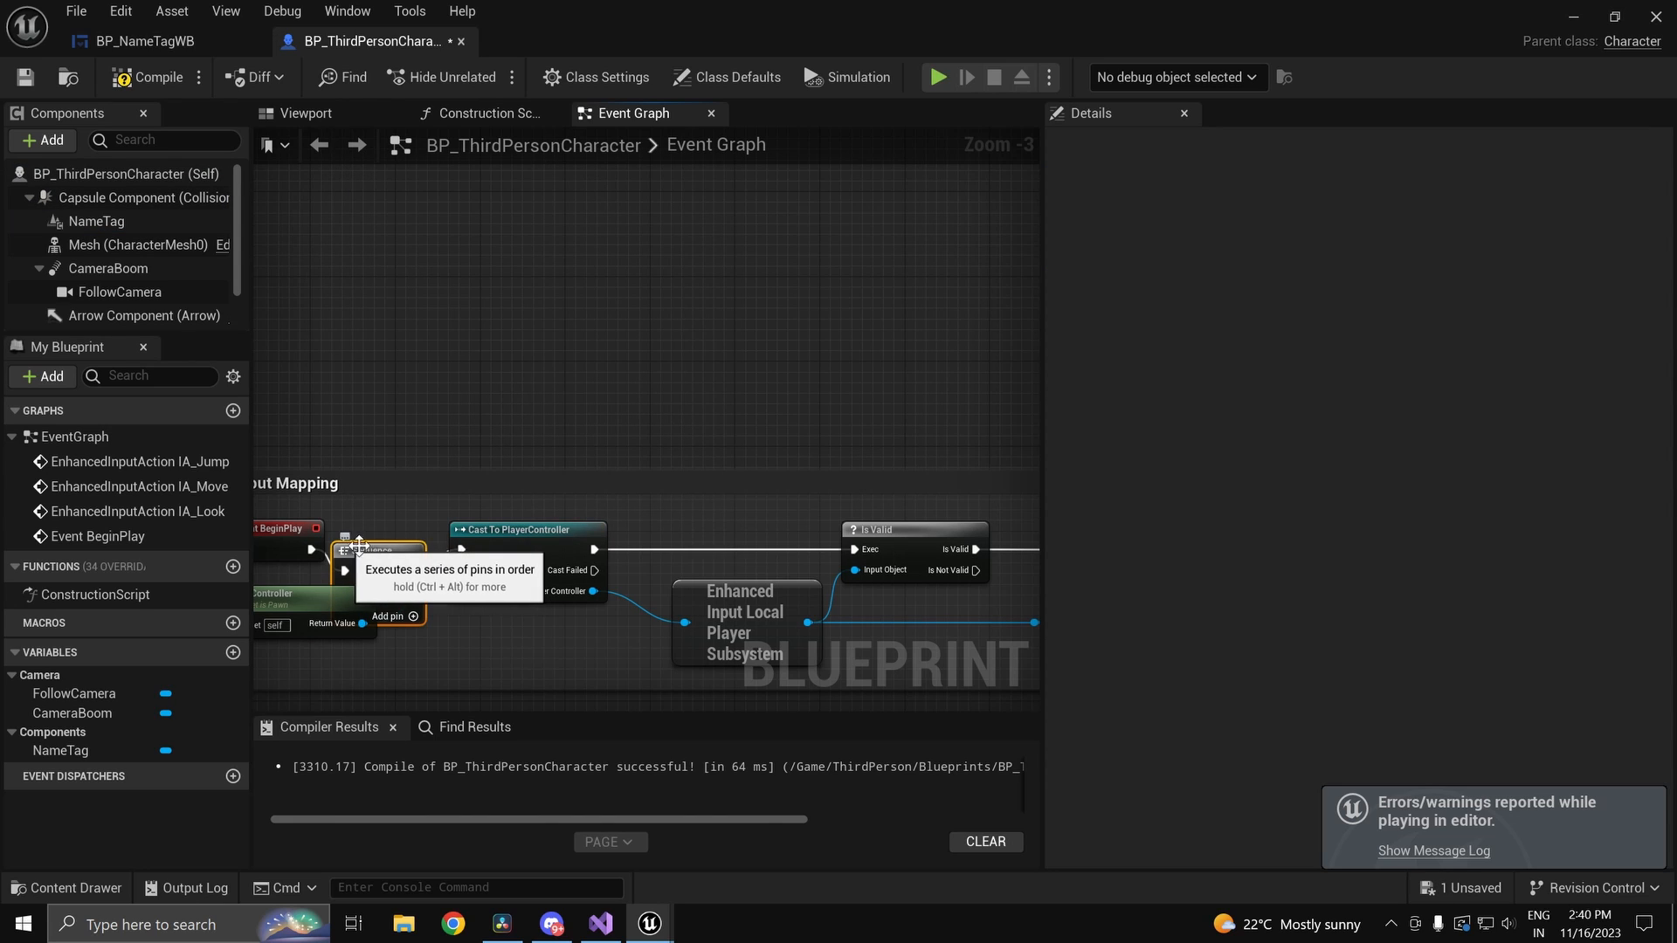
pyautogui.scroll(-3)
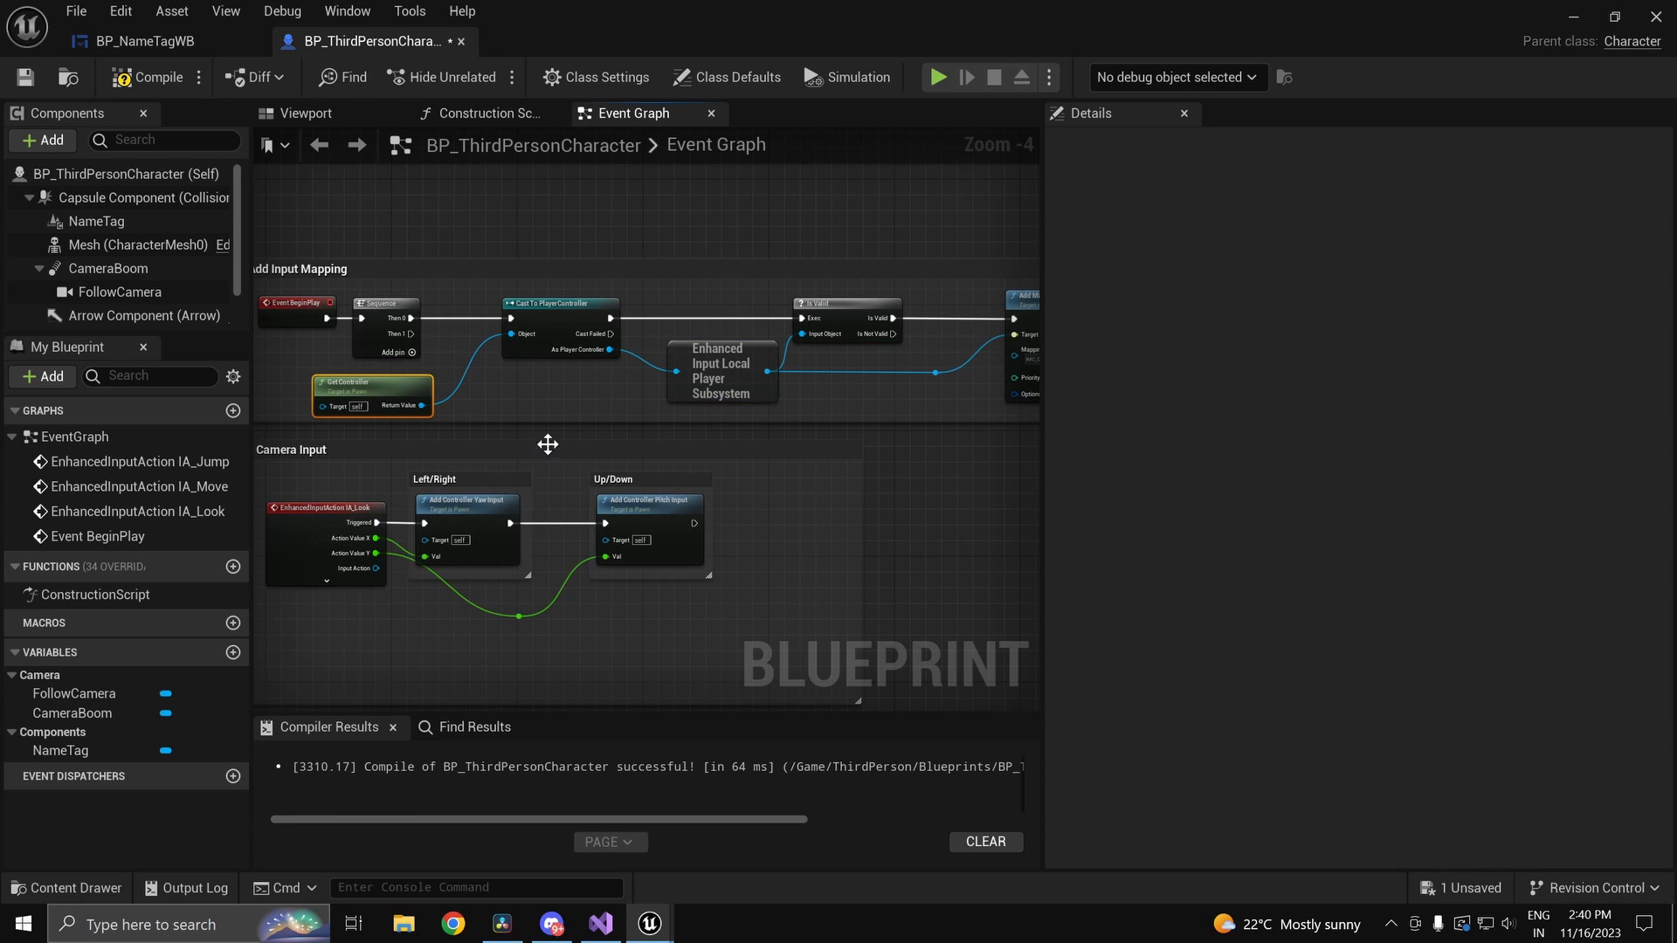
pyautogui.scroll(-3)
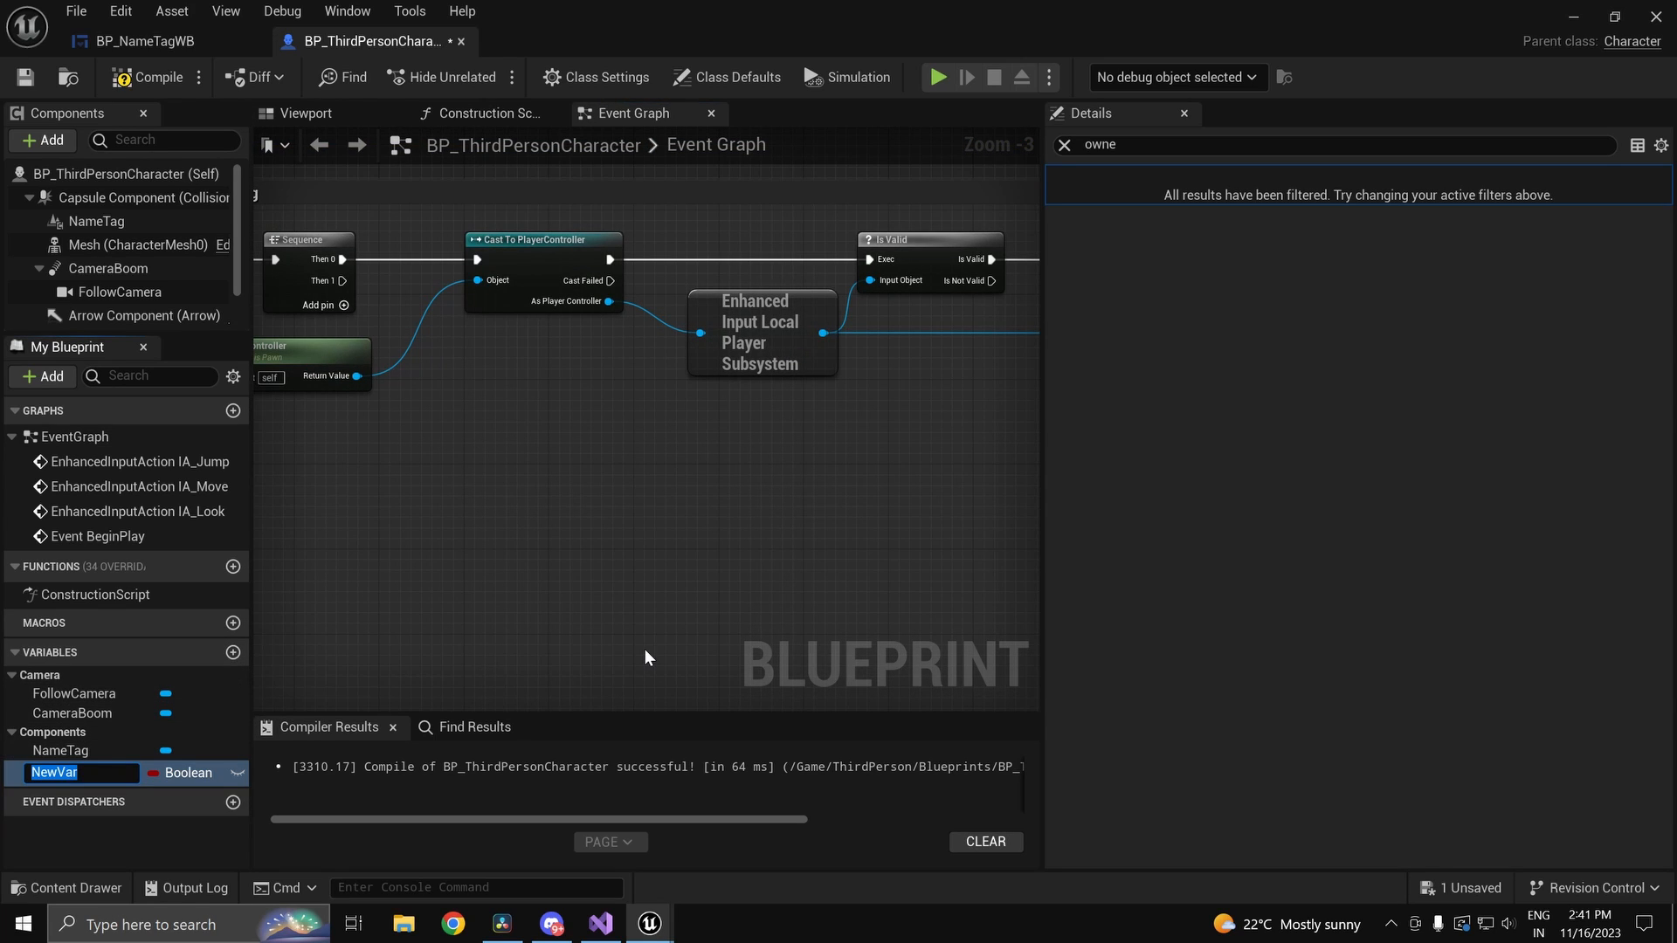
# Step: Rename the new variable to Name as a String and place its setter in the graph
pyautogui.write('NAme')
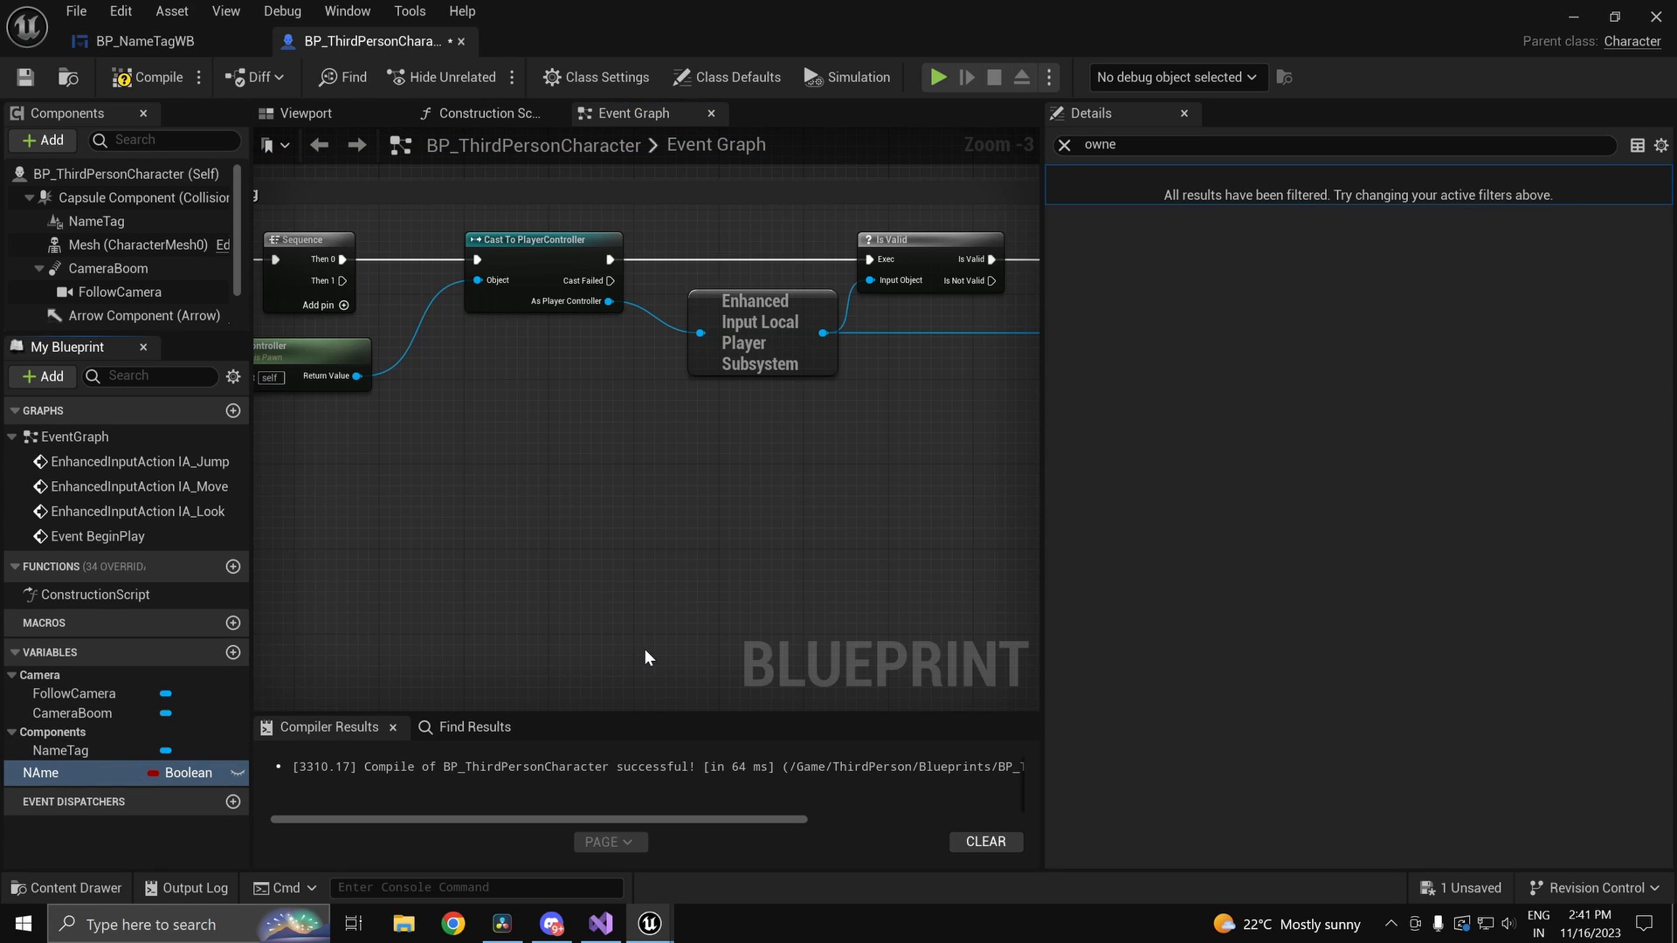
pyautogui.doubleClick(41, 773)
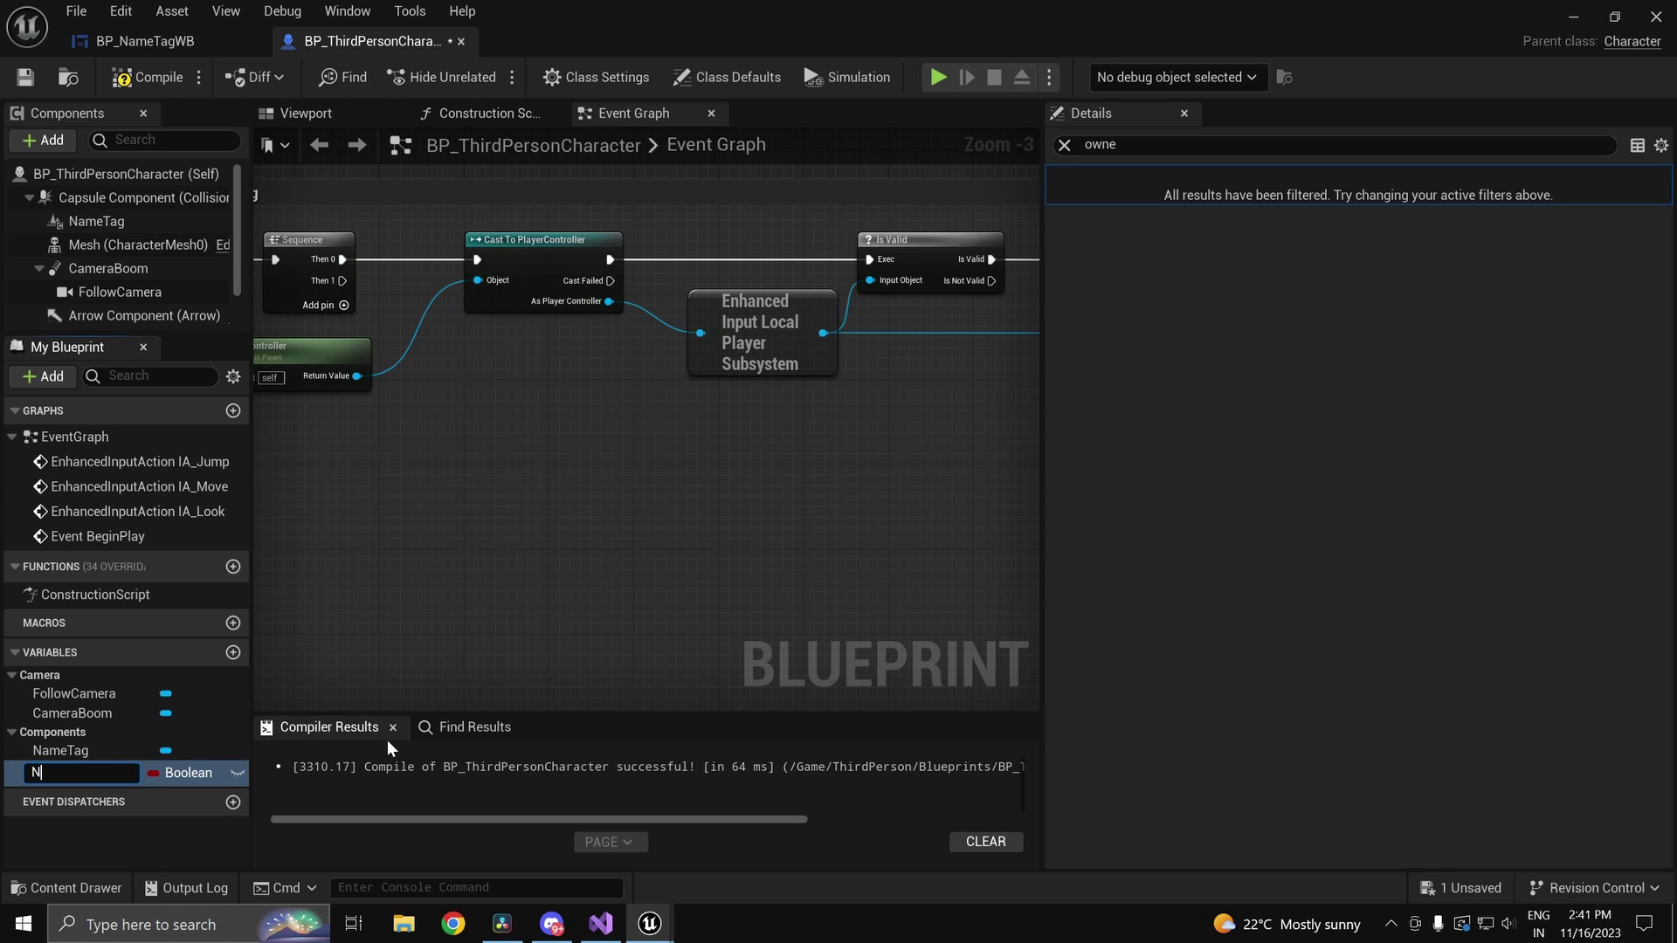
pyautogui.click(179, 773)
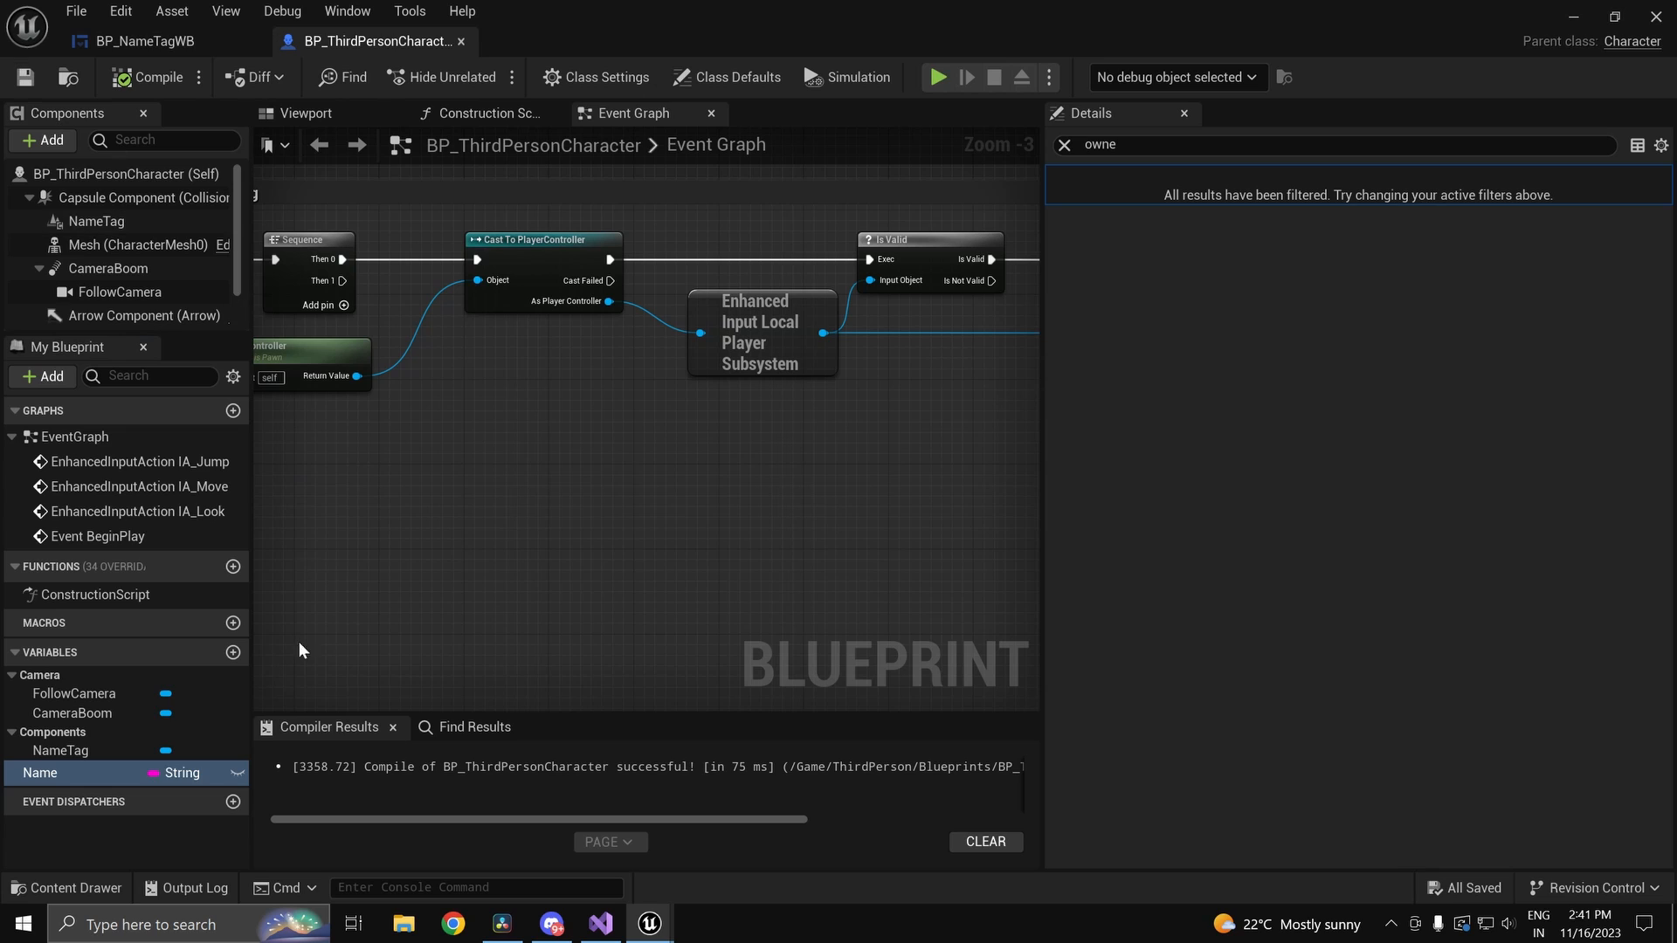
pyautogui.moveTo(39, 772); pyautogui.dragTo(780, 551)
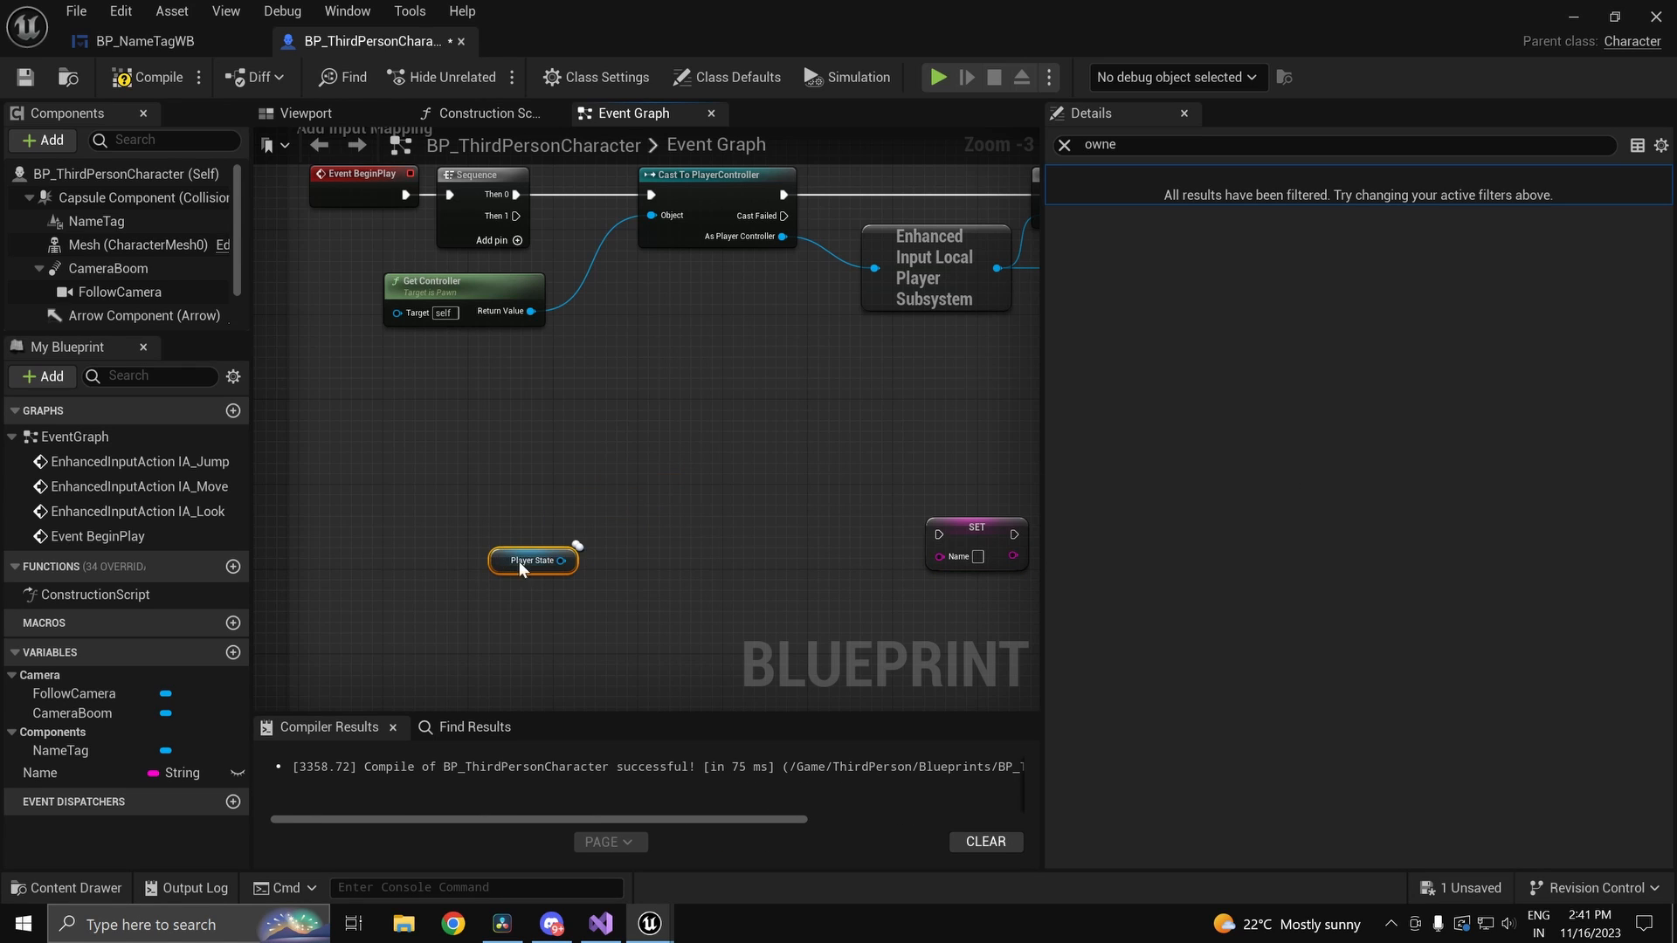
# Step: Feed Player State into Get Player Name and wire its result into SET Name
pyautogui.moveTo(561, 561); pyautogui.dragTo(626, 571)
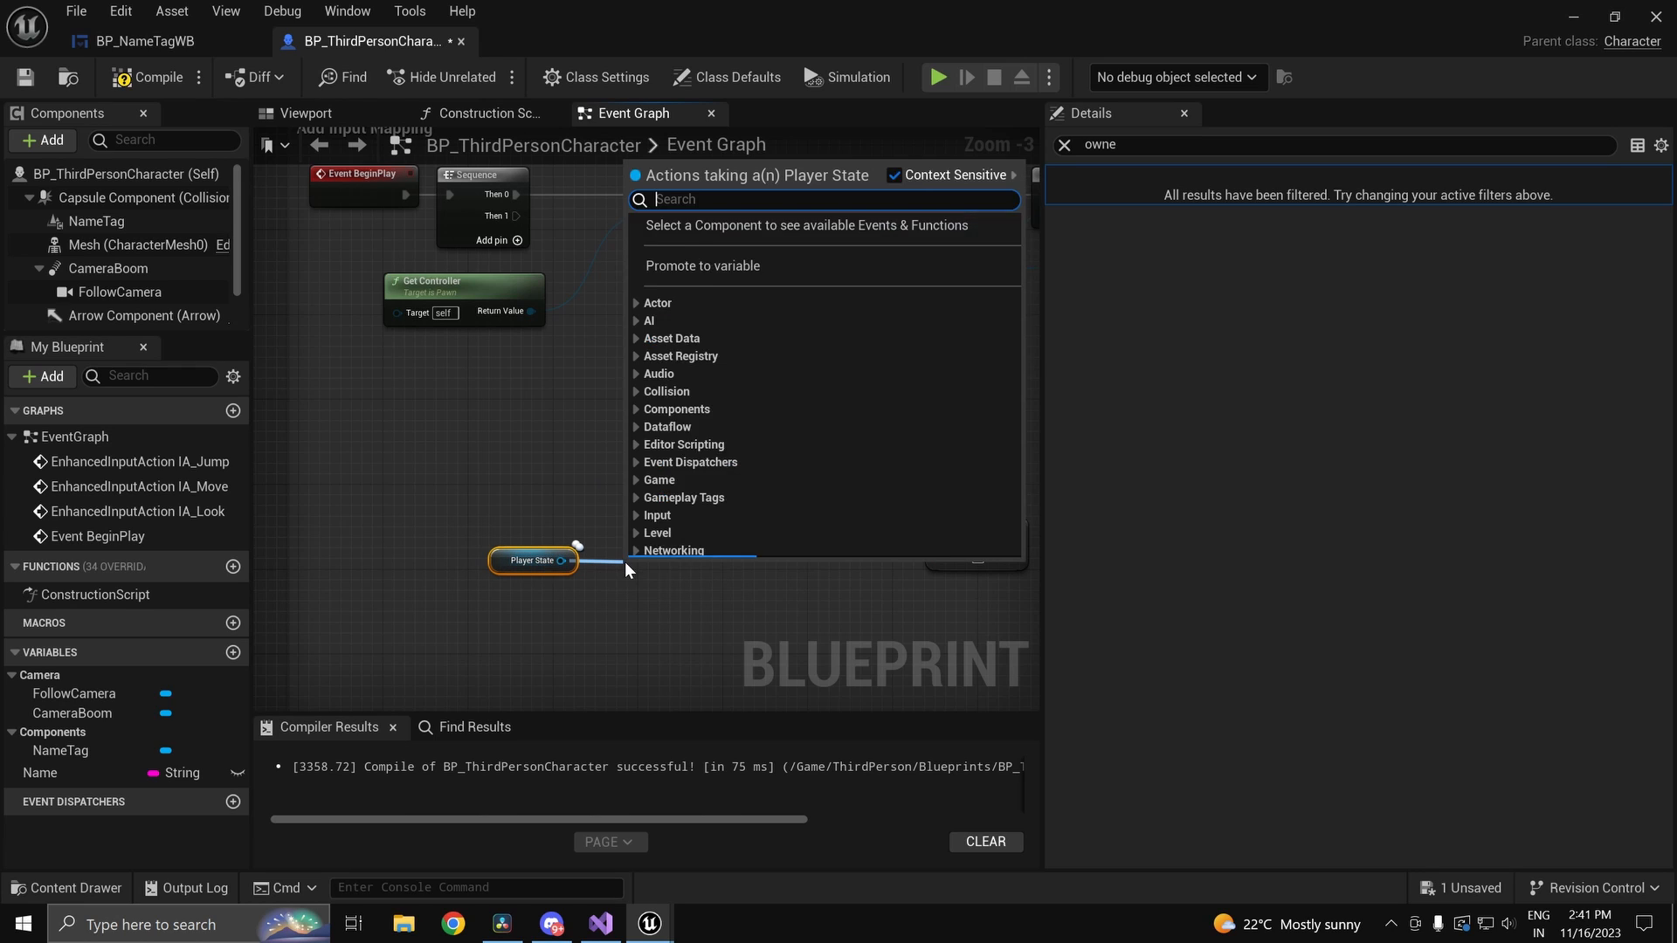
pyautogui.click(631, 569)
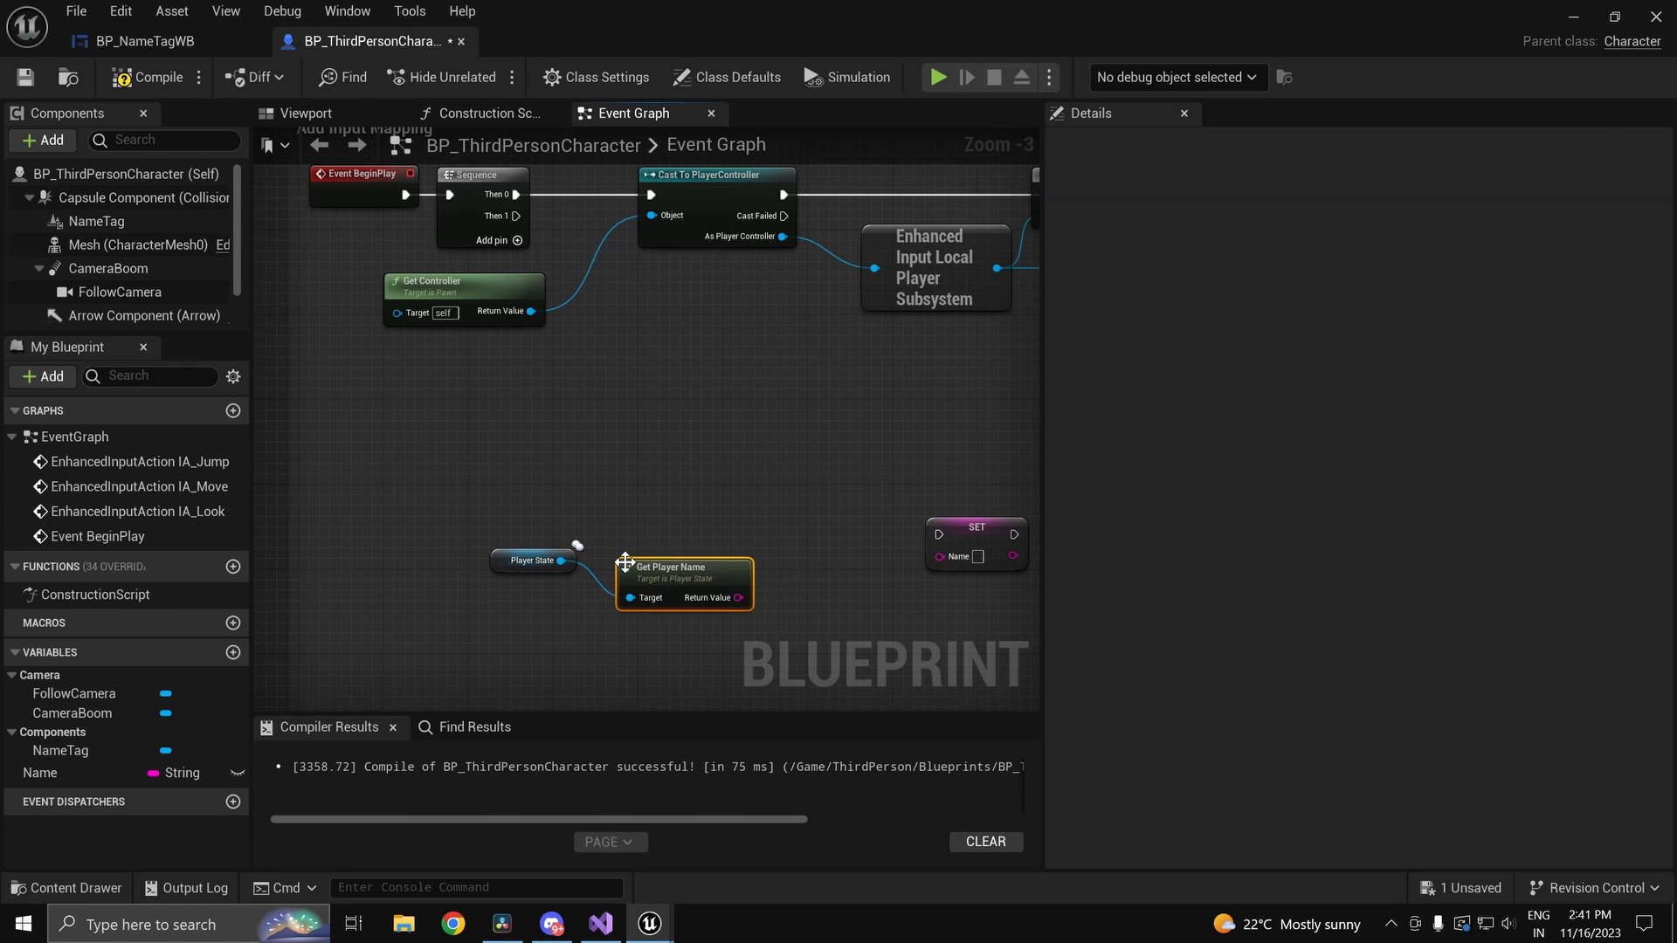
pyautogui.moveTo(737, 599); pyautogui.dragTo(940, 556)
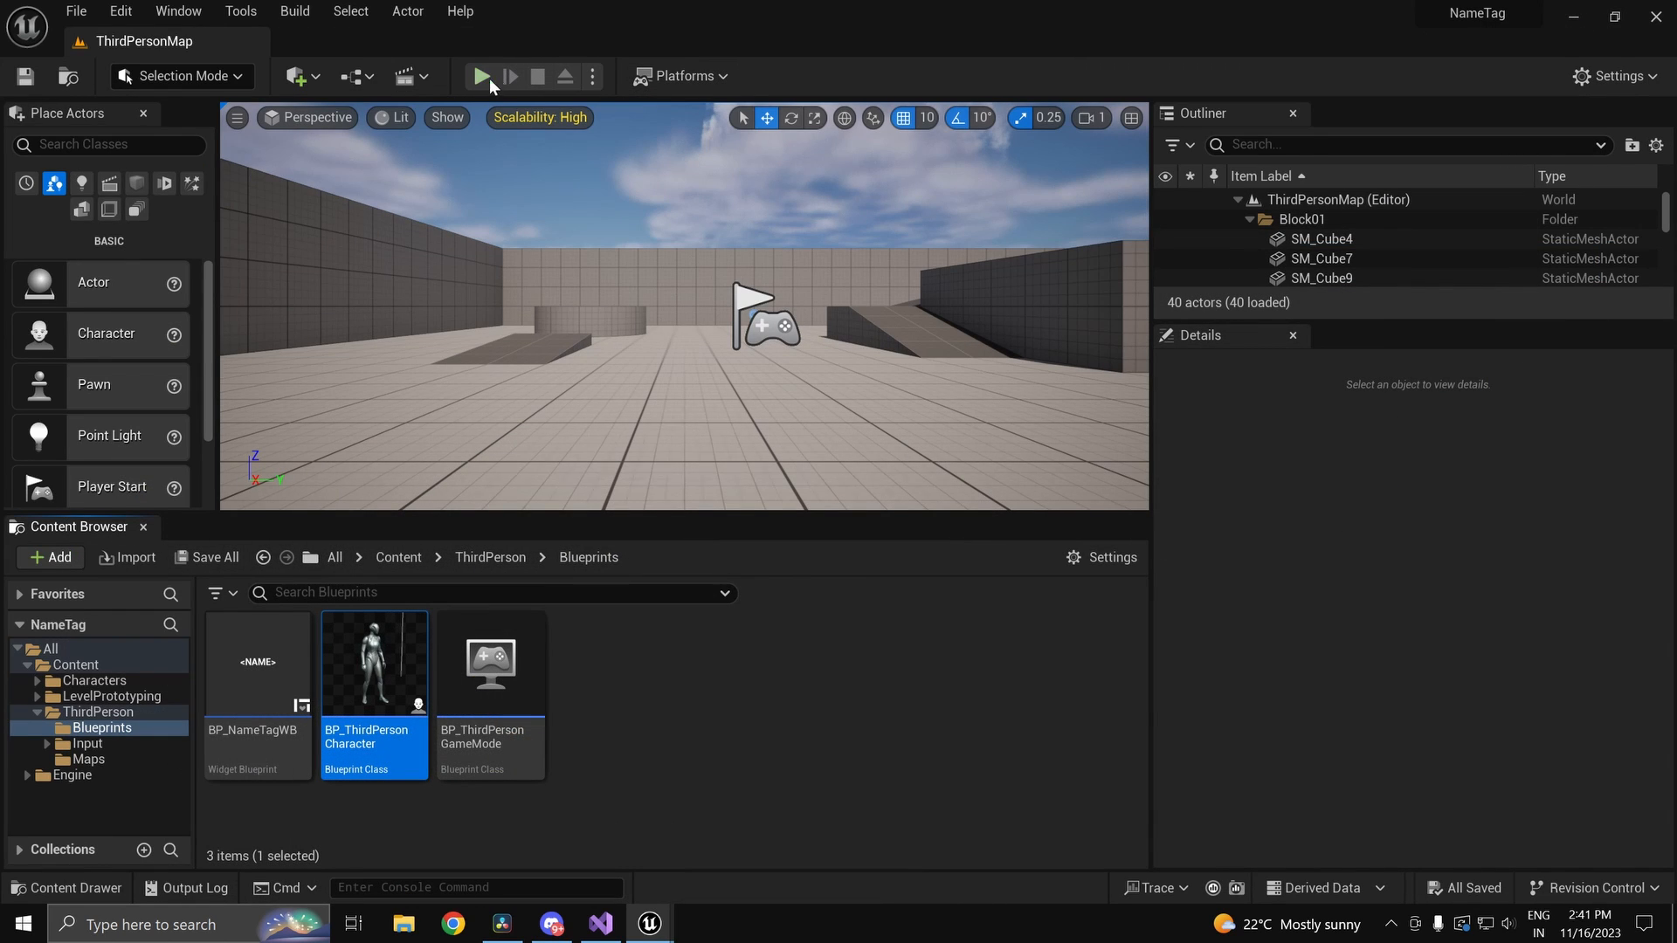
# Step: Test play to check the <NAME> tags, stop the session and return to the Event Graph
pyautogui.click(483, 76)
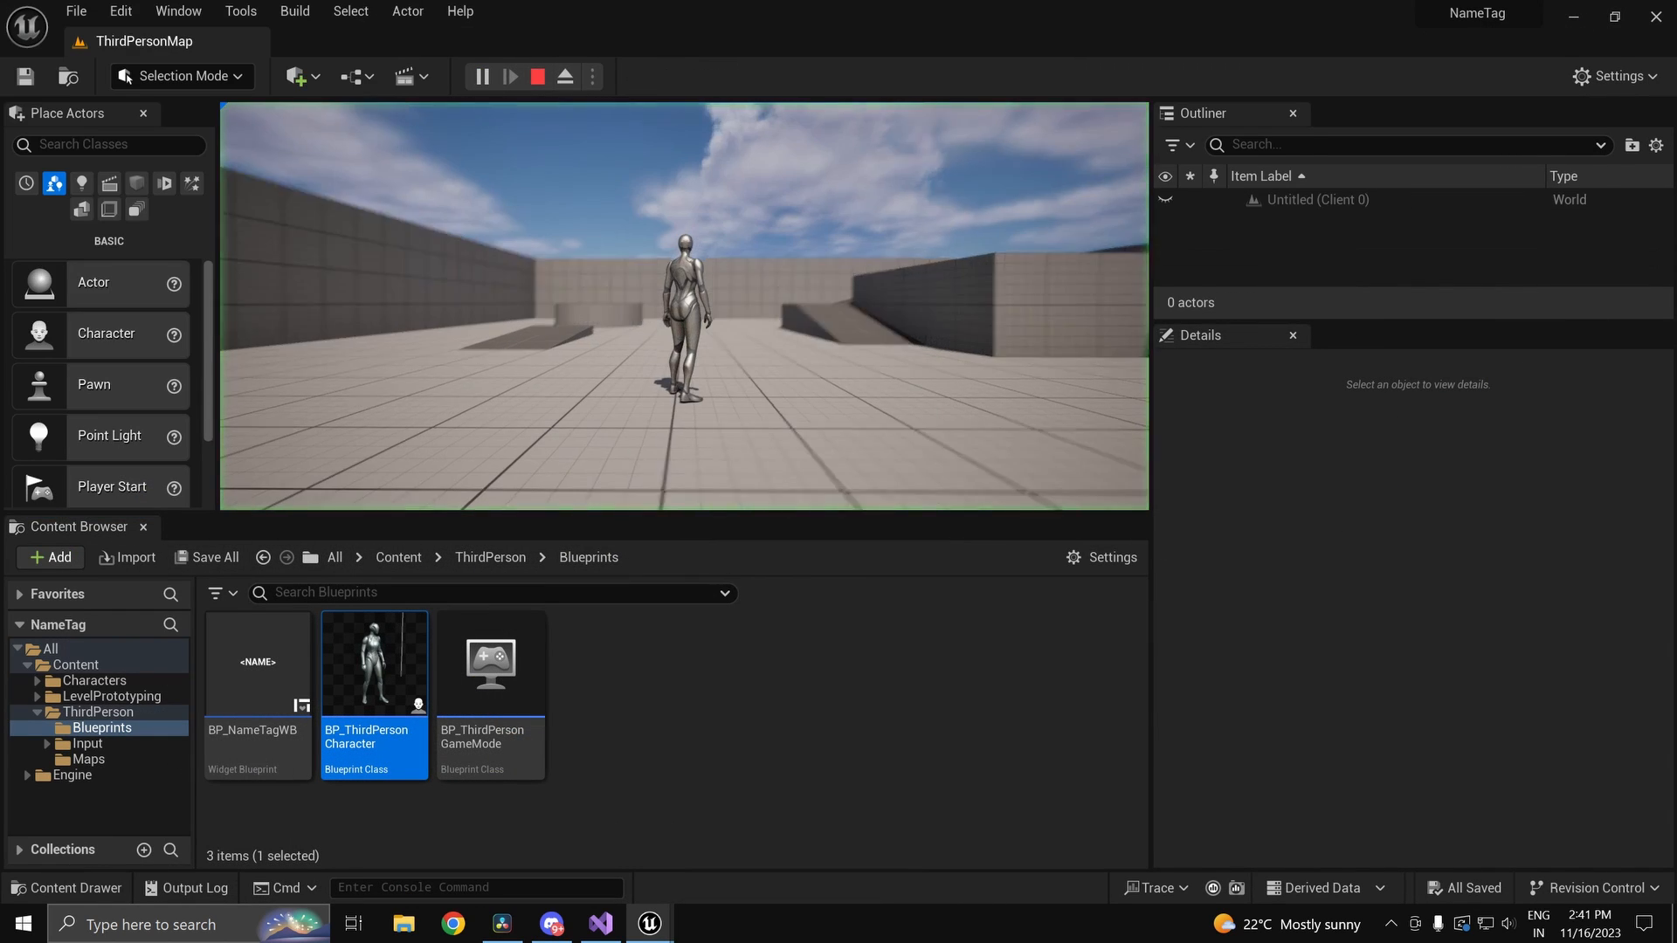
pyautogui.click(515, 77)
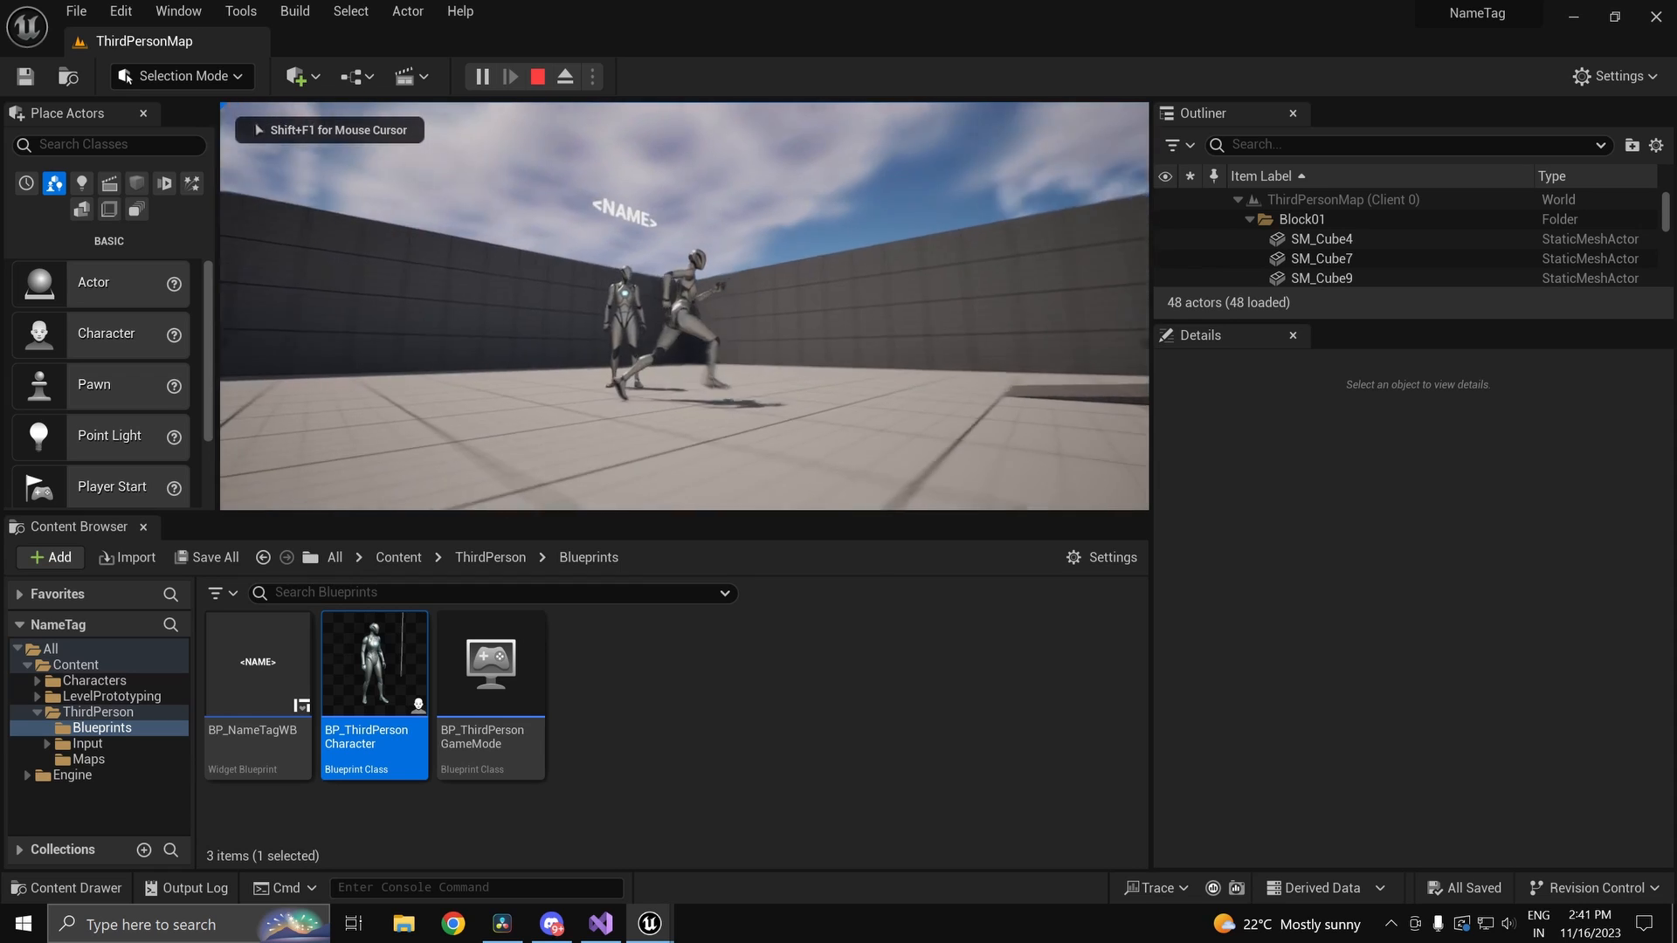
pyautogui.click(536, 76)
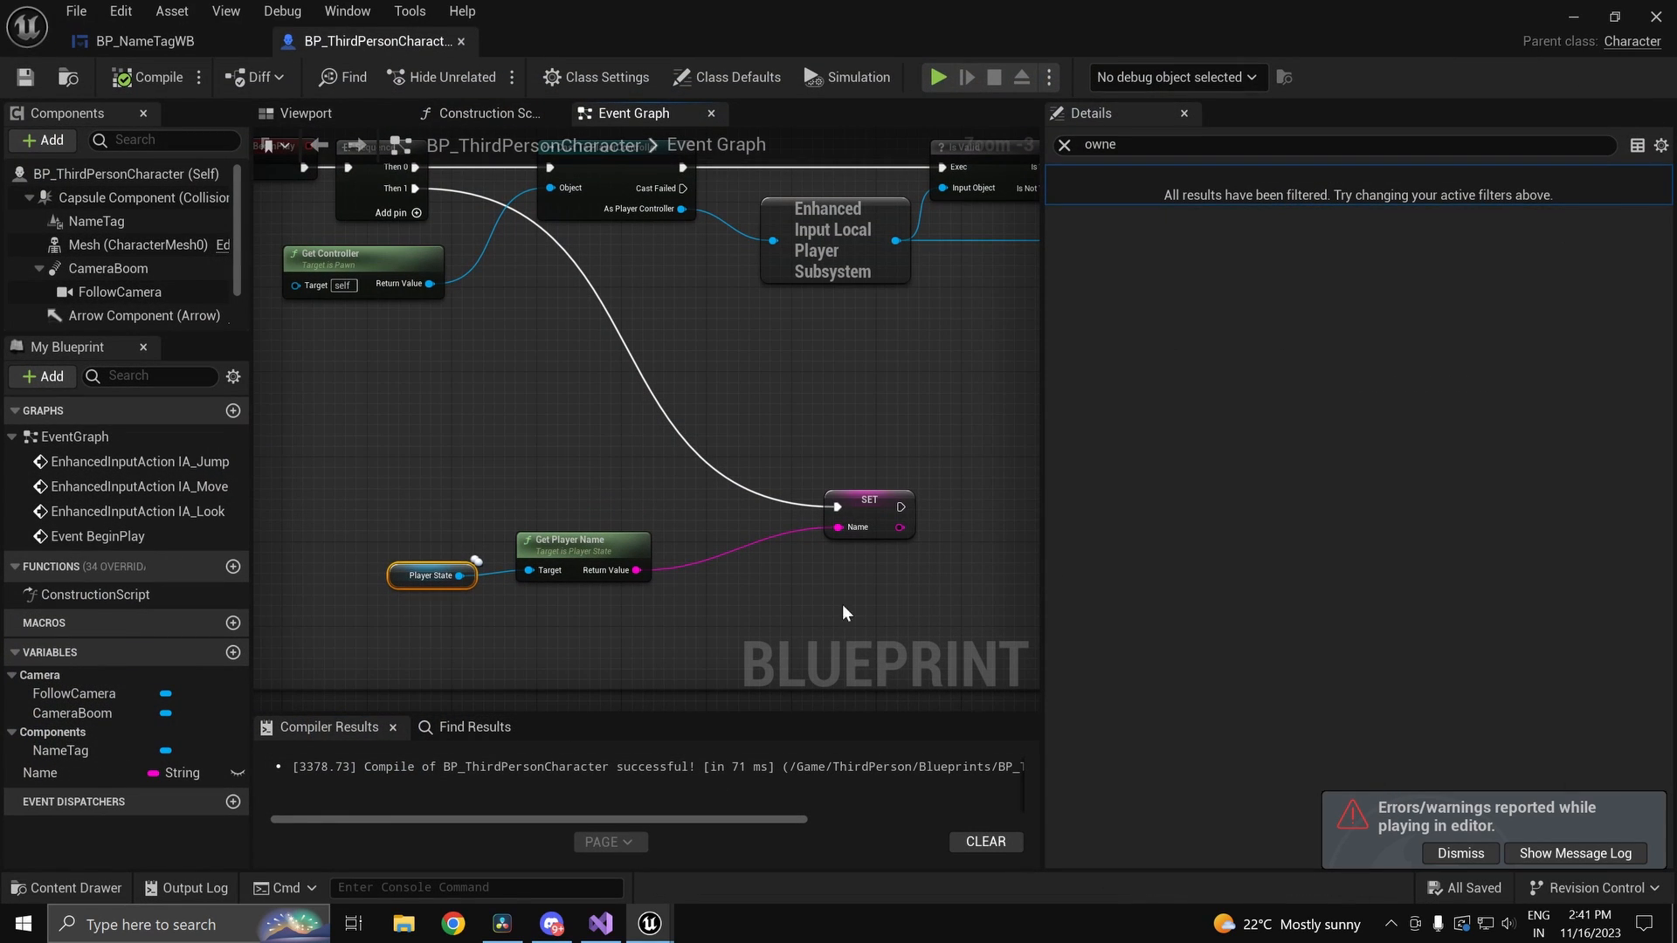
# Step: Convert the Player State node into a validated get feeding SET Name
pyautogui.moveTo(430, 575); pyautogui.dragTo(548, 458)
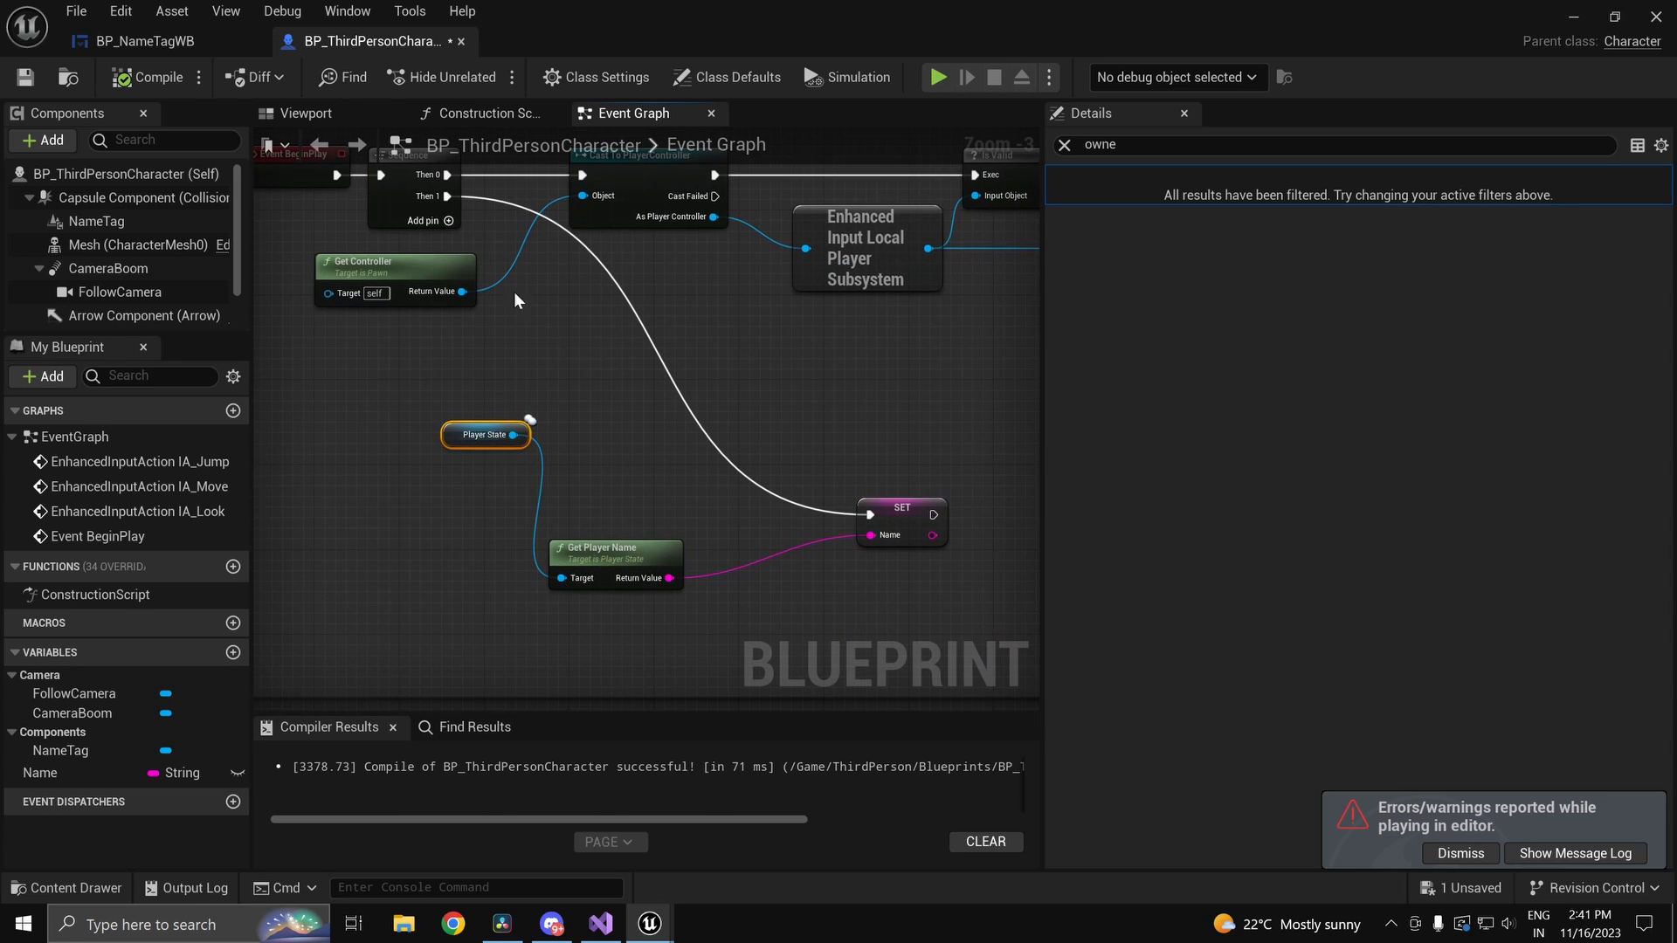
pyautogui.rightClick(485, 435)
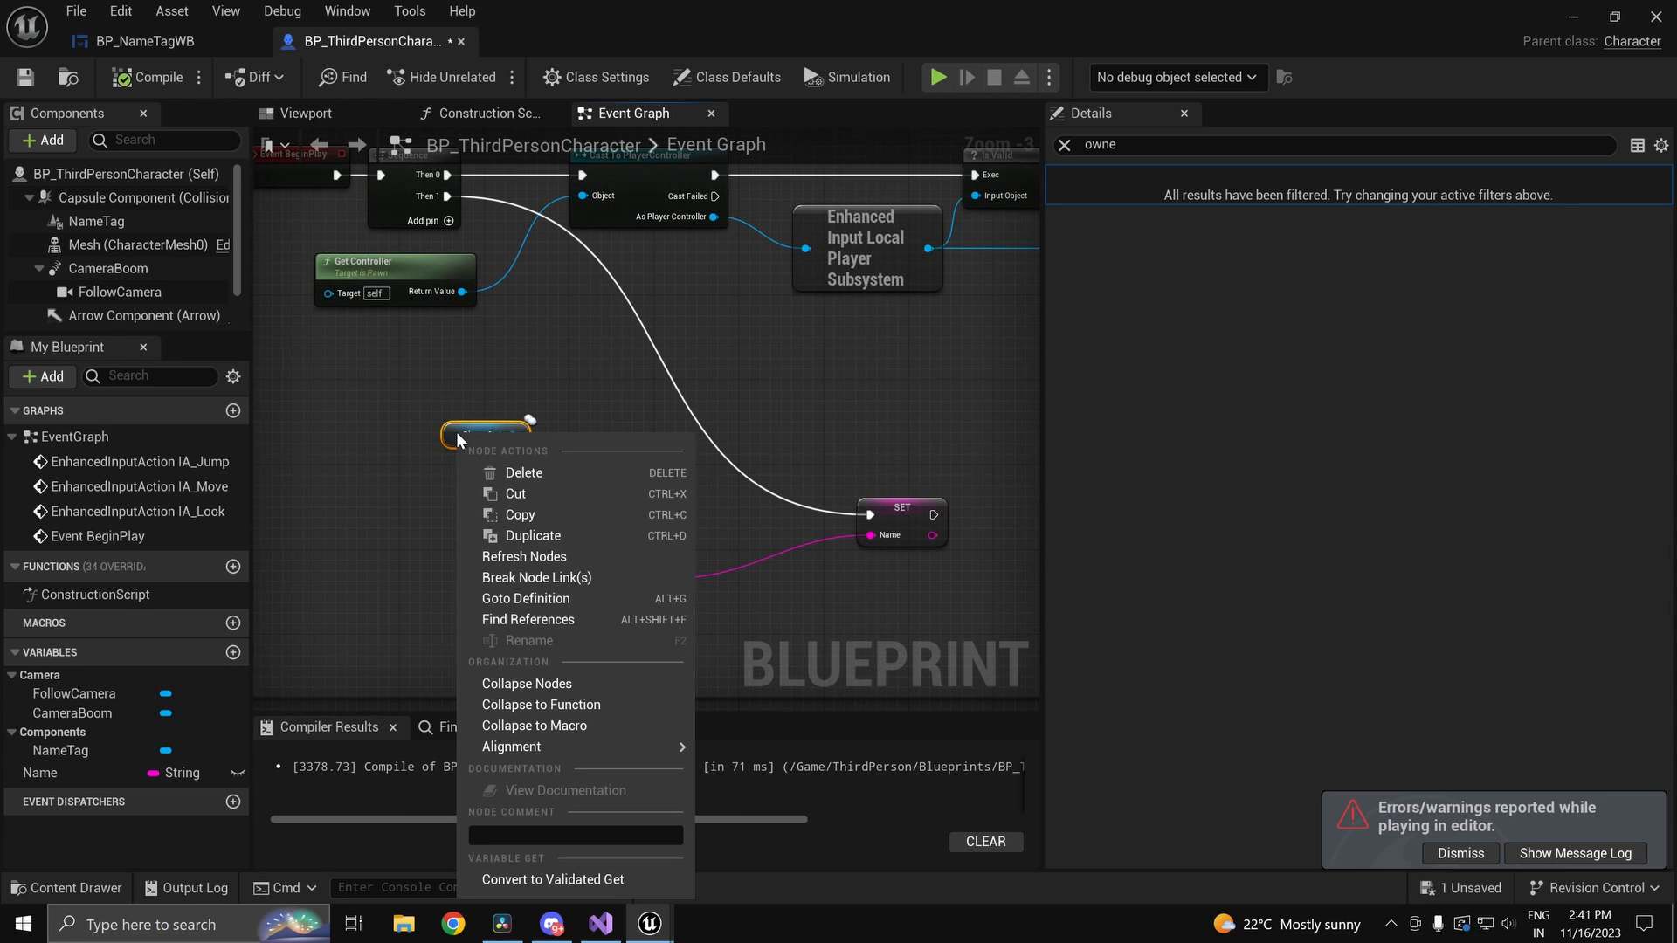
pyautogui.moveTo(540, 568)
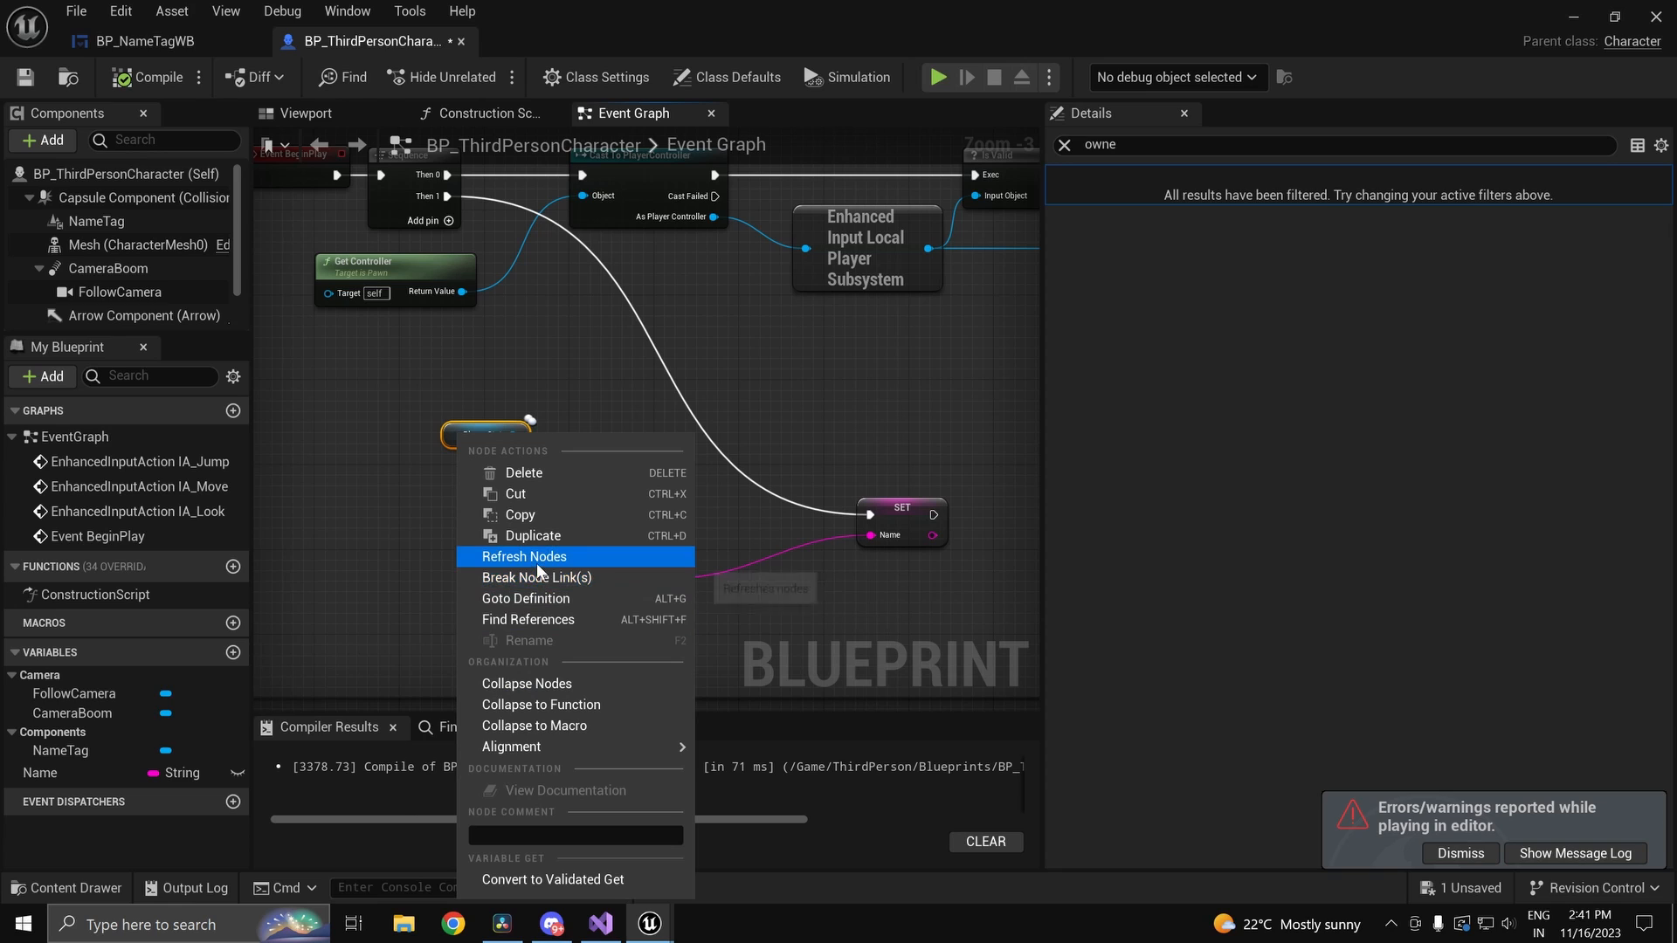
pyautogui.click(524, 556)
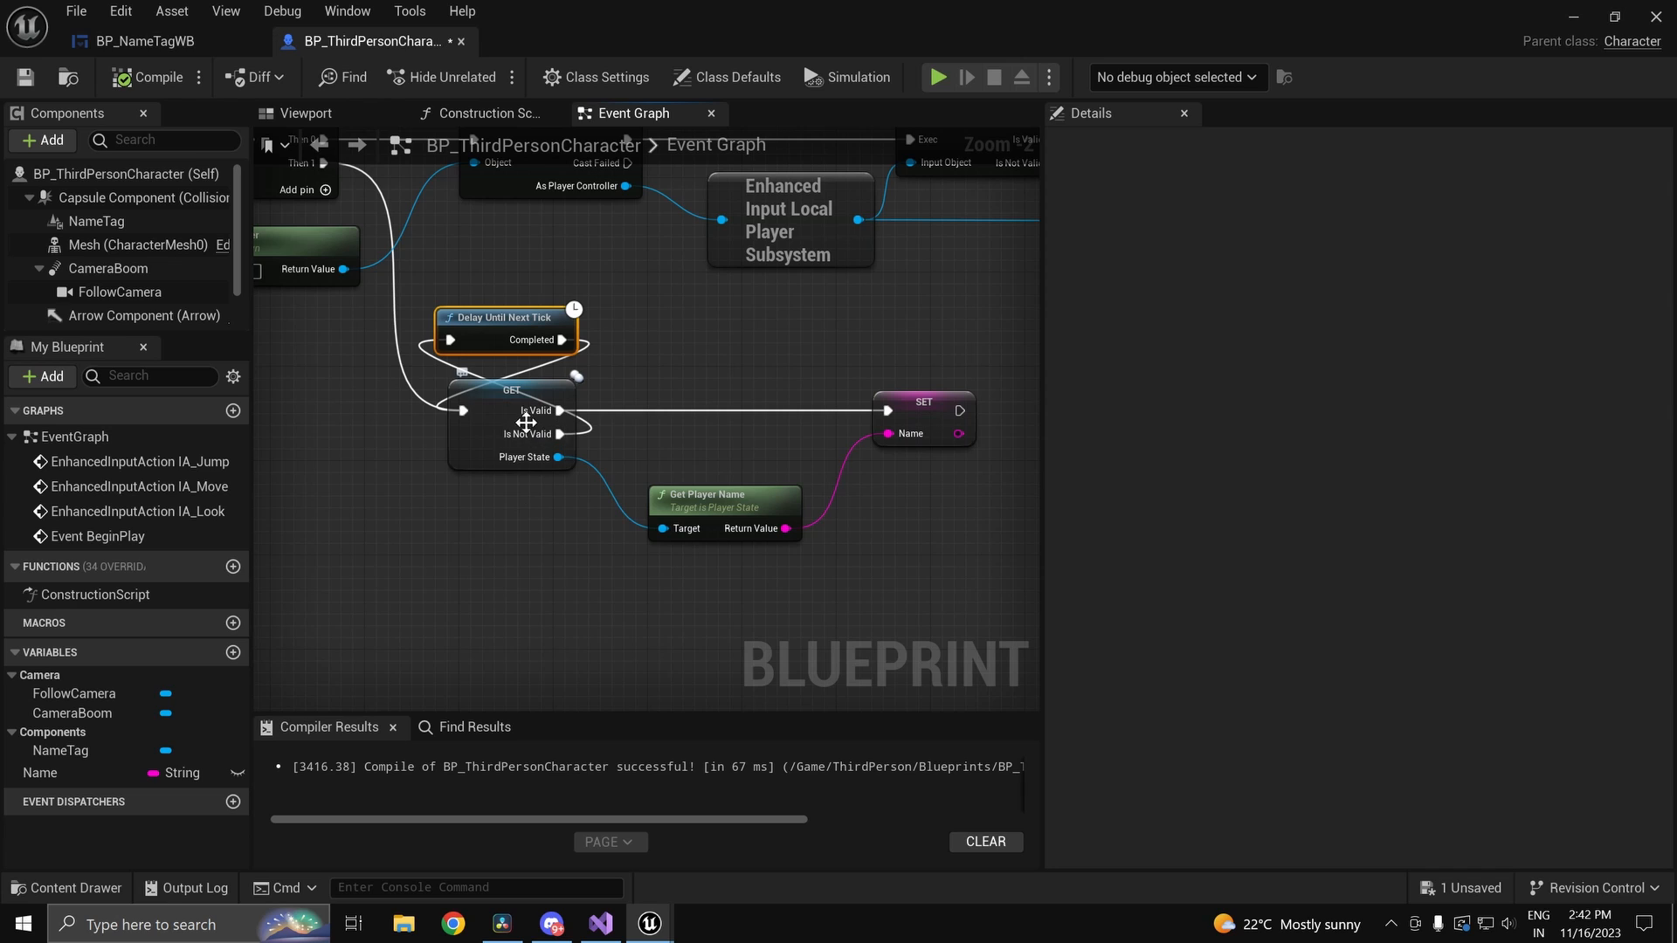
pyautogui.moveTo(525, 488)
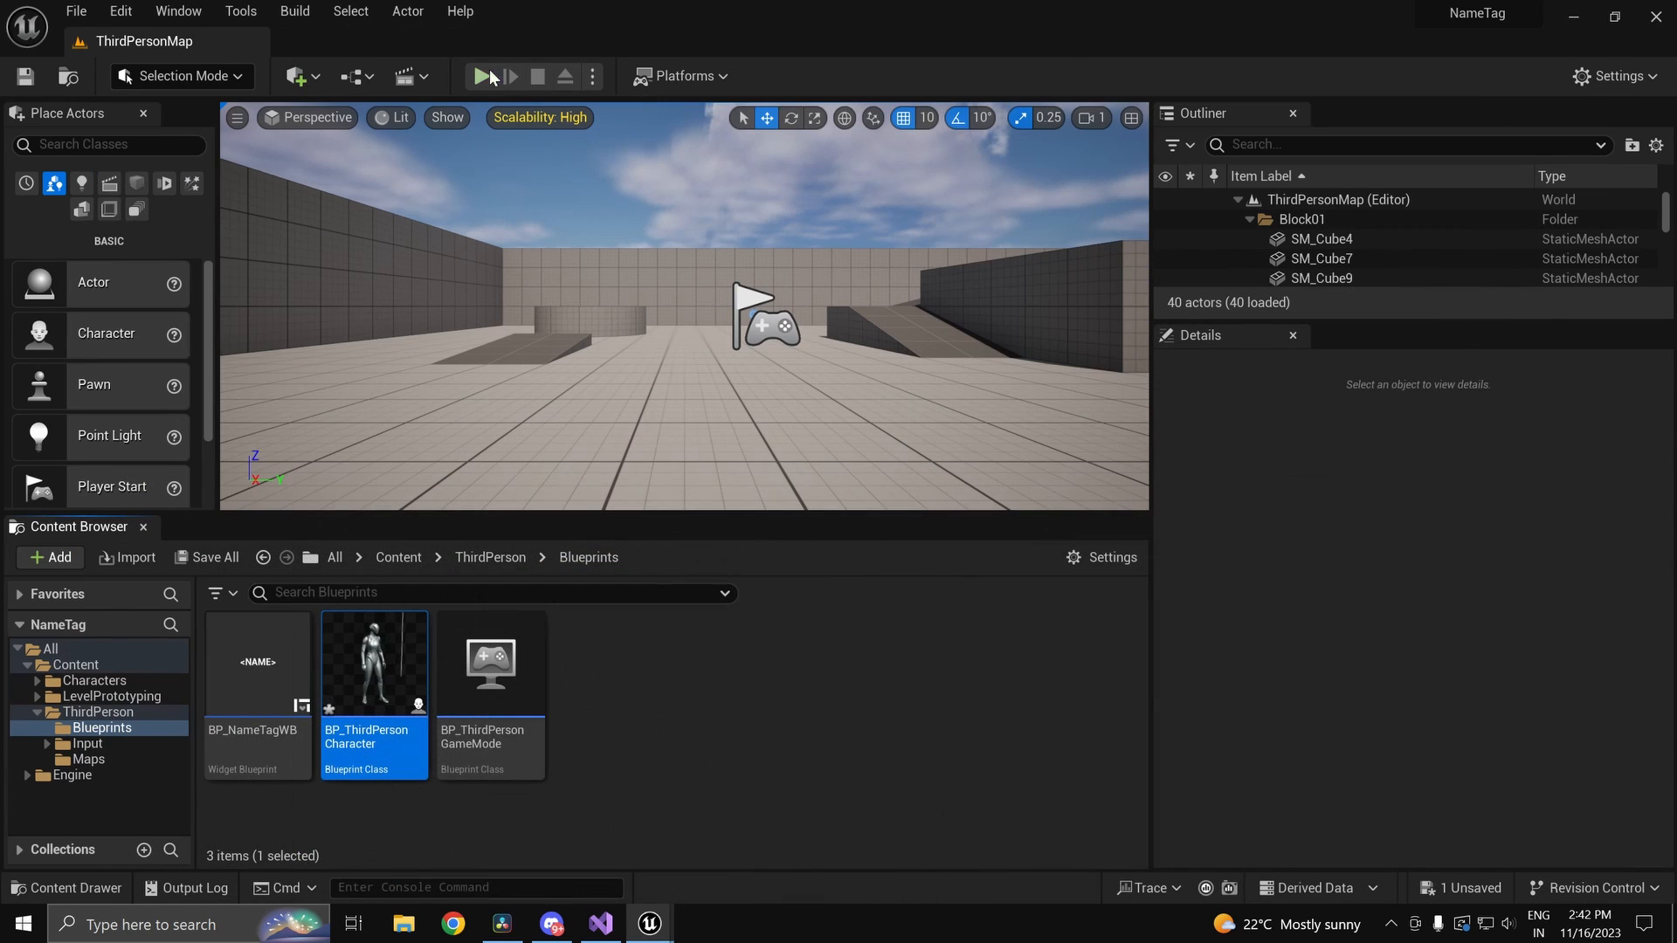
# Step: Run and stop a two-player test, then return to BP_ThirdPersonCharacter
pyautogui.click(481, 76)
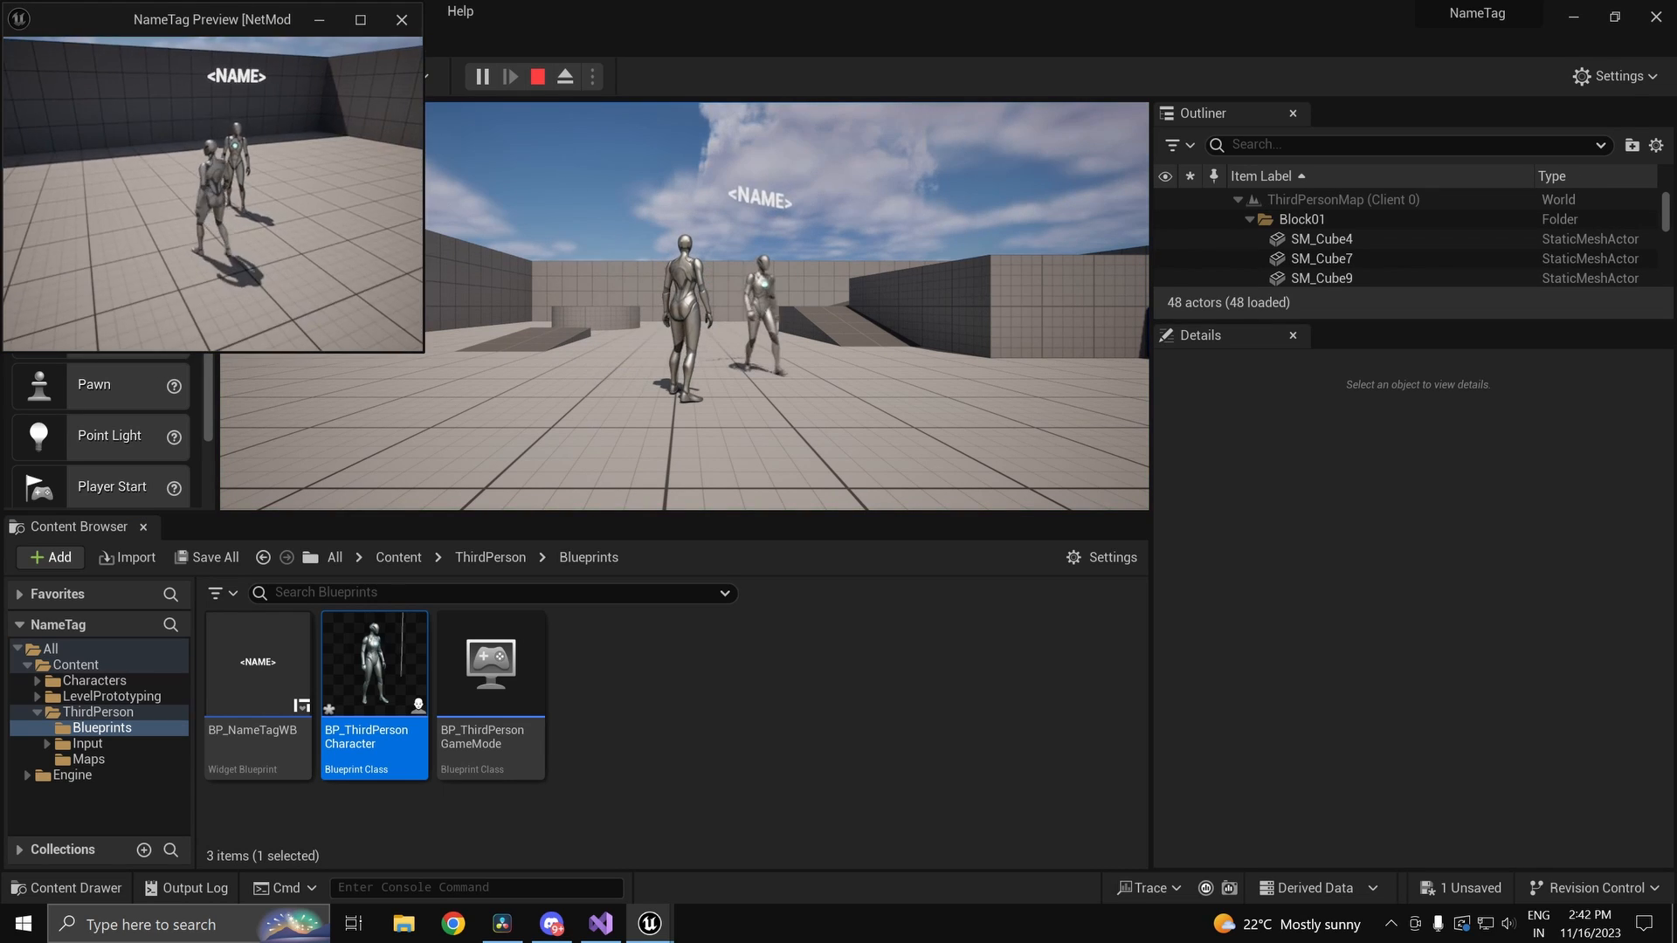
pyautogui.click(533, 76)
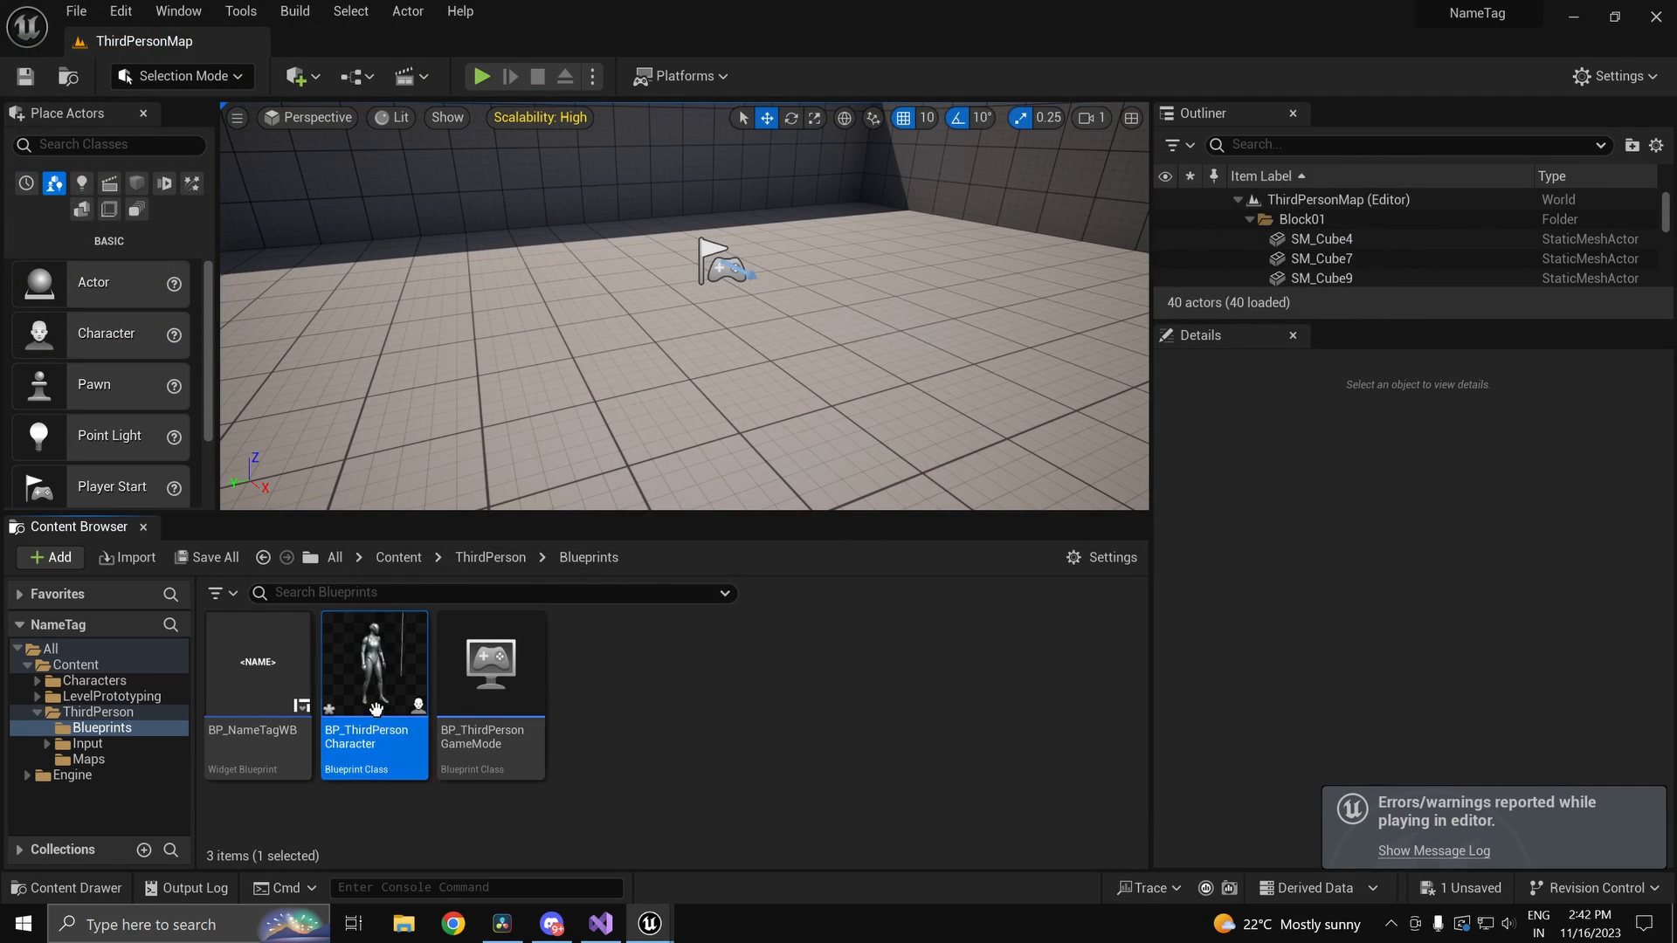
pyautogui.doubleClick(374, 663)
pyautogui.write('s')
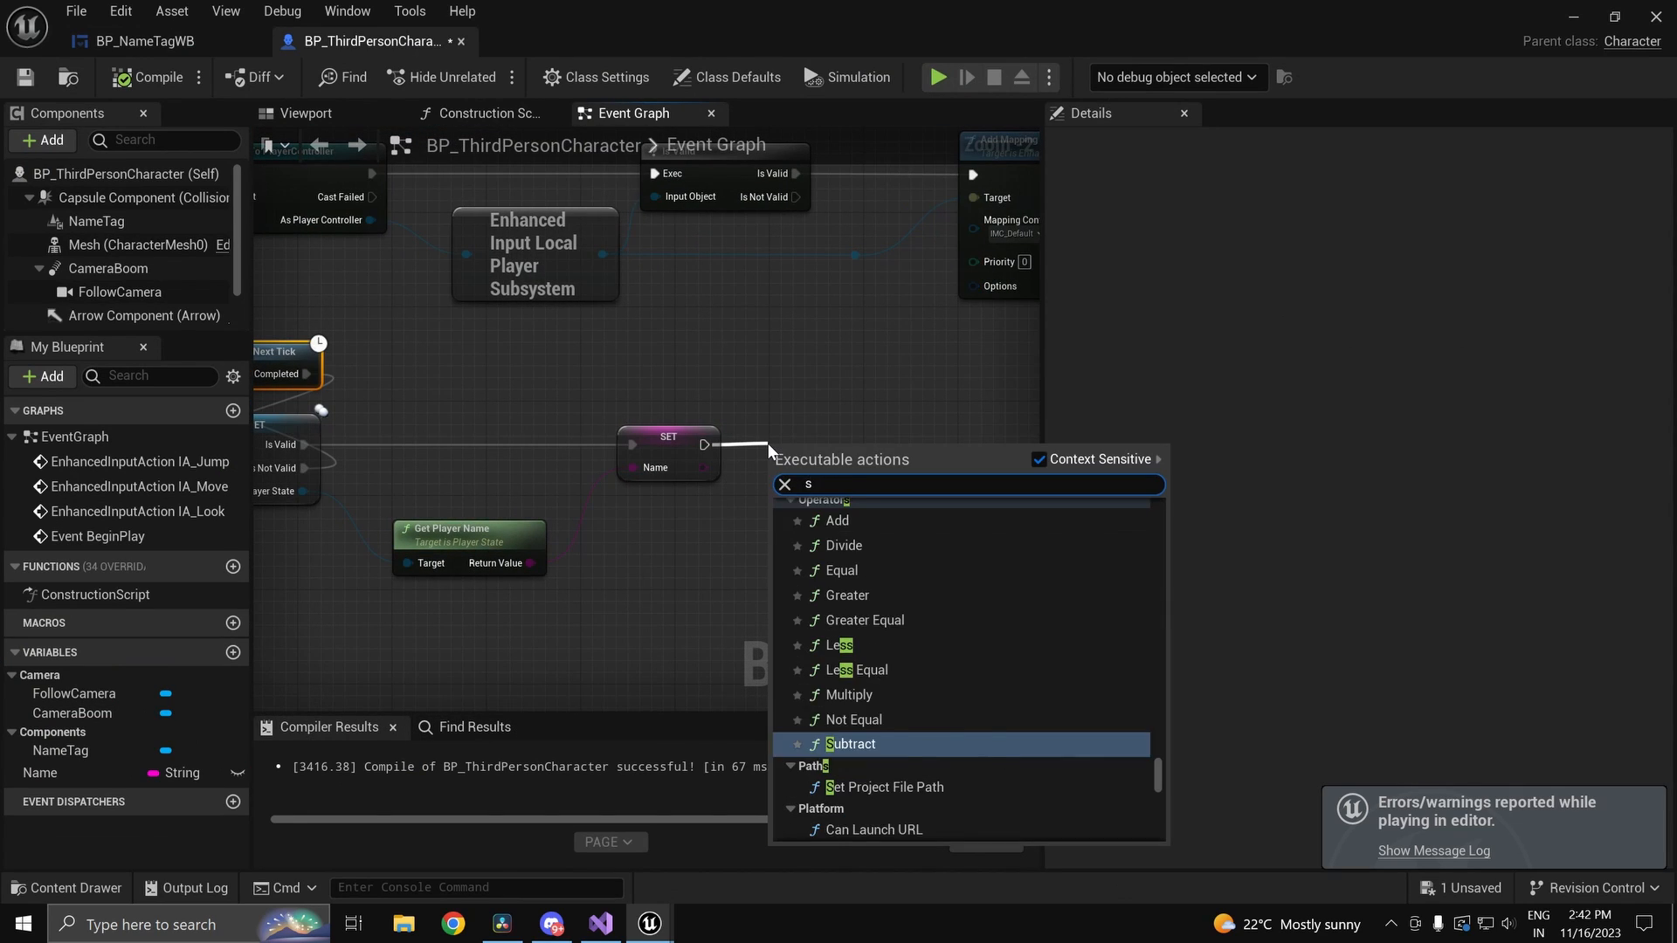
# Step: Call BP_NameTagWB's Set Name with the Name variable after SET, then compile
pyautogui.write('et name')
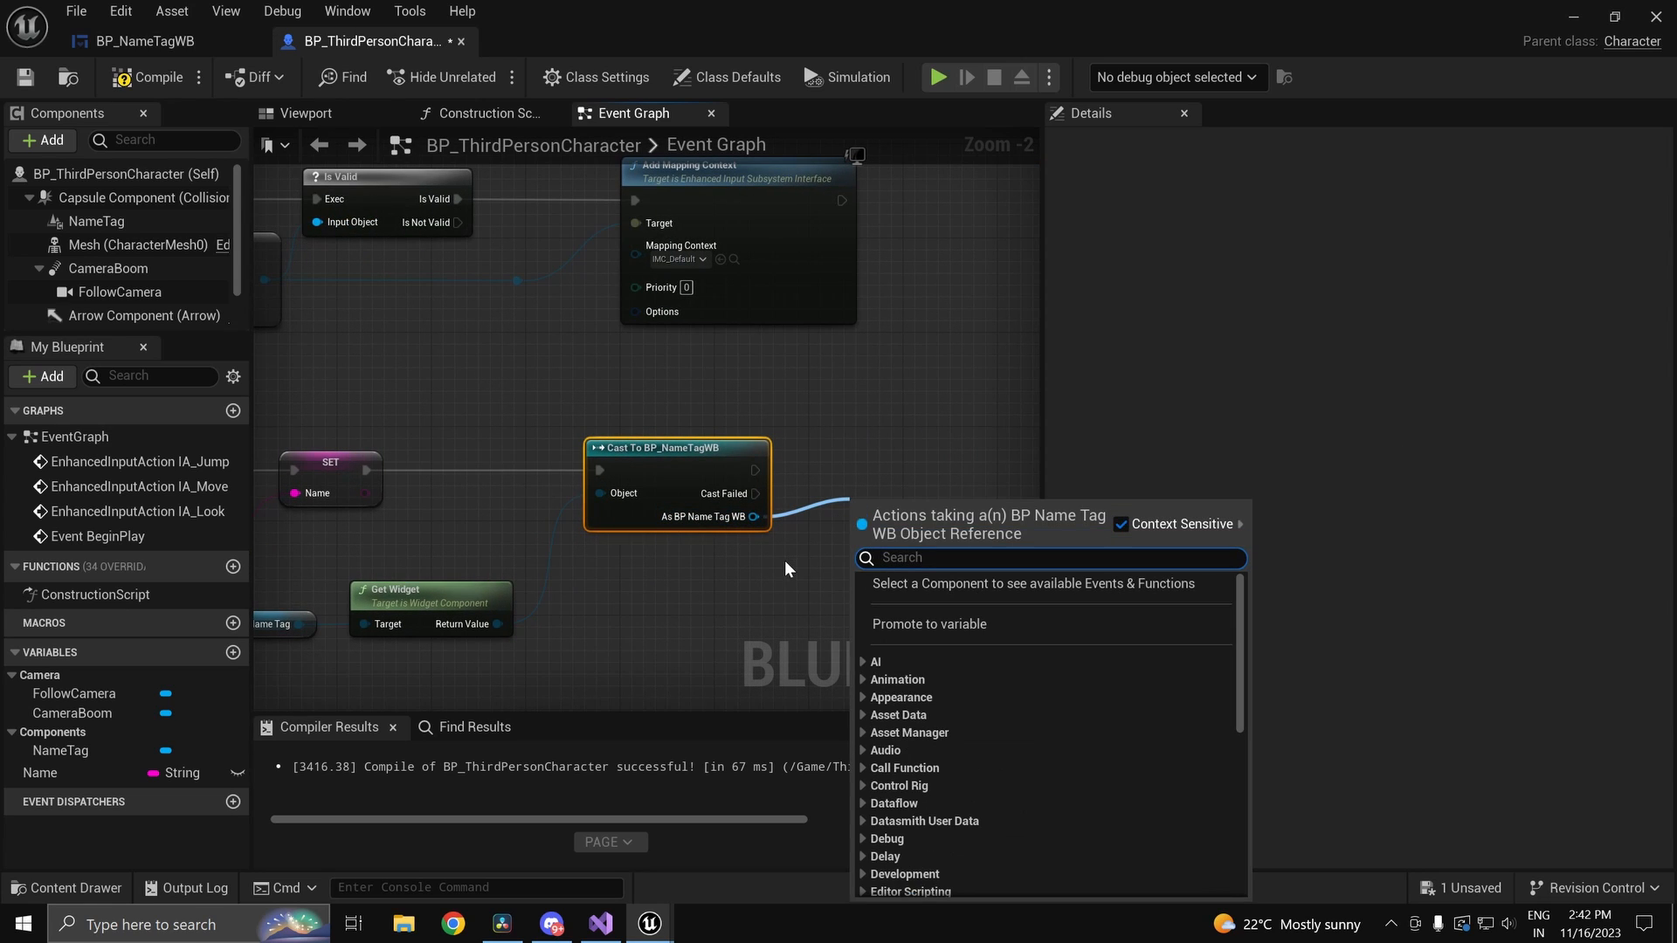
pyautogui.write('set nae')
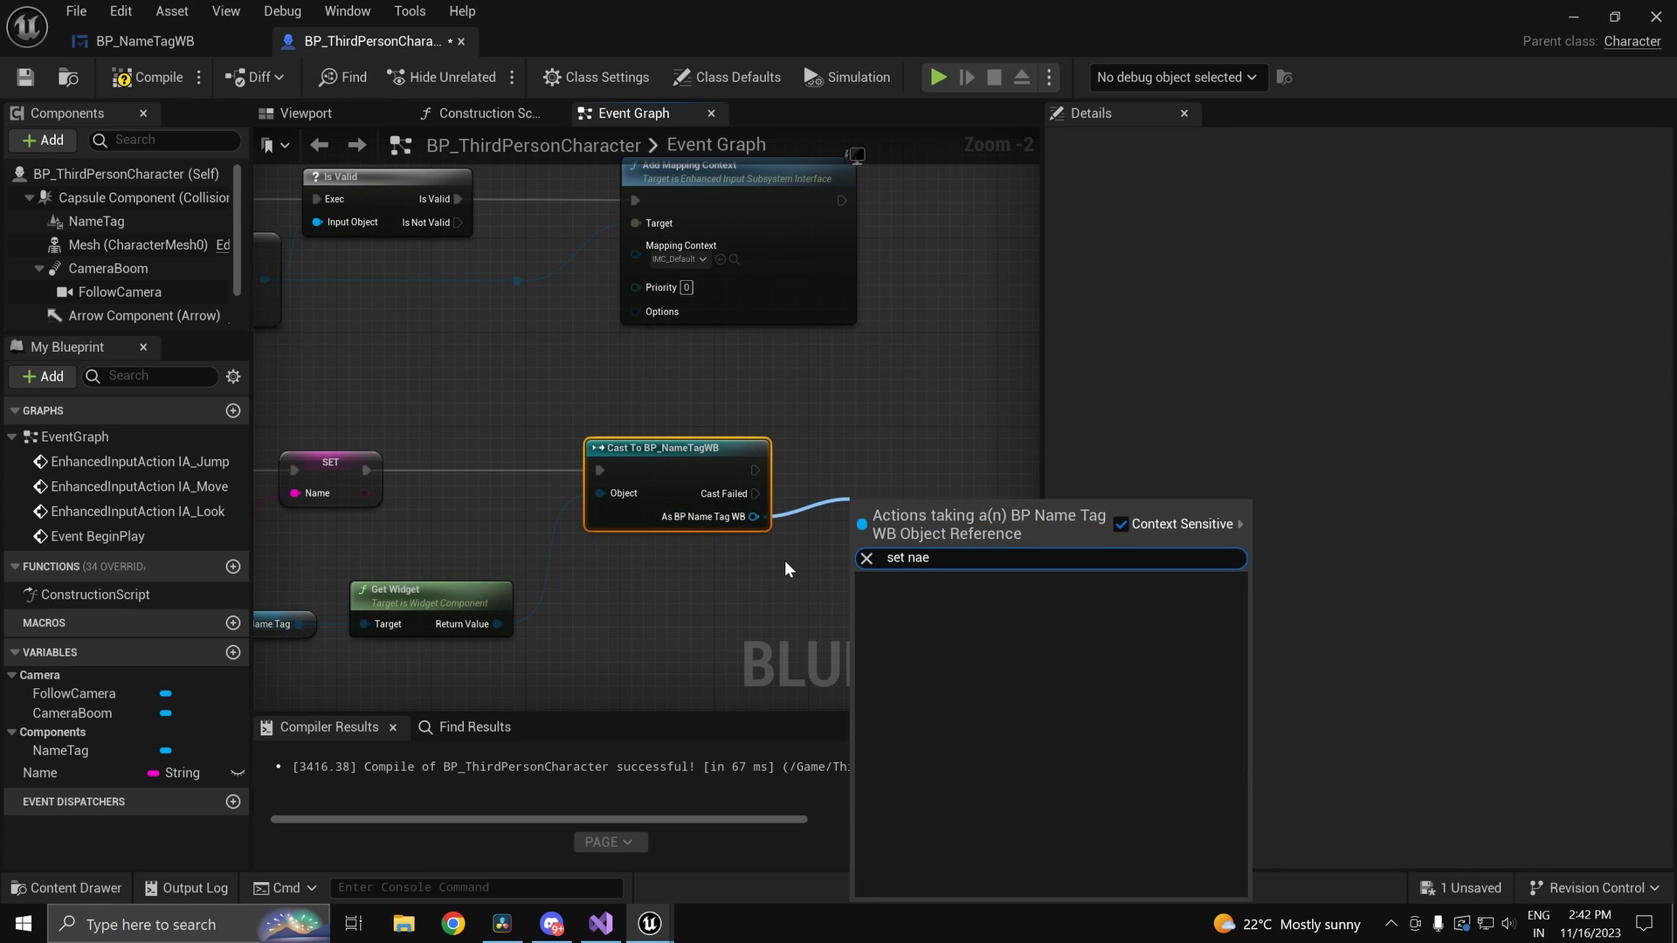
pyautogui.click(907, 559)
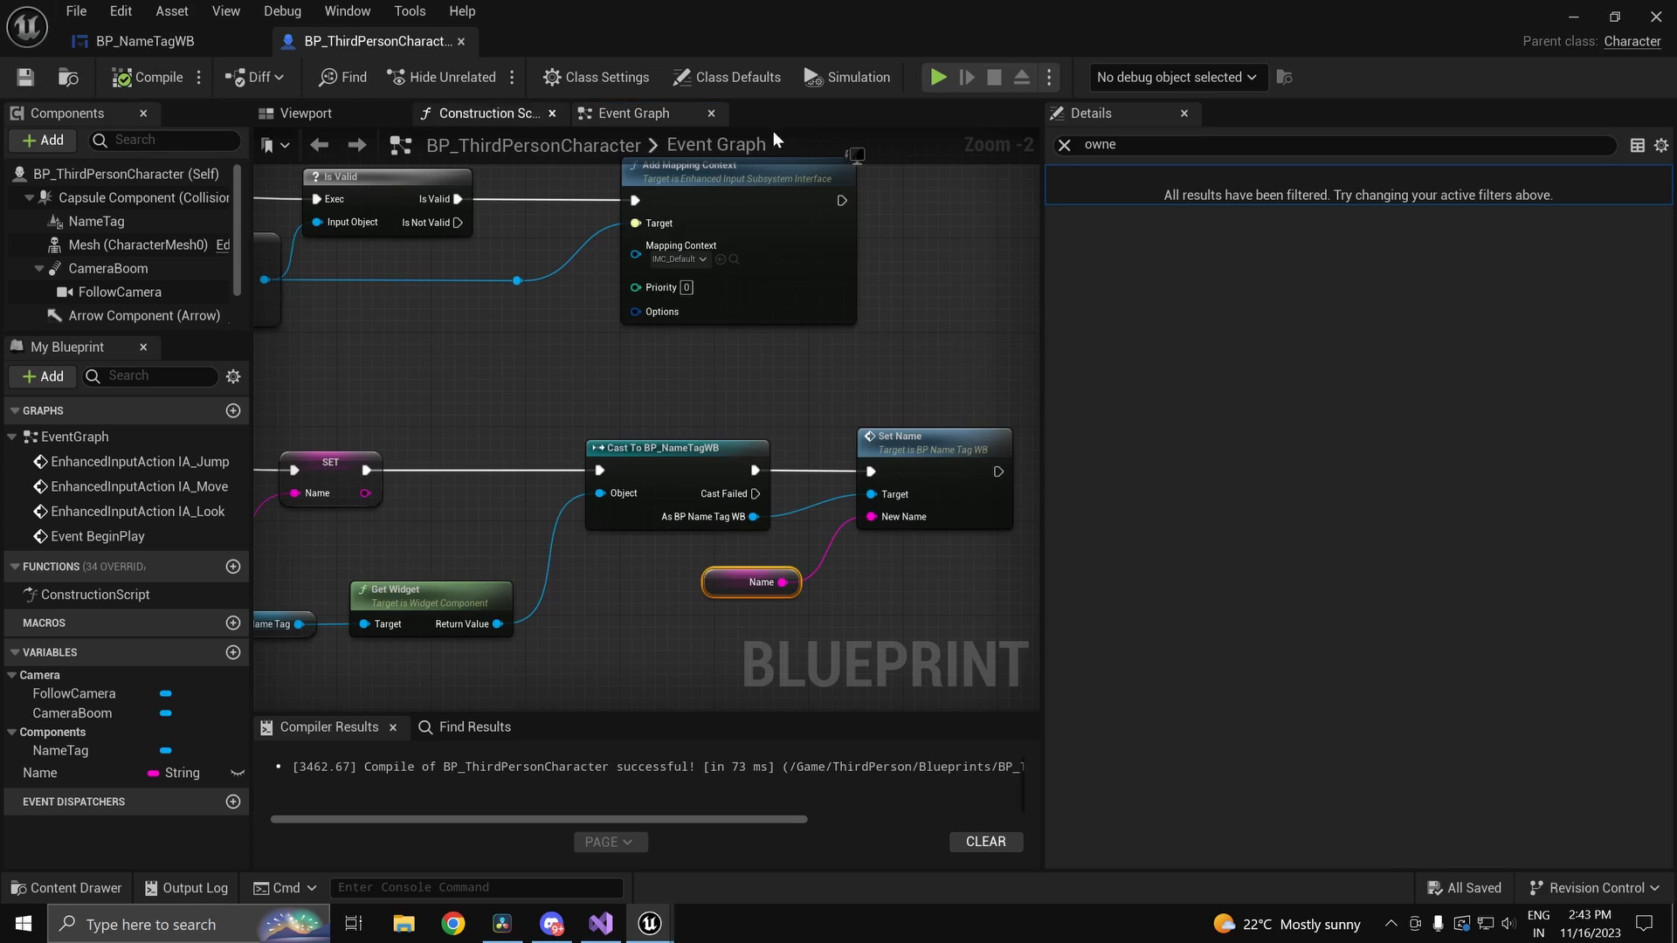
pyautogui.click(939, 77)
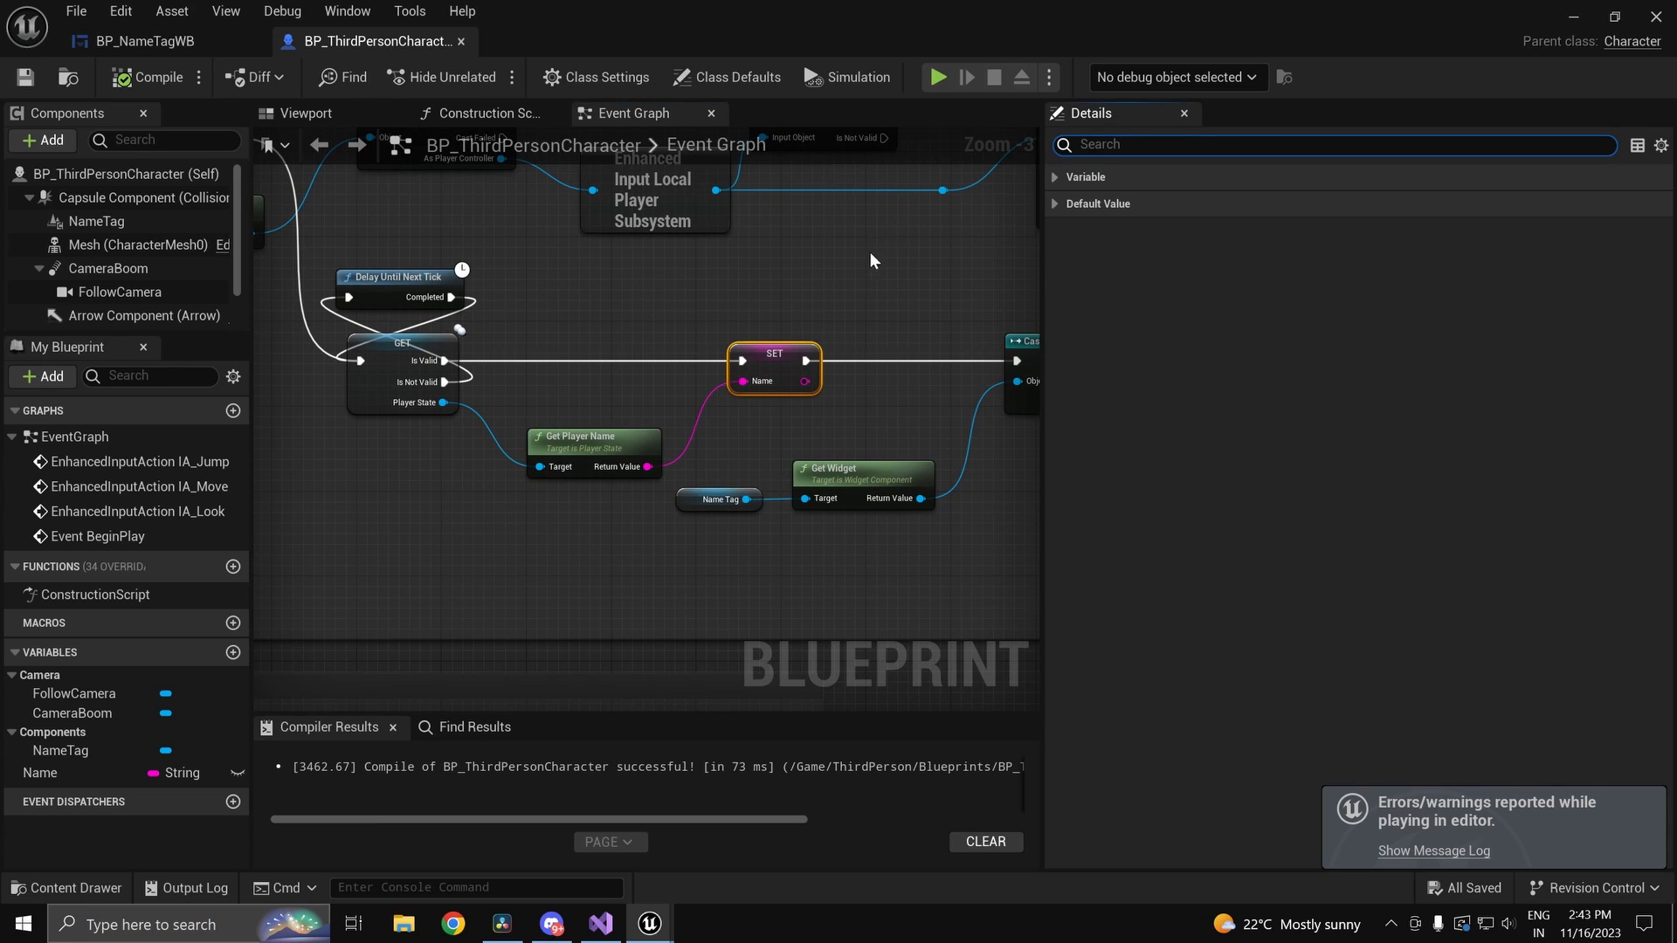
pyautogui.moveTo(348, 454)
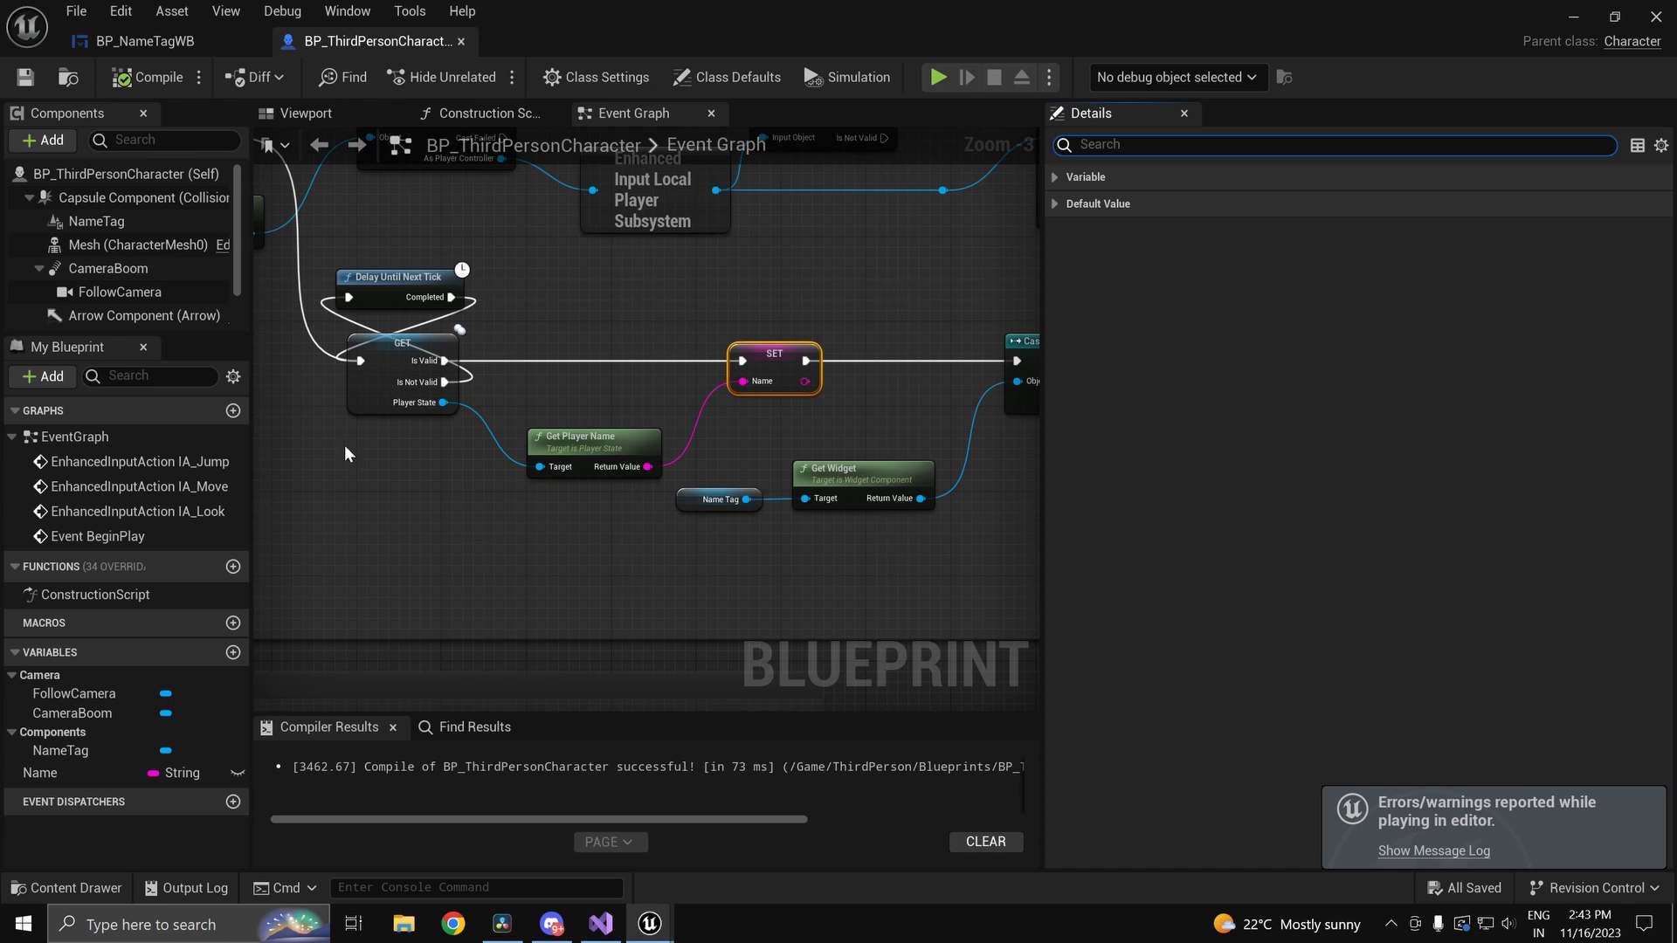
# Step: Set the Name variable's Replication to RepNotify and compile
pyautogui.click(40, 773)
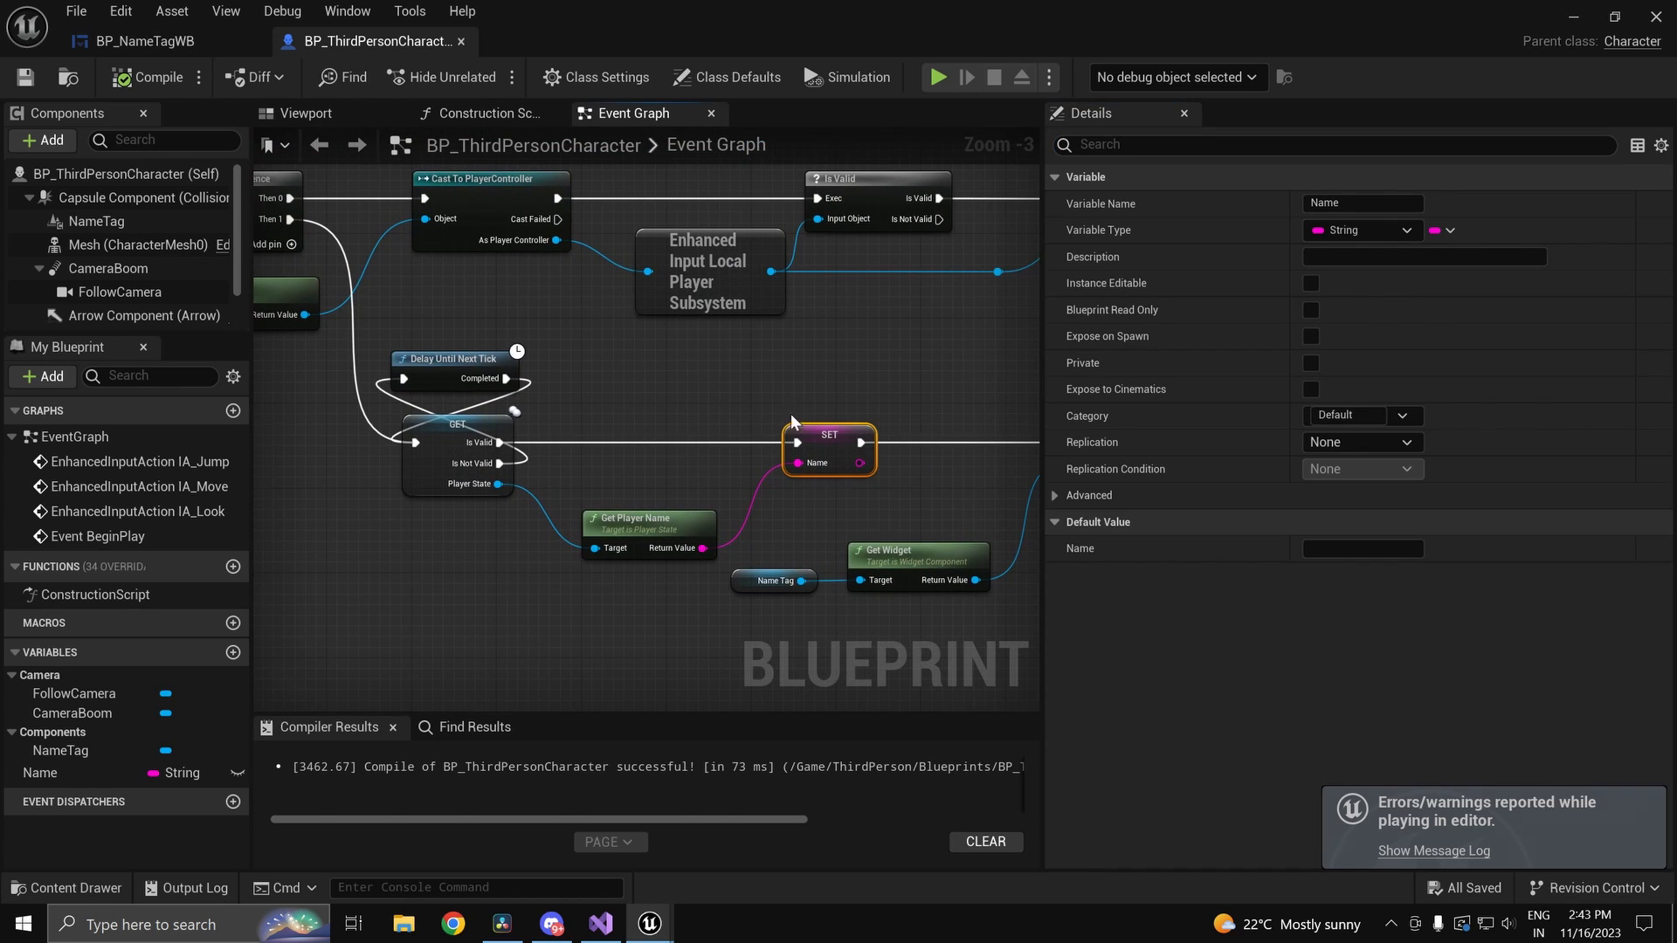
pyautogui.click(1404, 442)
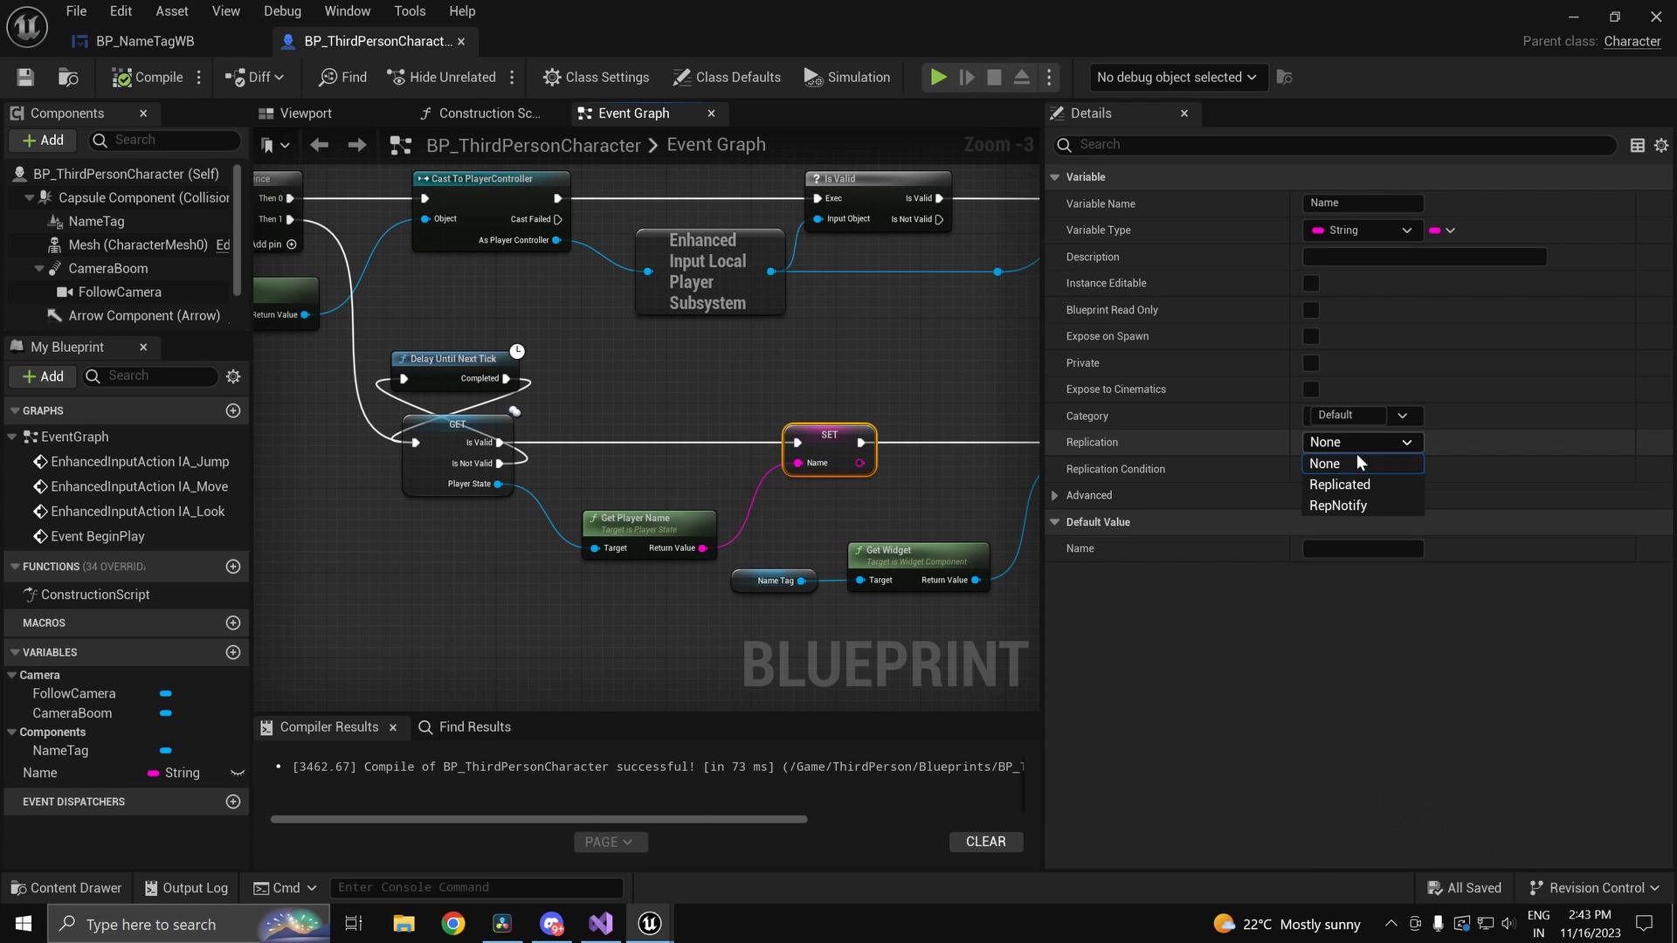
pyautogui.click(1339, 506)
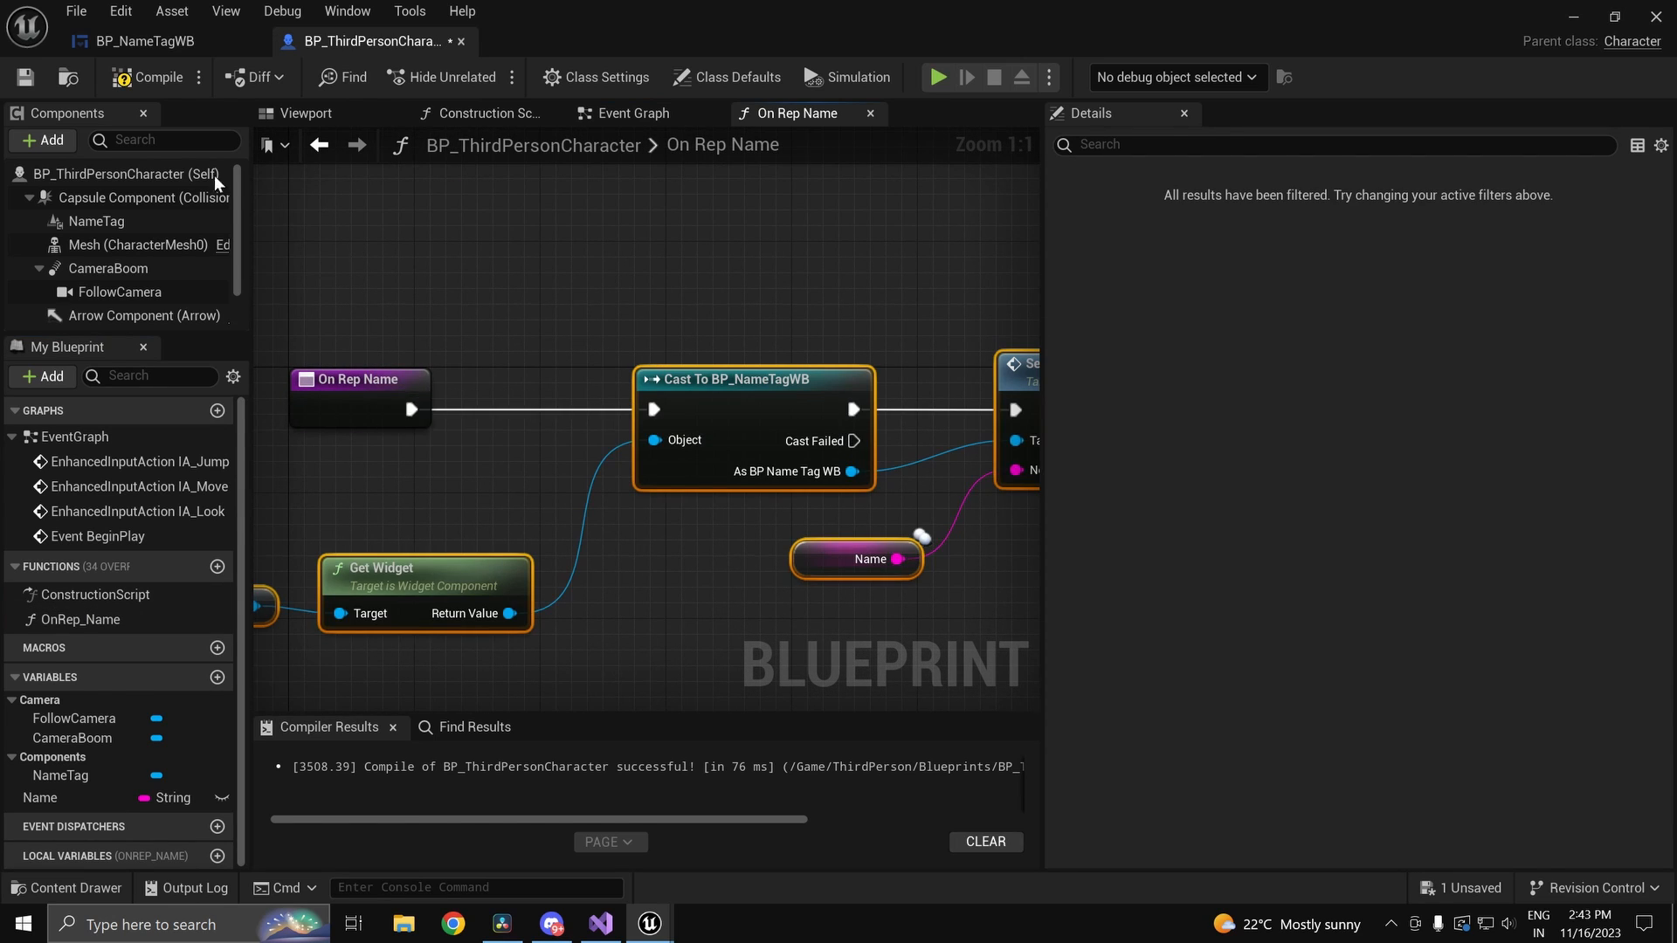
pyautogui.click(940, 78)
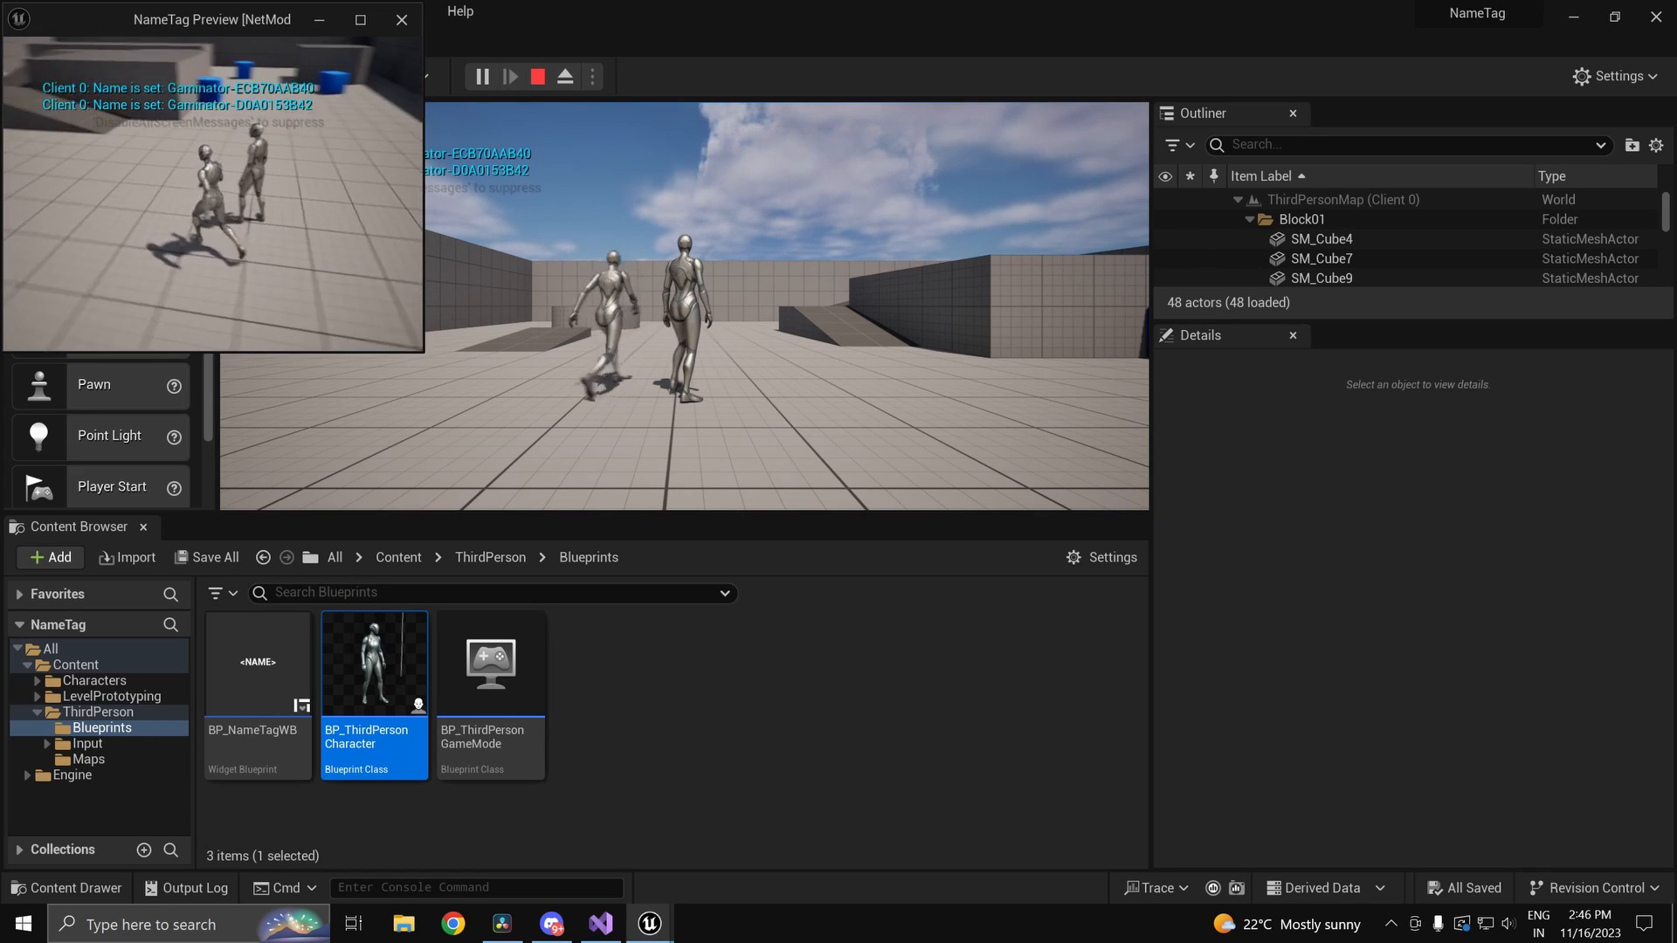
# Step: Check the client and server windows for the real player name tags
pyautogui.click(401, 22)
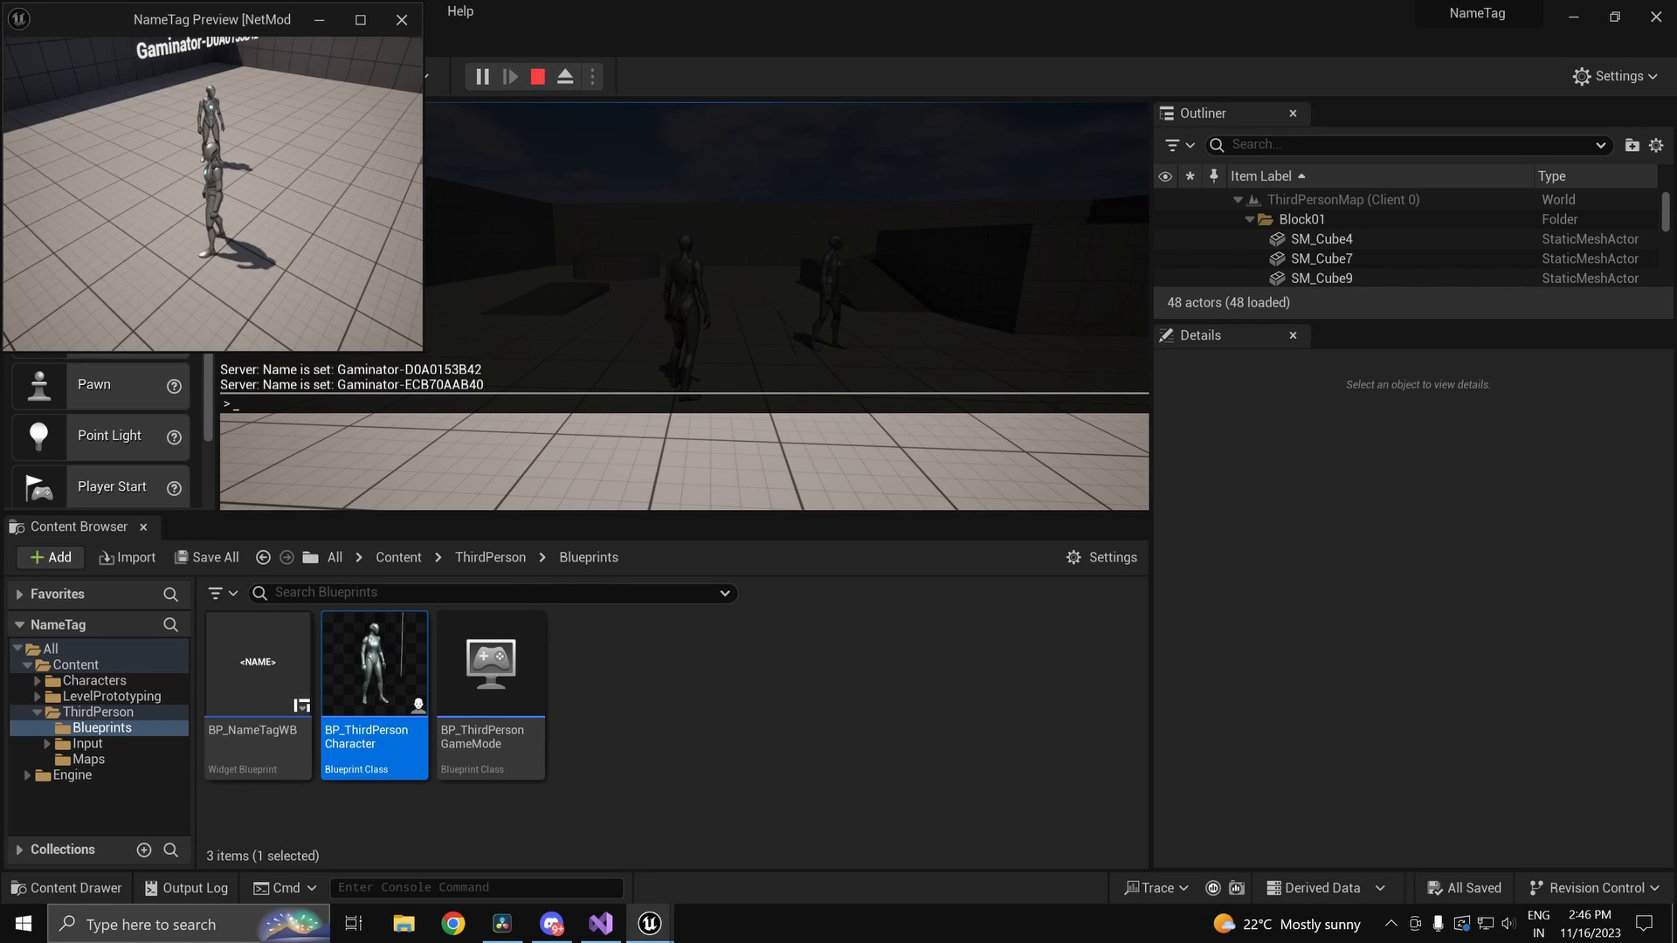
pyautogui.click(398, 19)
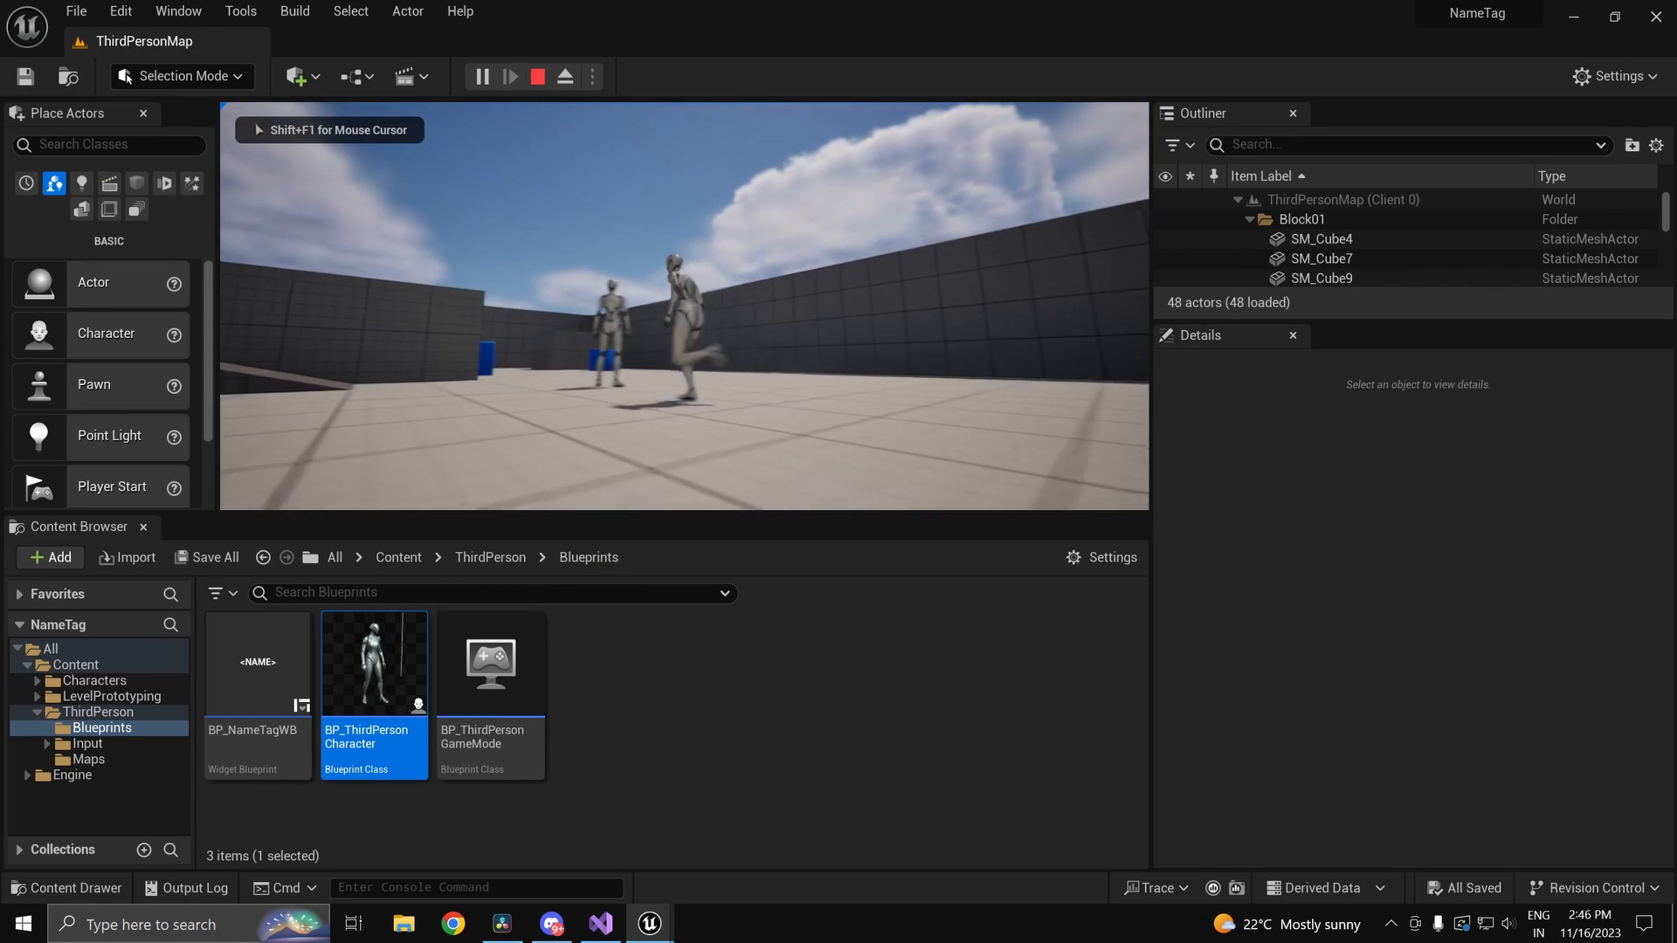